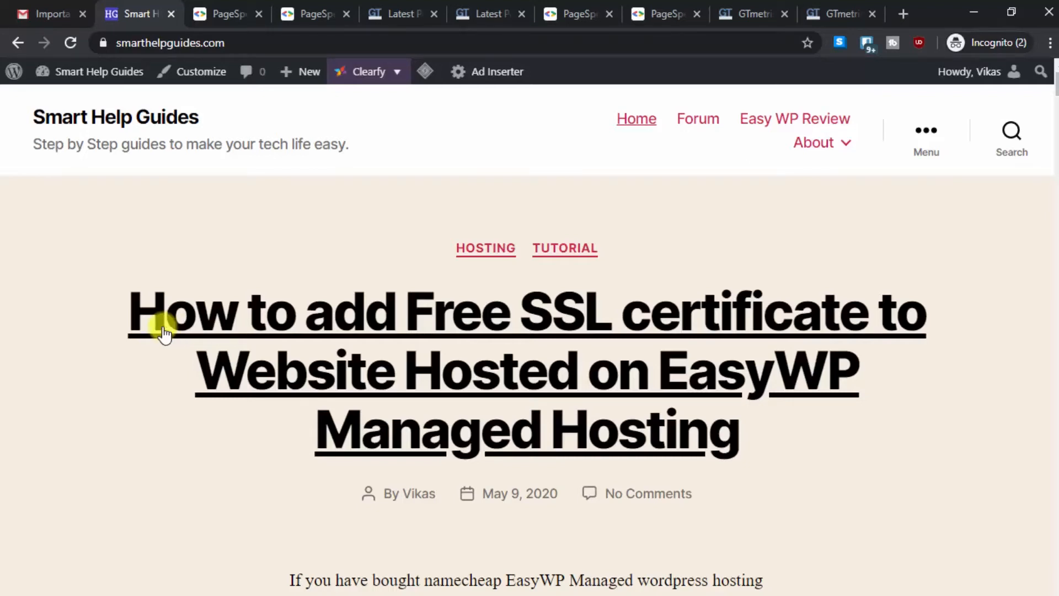
mouse_move(6, 375)
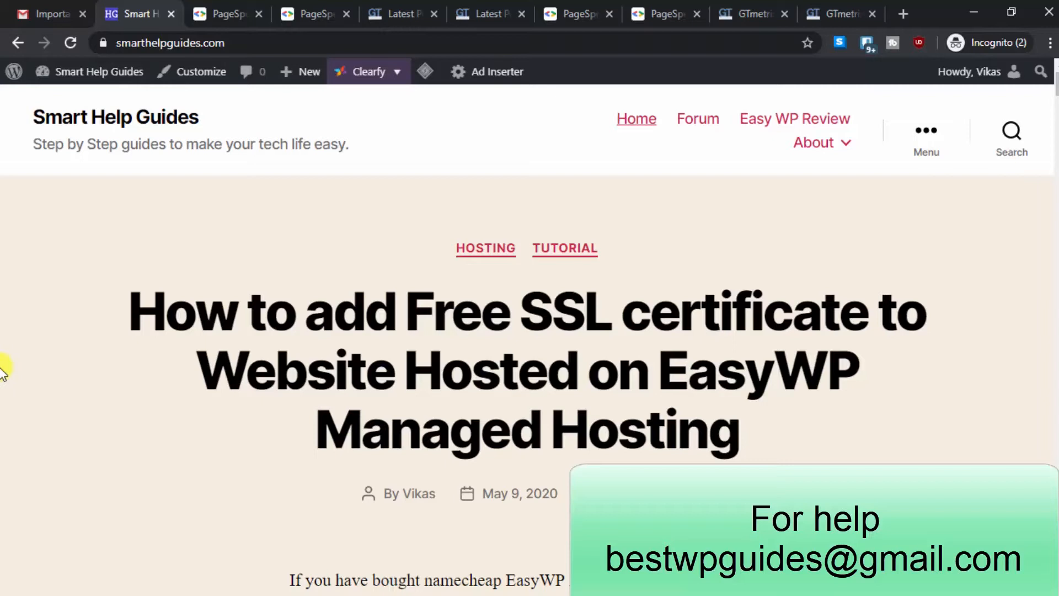
mouse_move(15, 165)
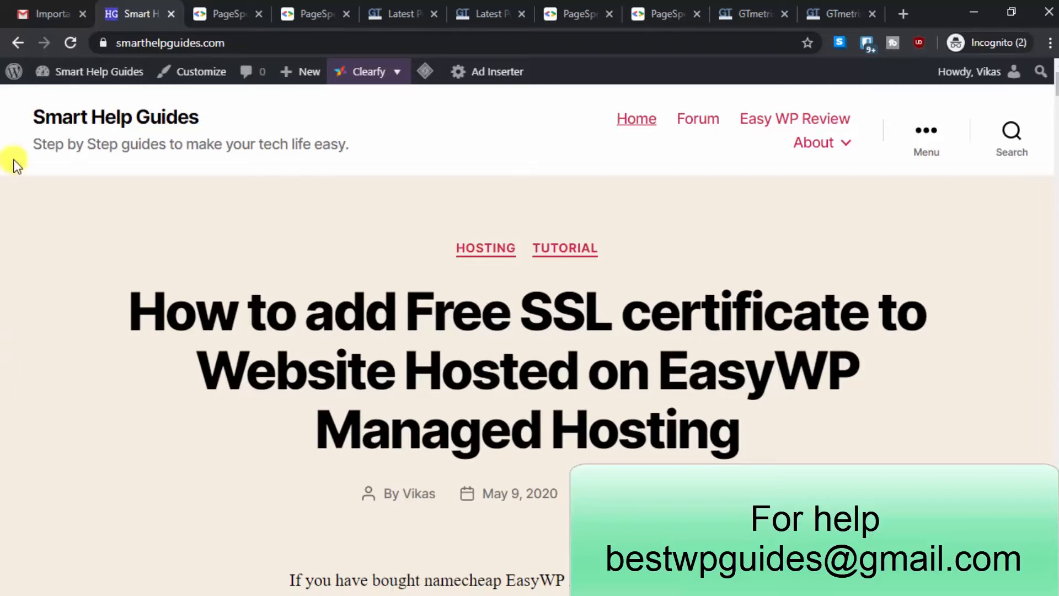
mouse_move(7, 206)
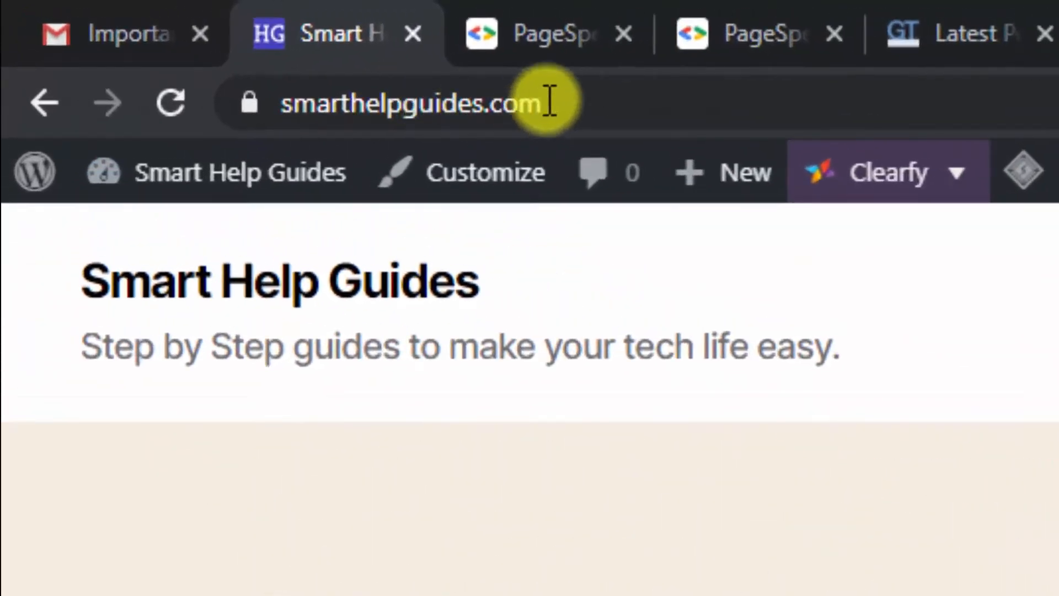
Open the SiteGround hosting plan email in Gmail and follow its ADD WEBSITE link.
click(406, 103)
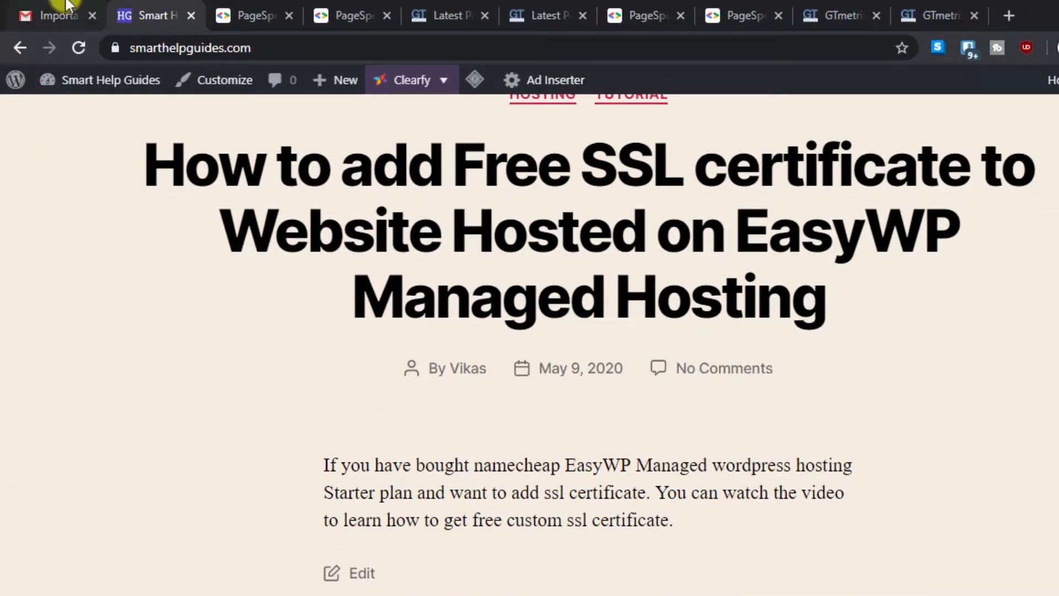
click(54, 15)
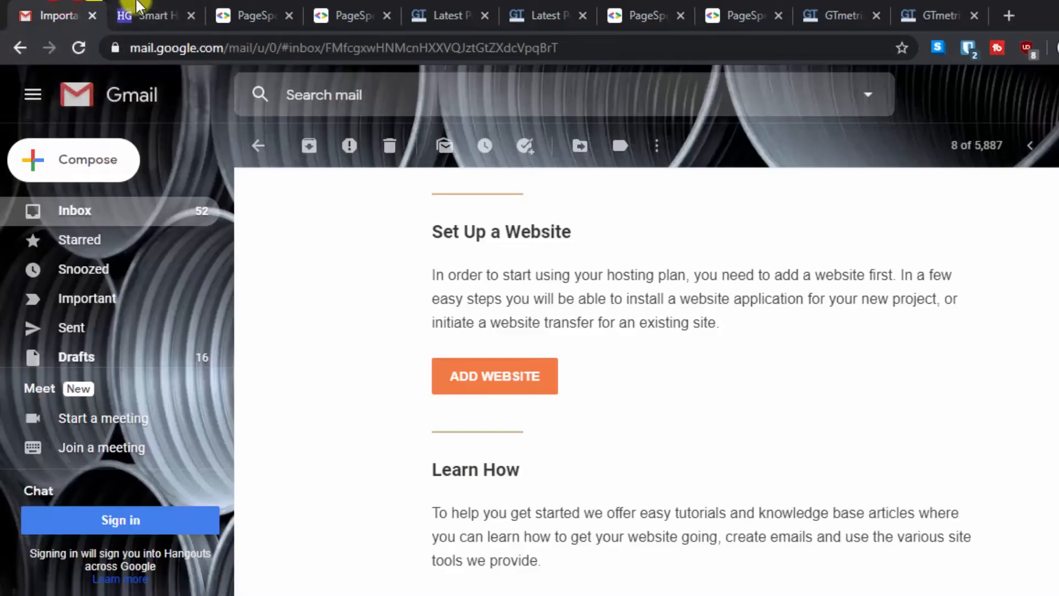
mouse_move(58, 15)
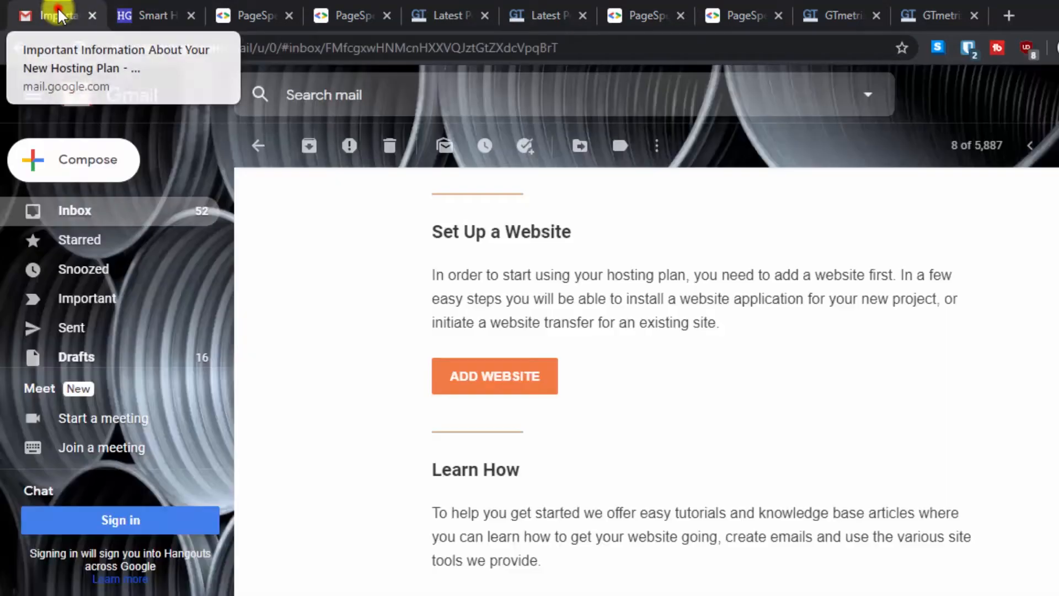
scroll(up, 3)
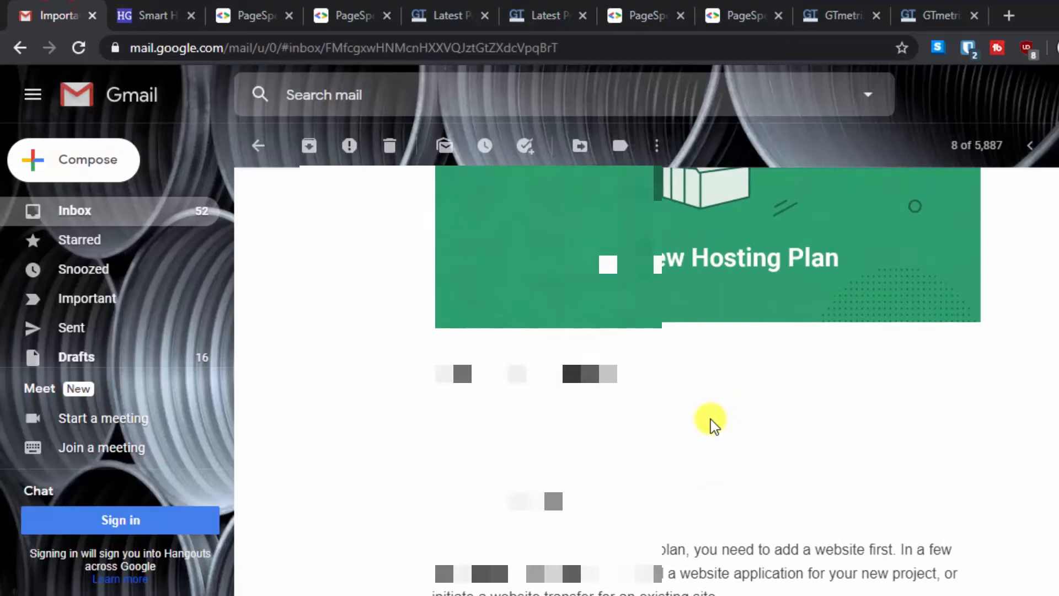
scroll(up, 3)
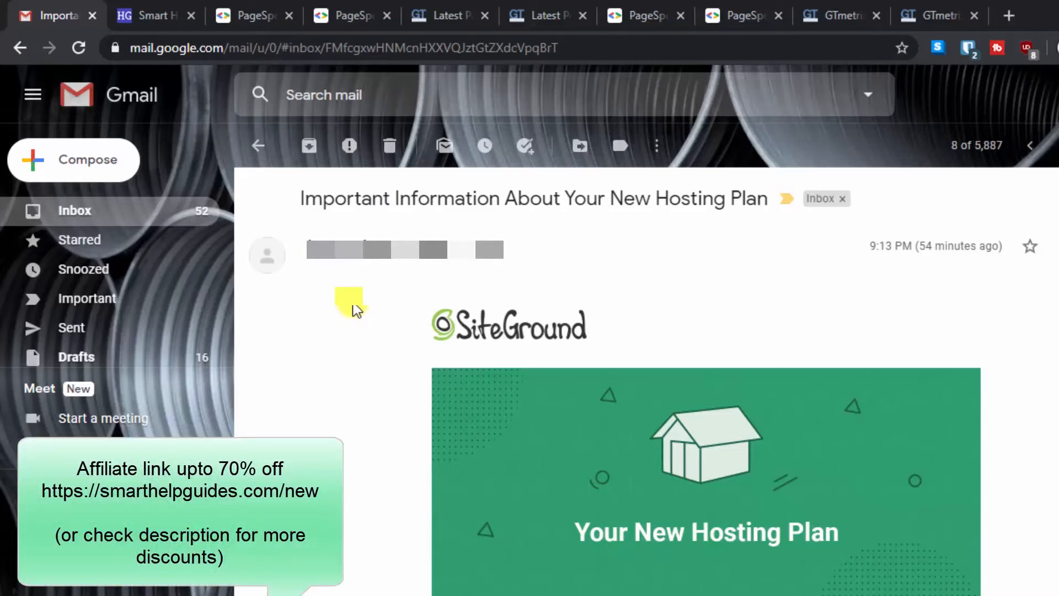
scroll(down, 3)
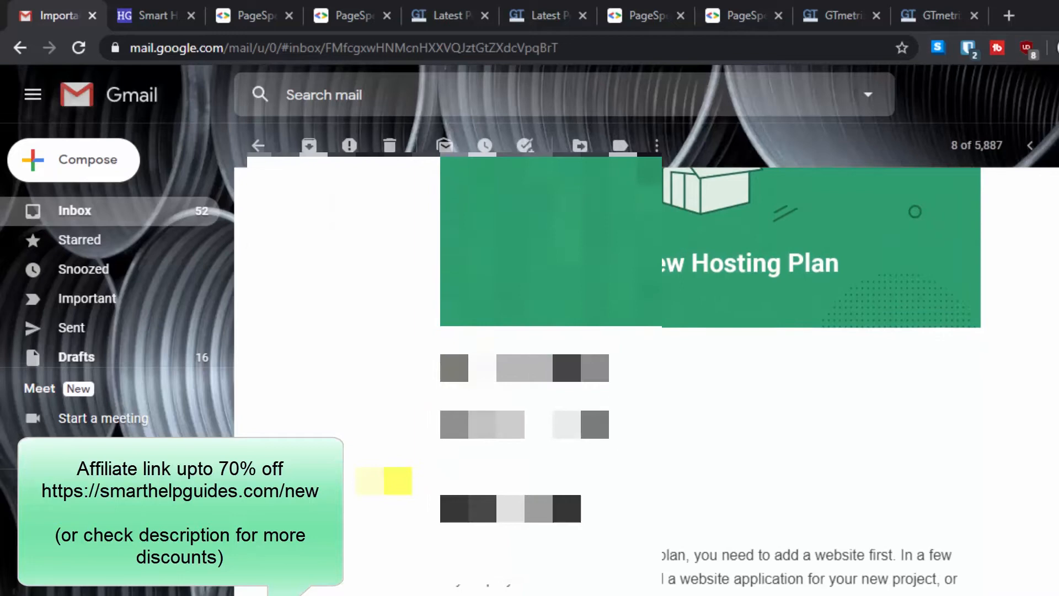
scroll(down, 3)
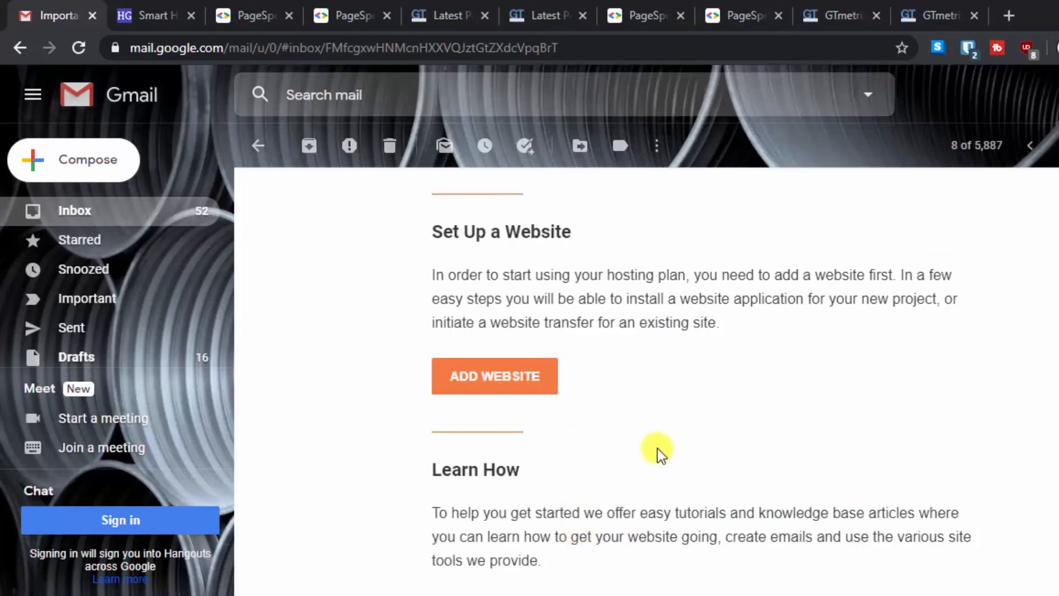
mouse_move(541, 302)
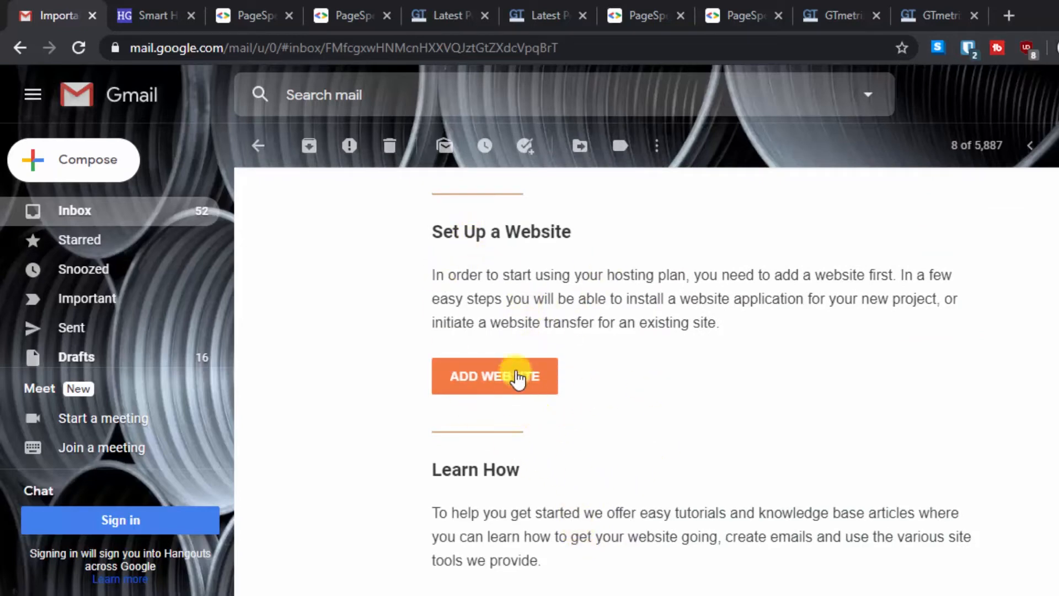
click(494, 377)
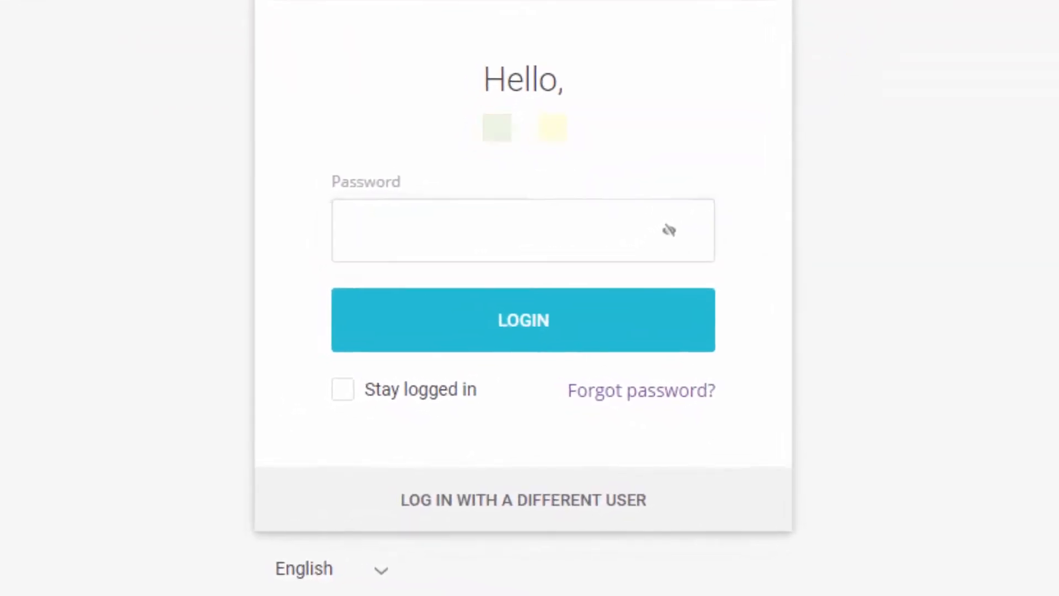
Log in to SiteGround with Stay logged in, and select a temporary sg-host.com domain.
click(343, 389)
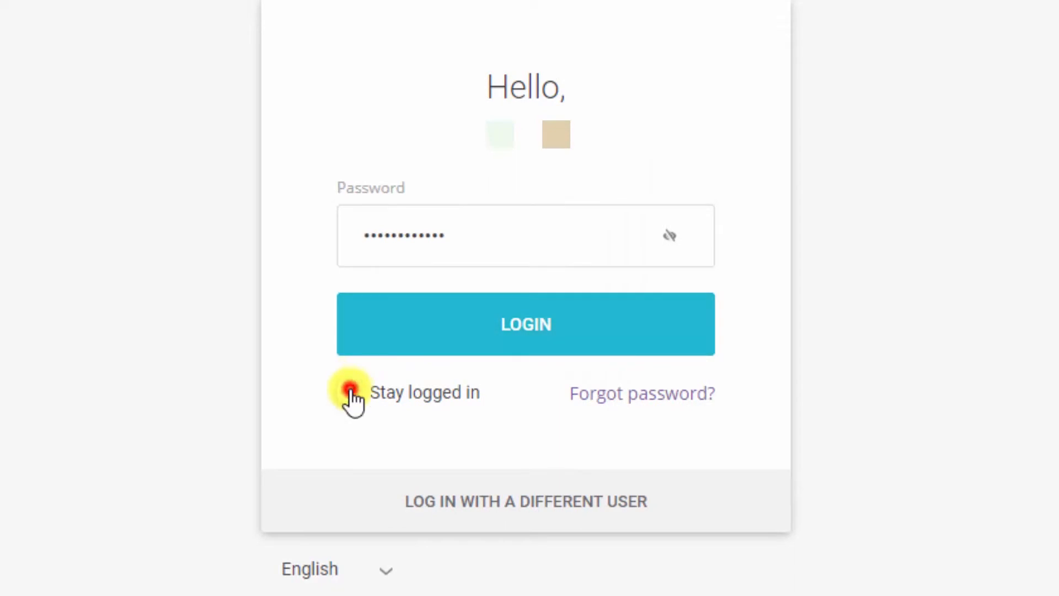
click(525, 324)
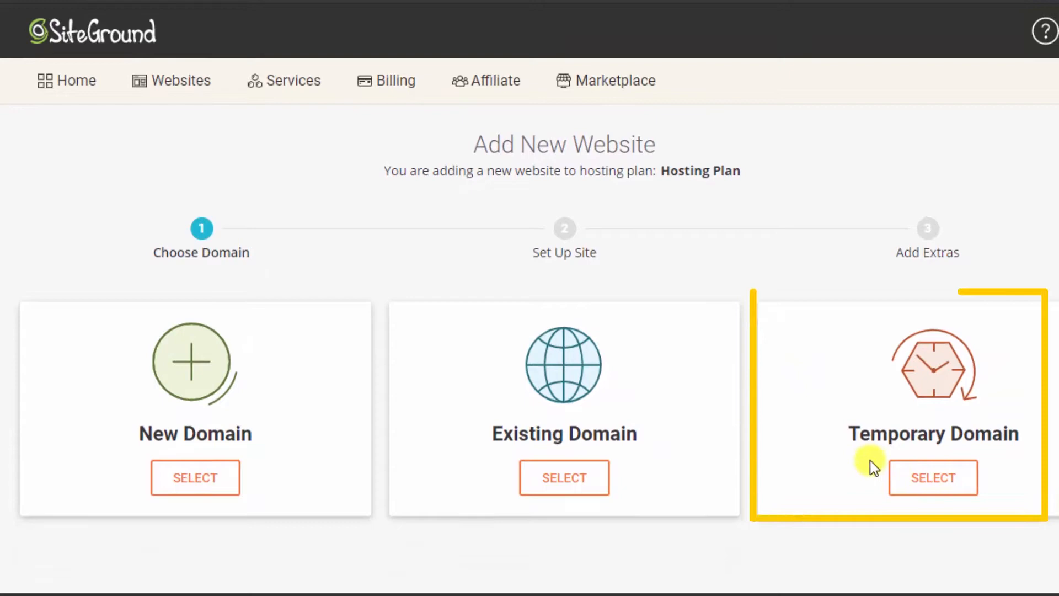
click(933, 478)
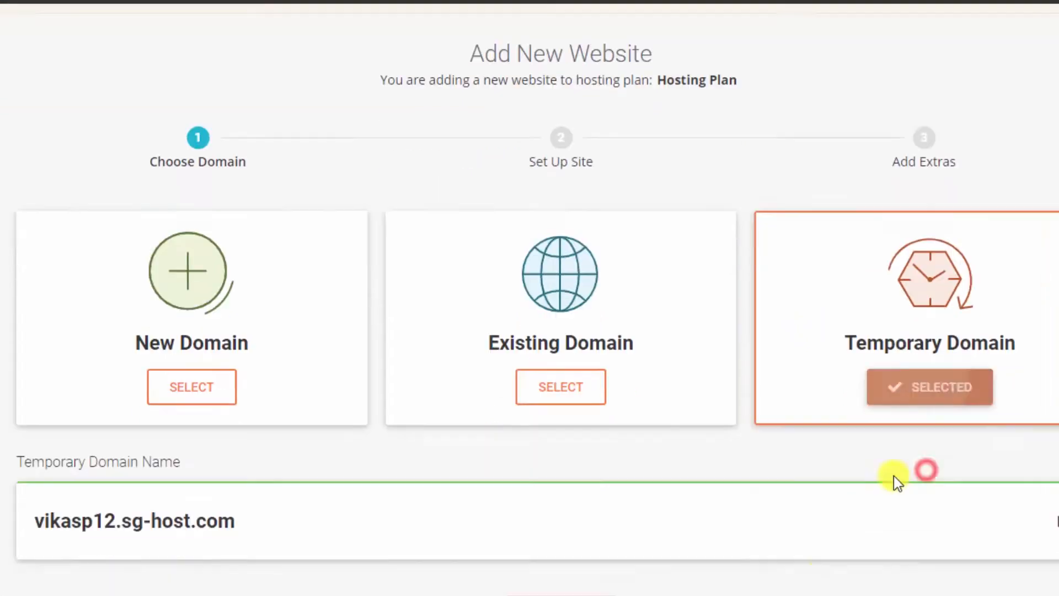
scroll(down, 3)
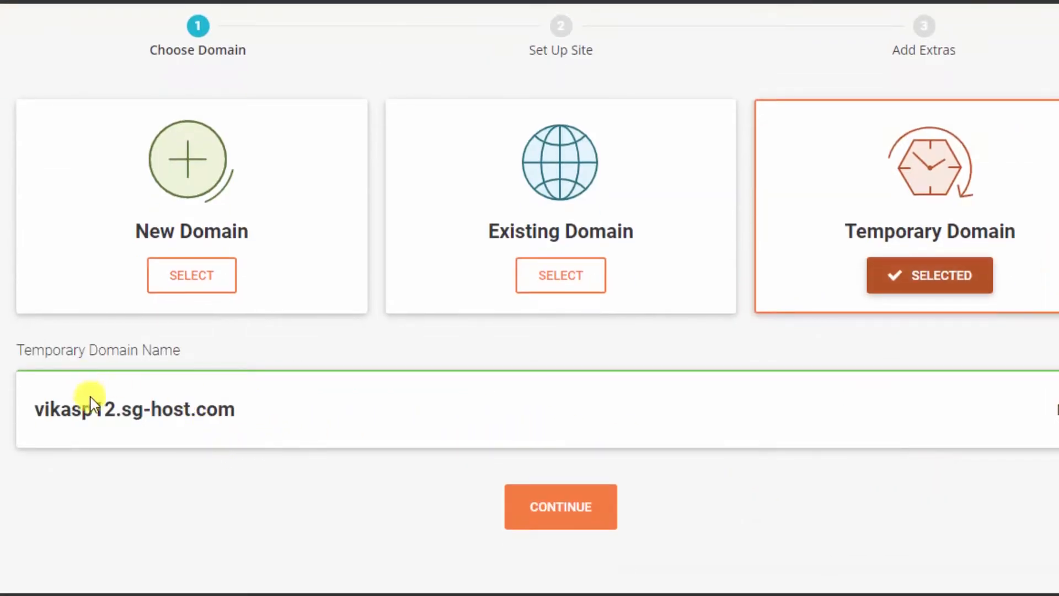
double_click(196, 410)
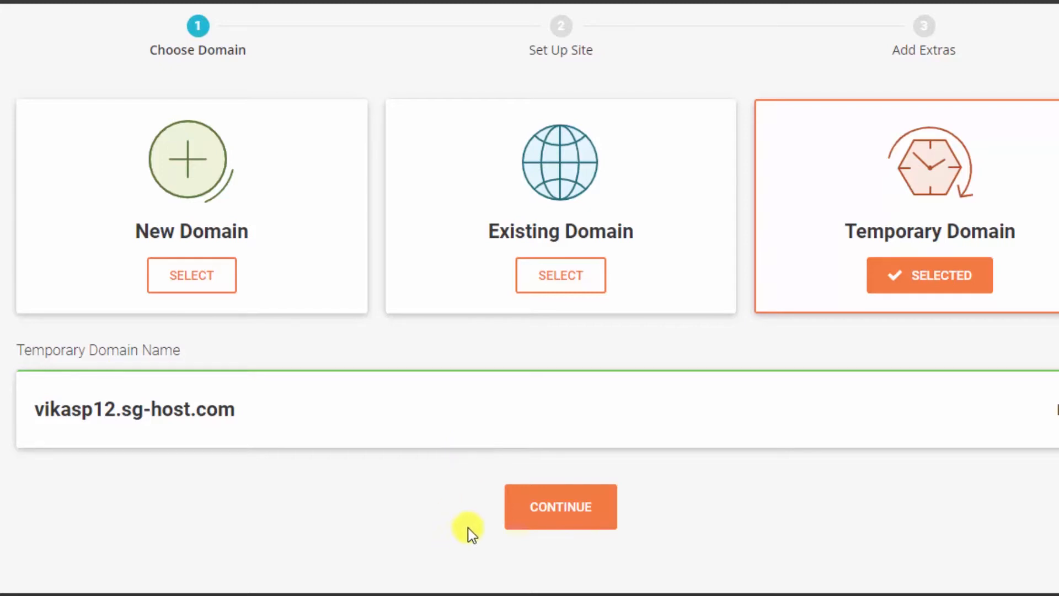
Choose Start New Website with WordPress as the application.
click(560, 507)
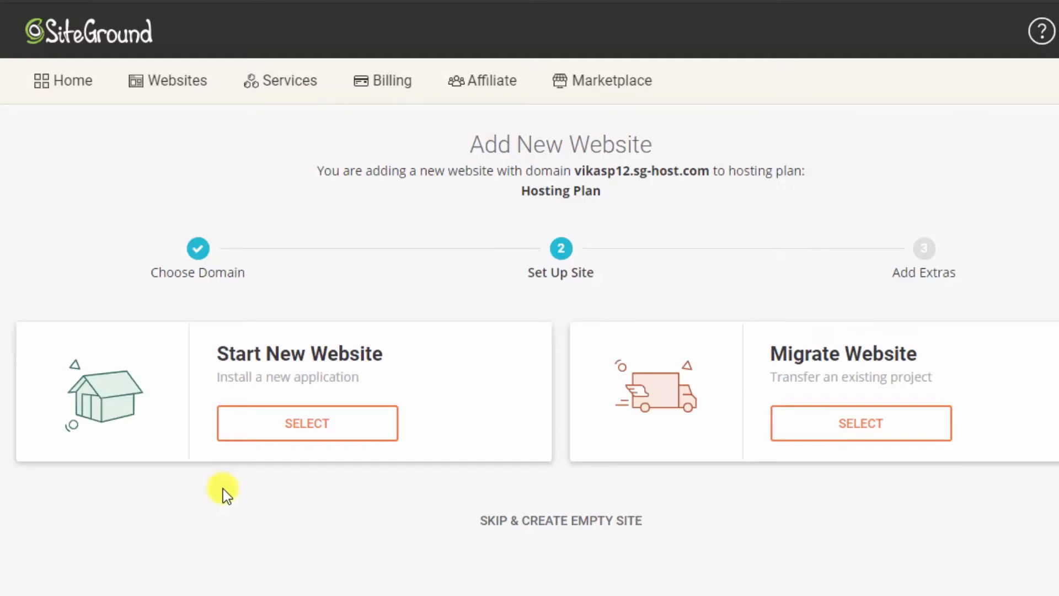
mouse_move(637, 316)
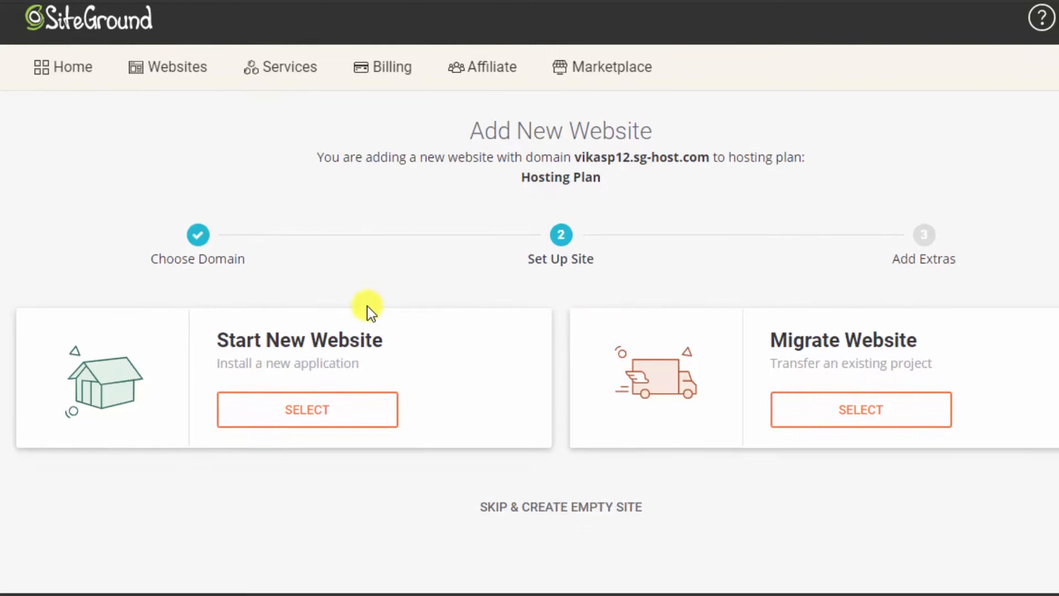
mouse_move(279, 358)
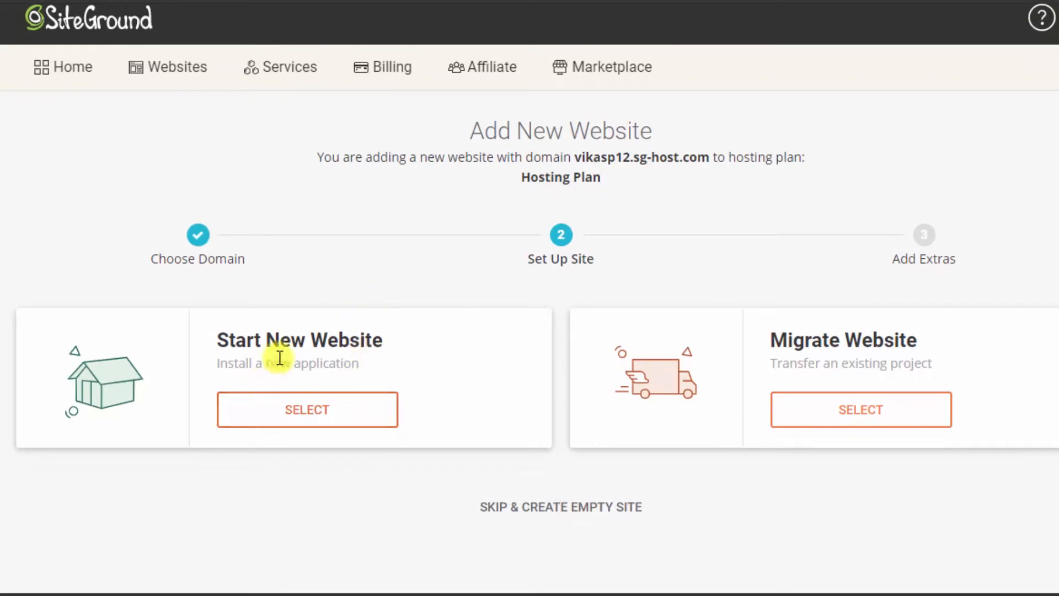
mouse_move(959, 436)
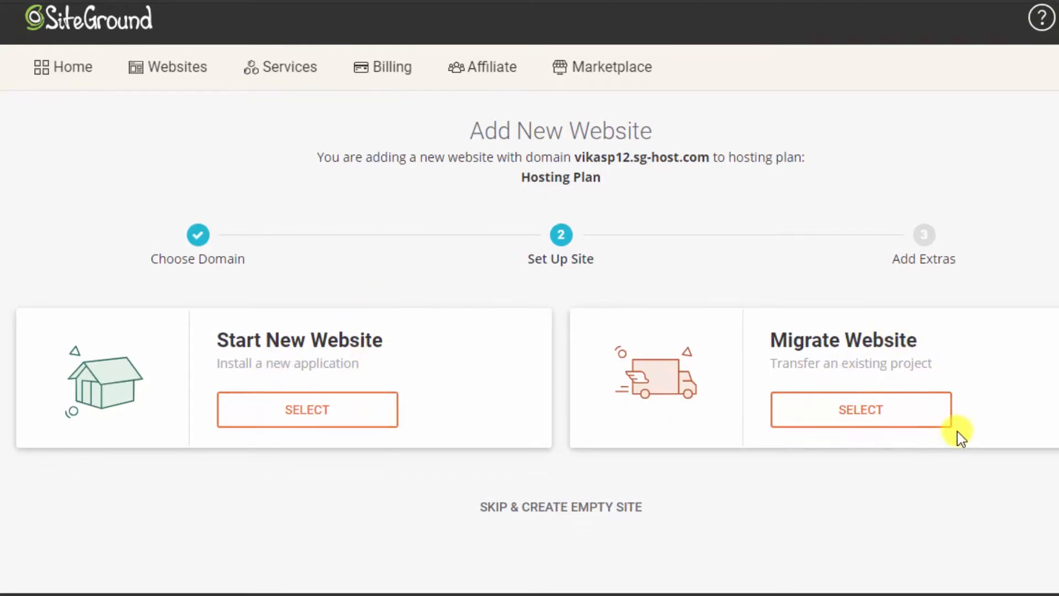
mouse_move(679, 280)
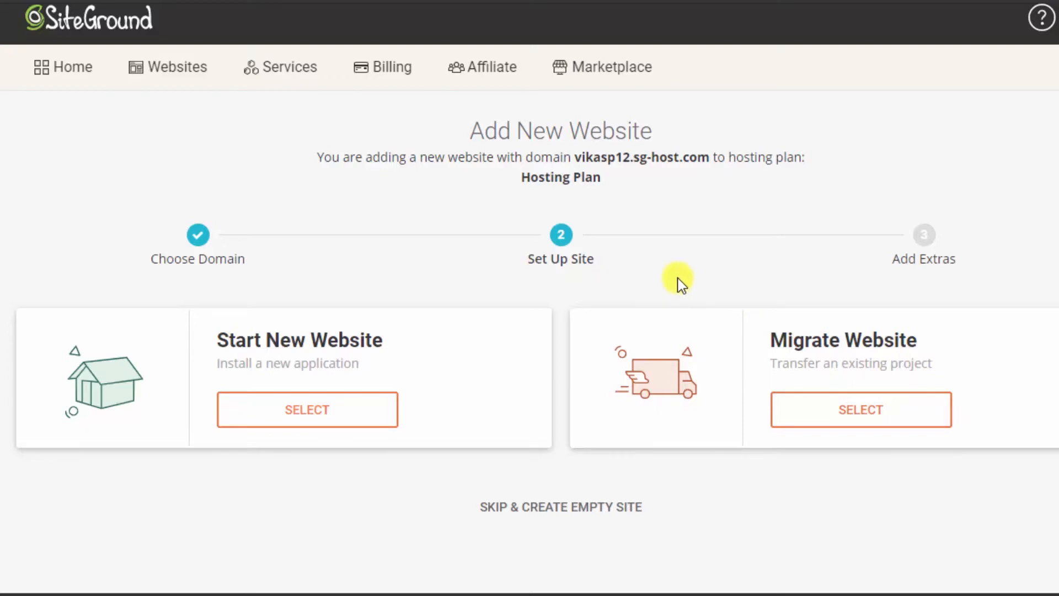
mouse_move(512, 355)
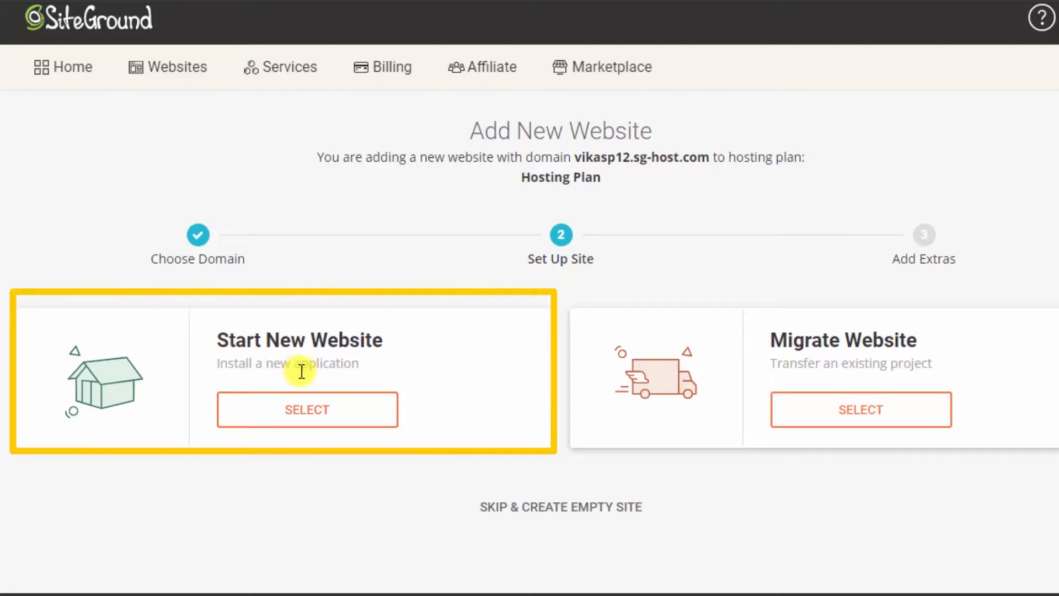
click(306, 409)
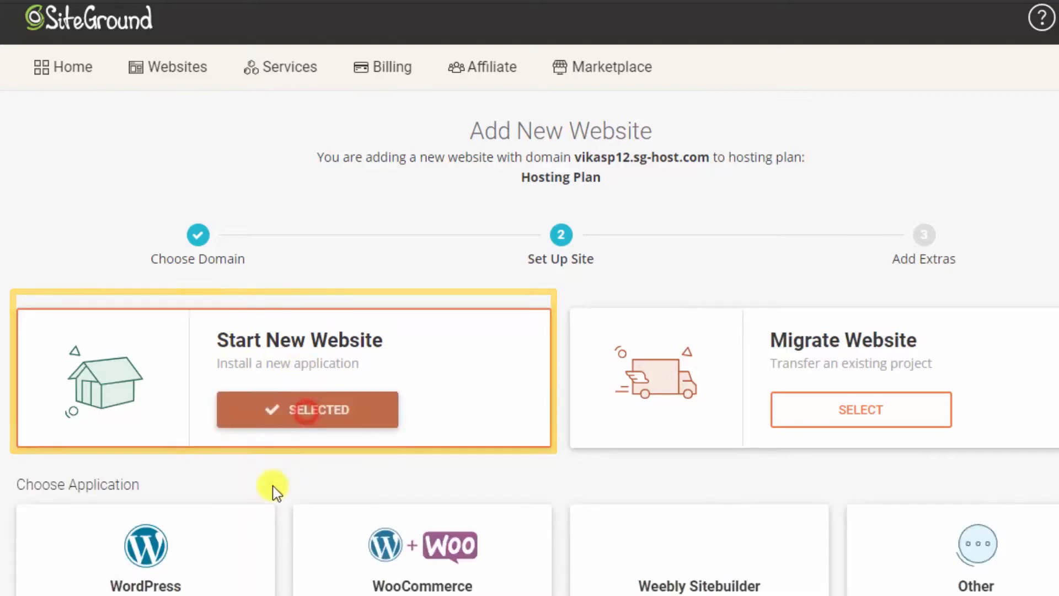
scroll(down, 3)
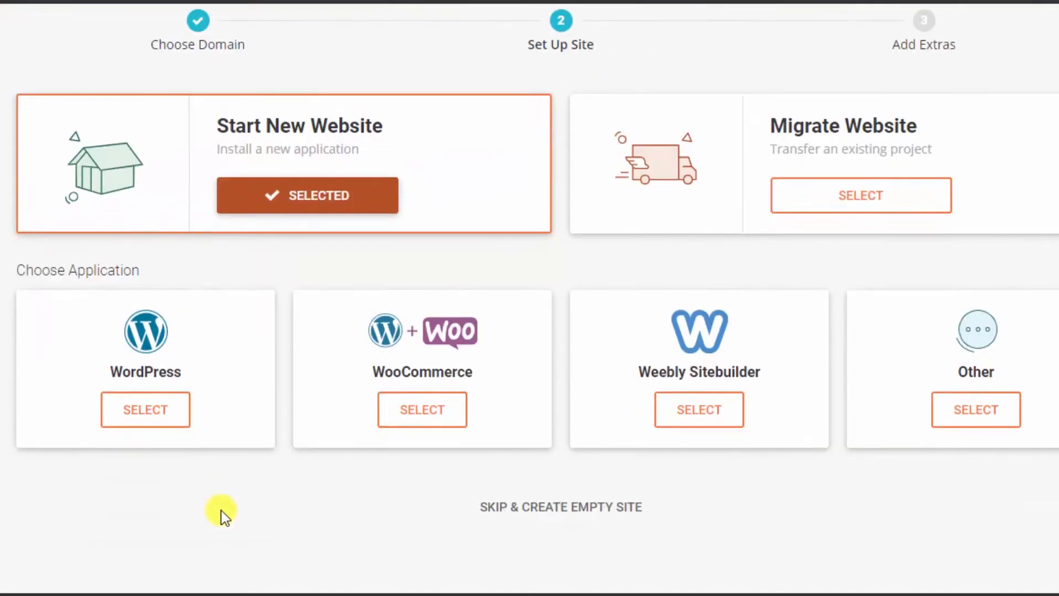
mouse_move(213, 425)
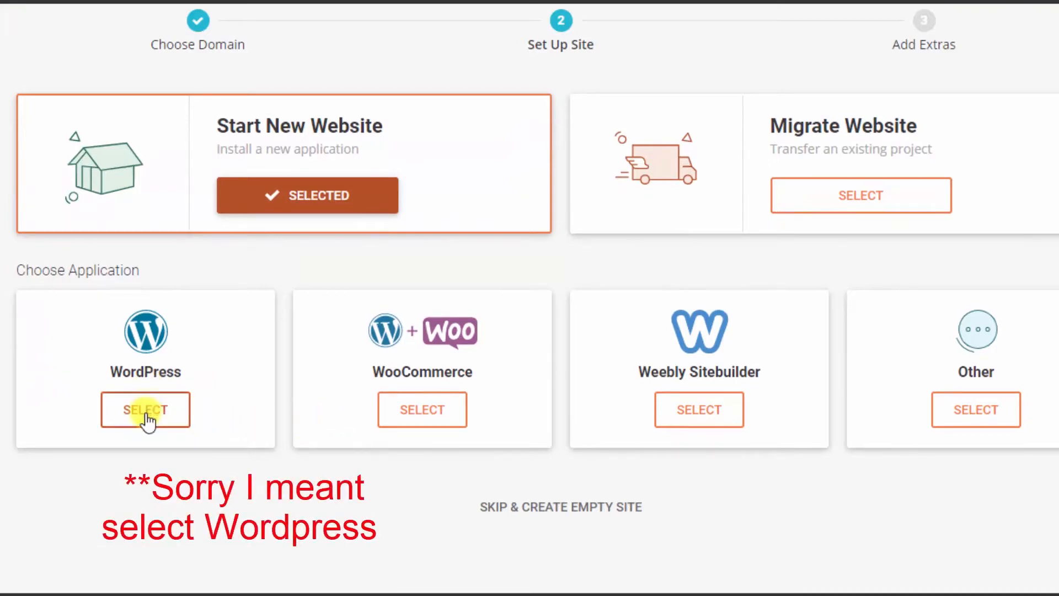
click(145, 409)
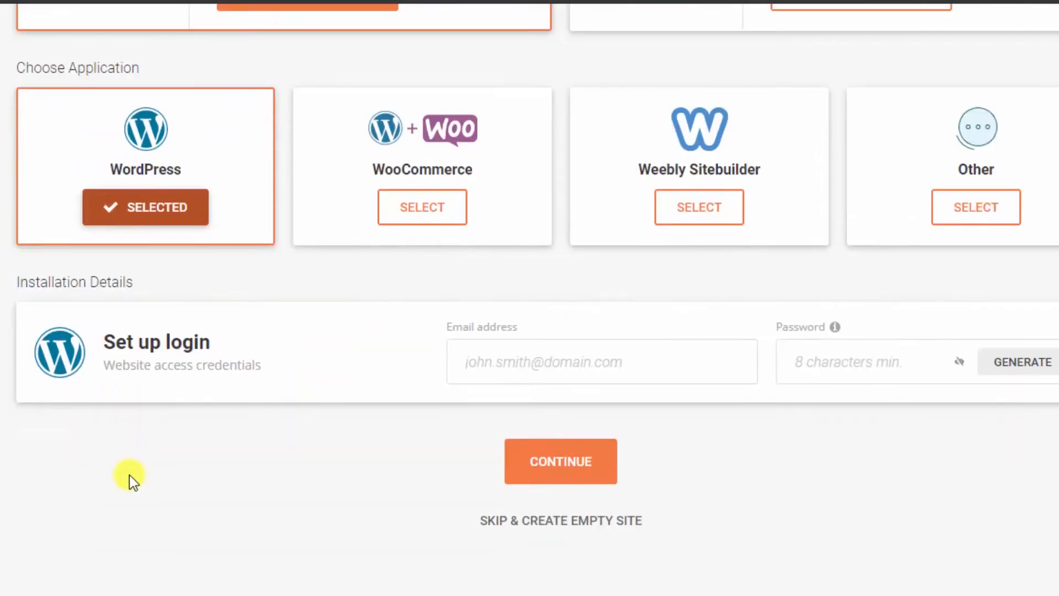
Fill in the WordPress login email and a generated password.
click(601, 361)
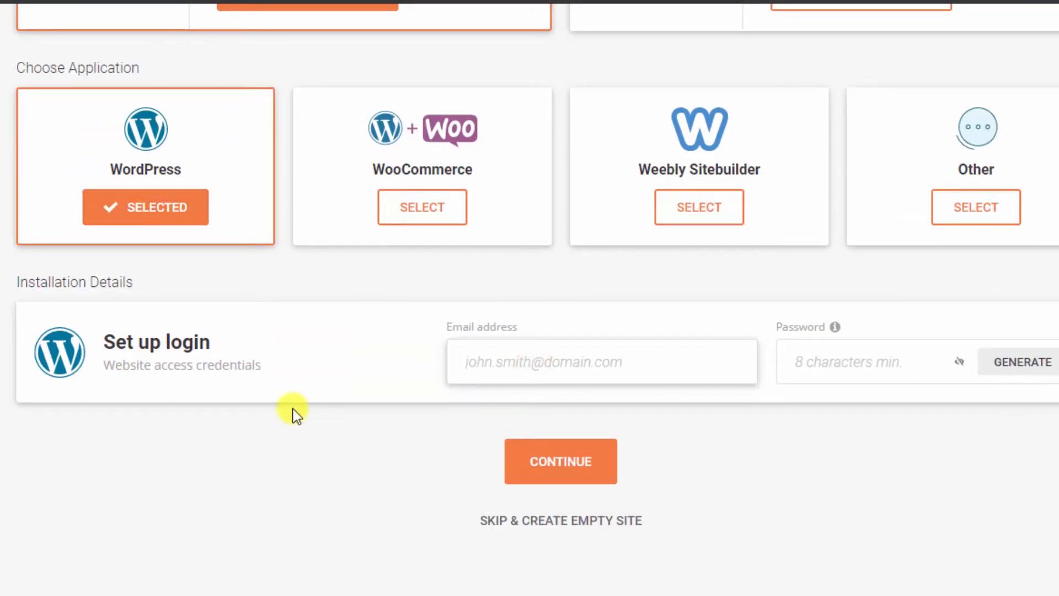
click(559, 461)
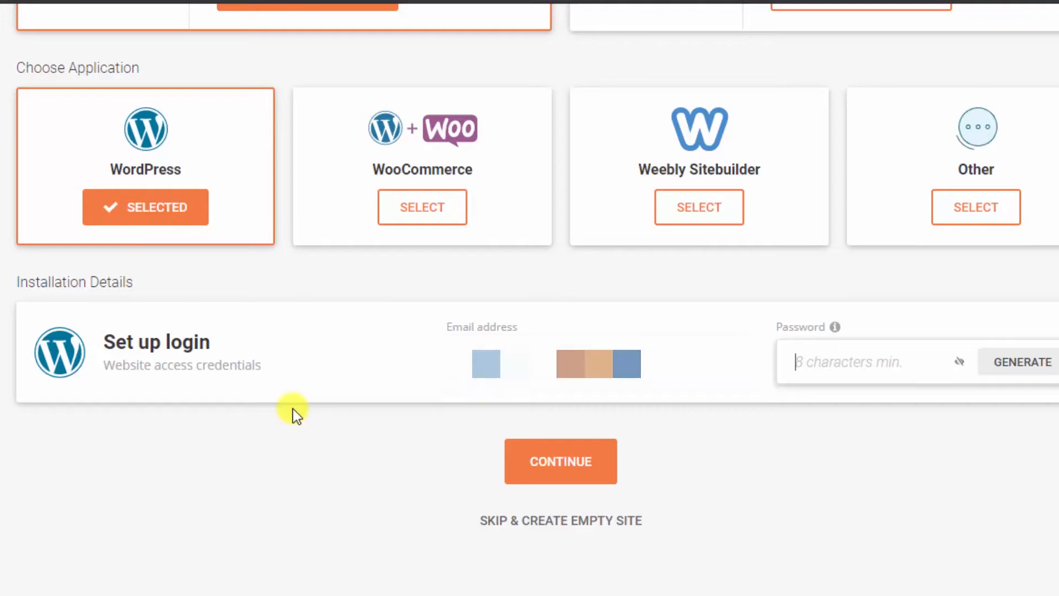
click(1021, 362)
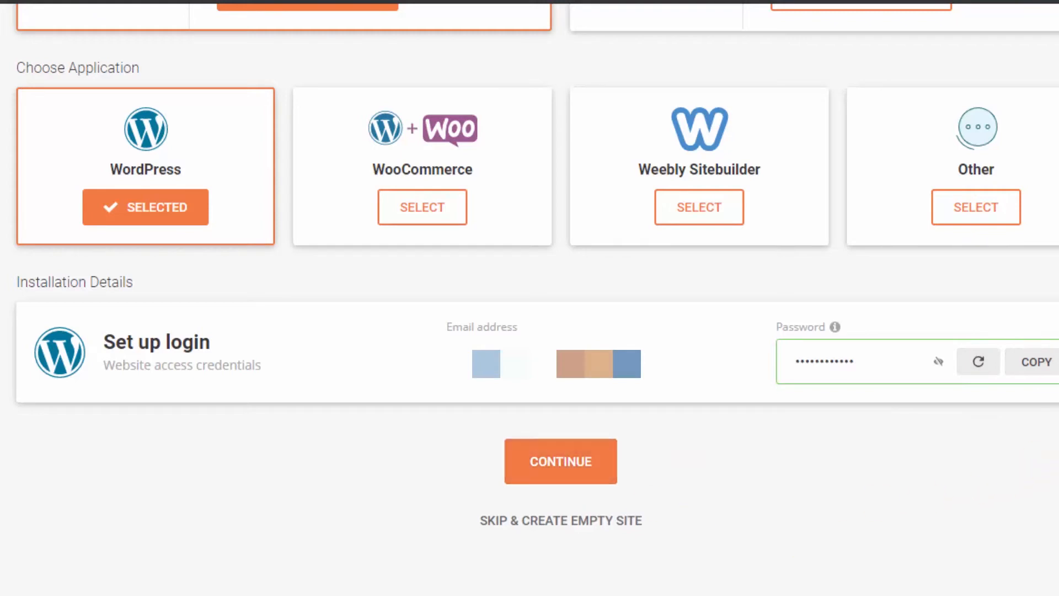
scroll(up, 3)
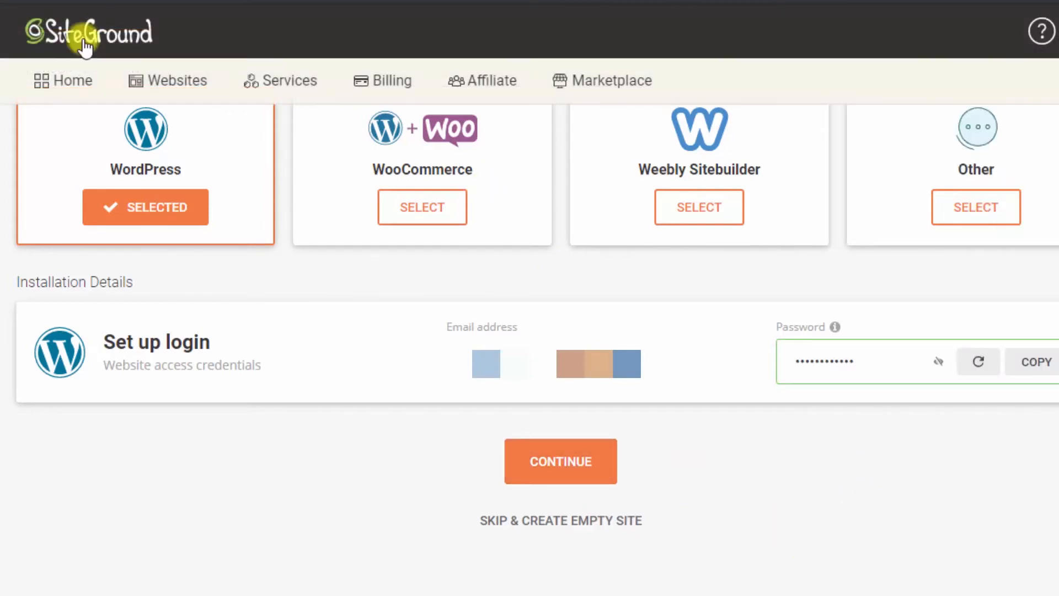
scroll(up, 3)
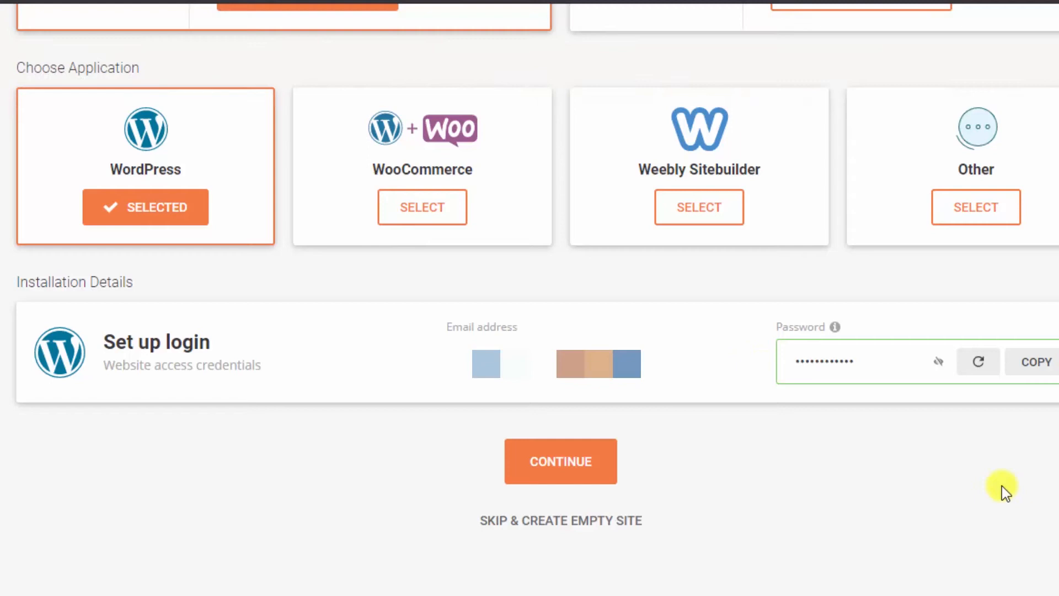
text(note)
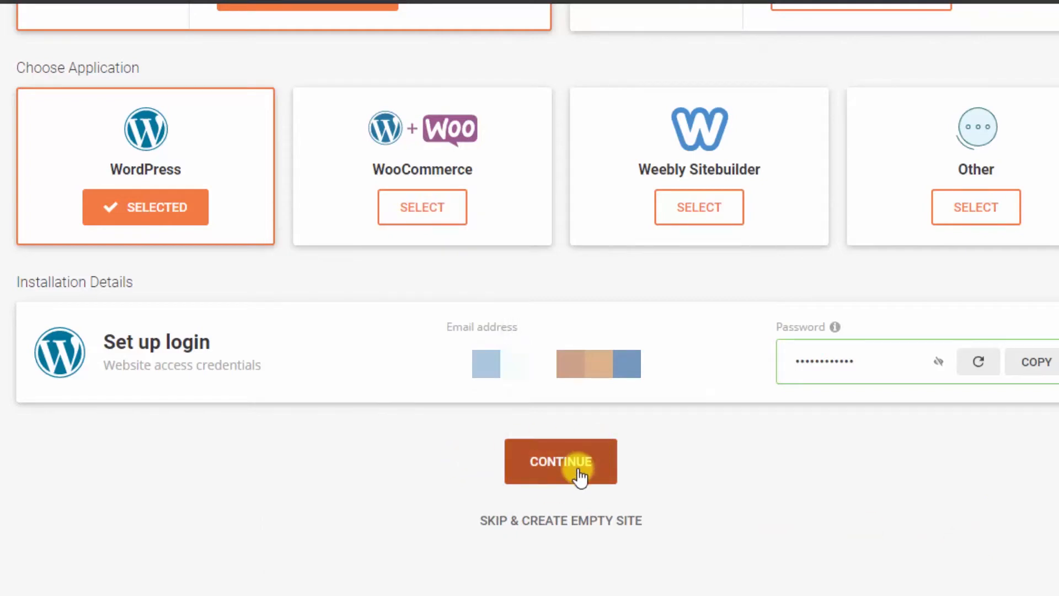
Skip the SG Site Scanner add-on on Add Extras and finish creating the site.
click(560, 461)
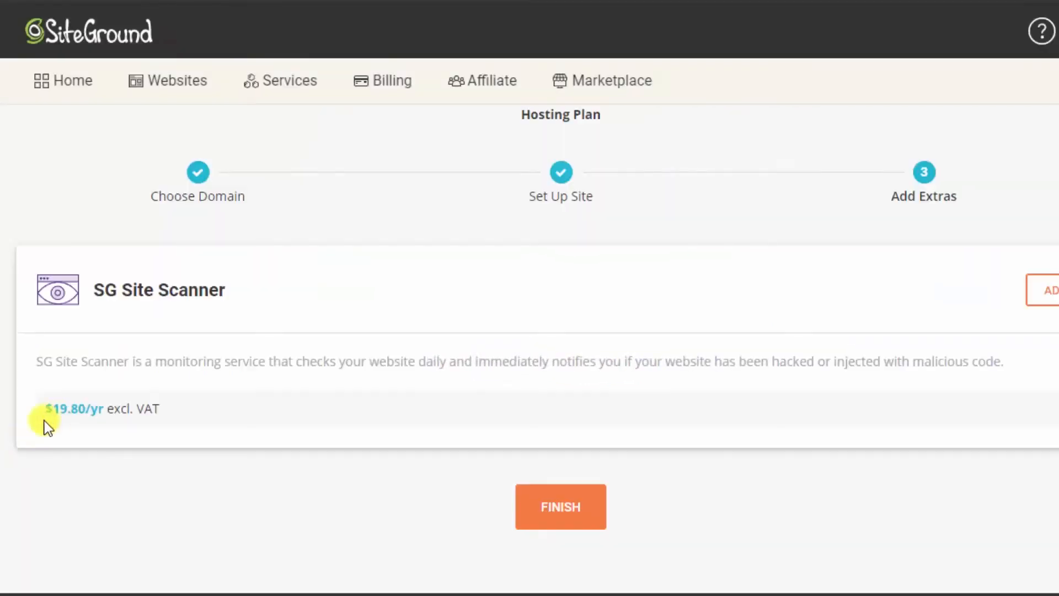
mouse_move(81, 318)
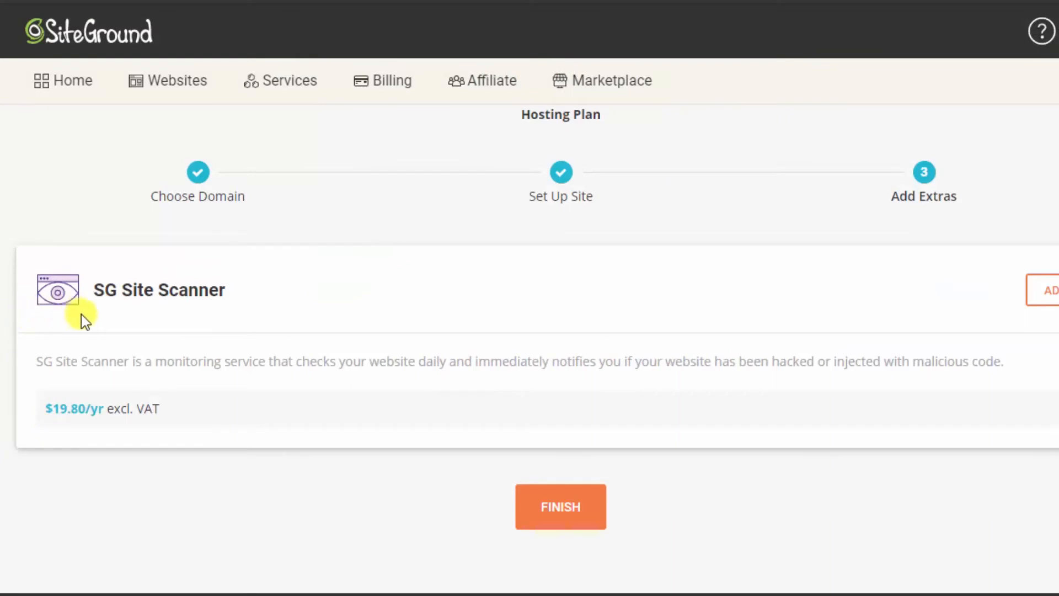
mouse_move(94, 298)
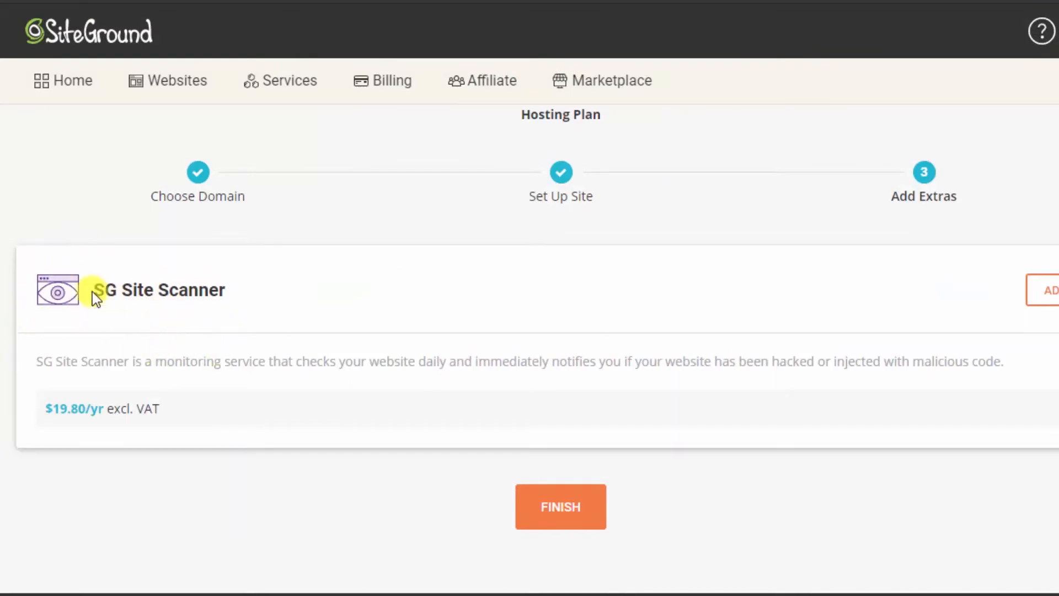
mouse_move(473, 334)
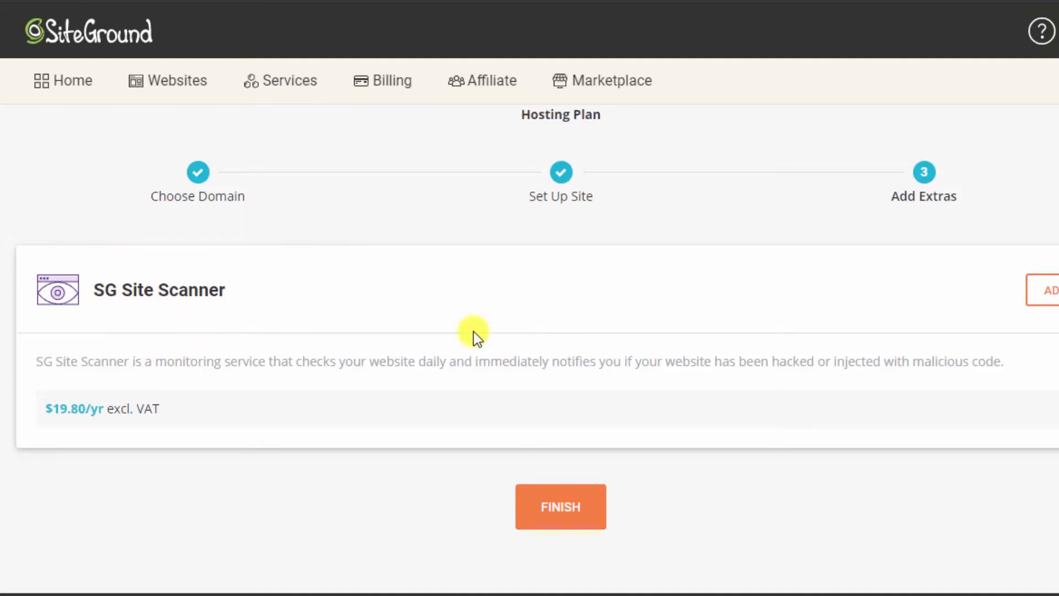
click(560, 506)
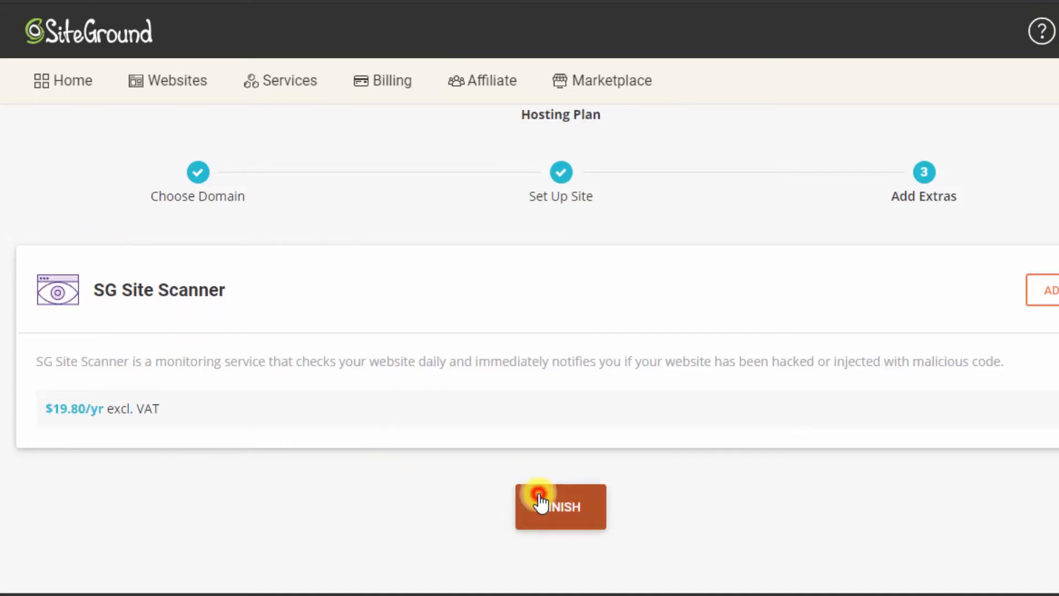
click(559, 506)
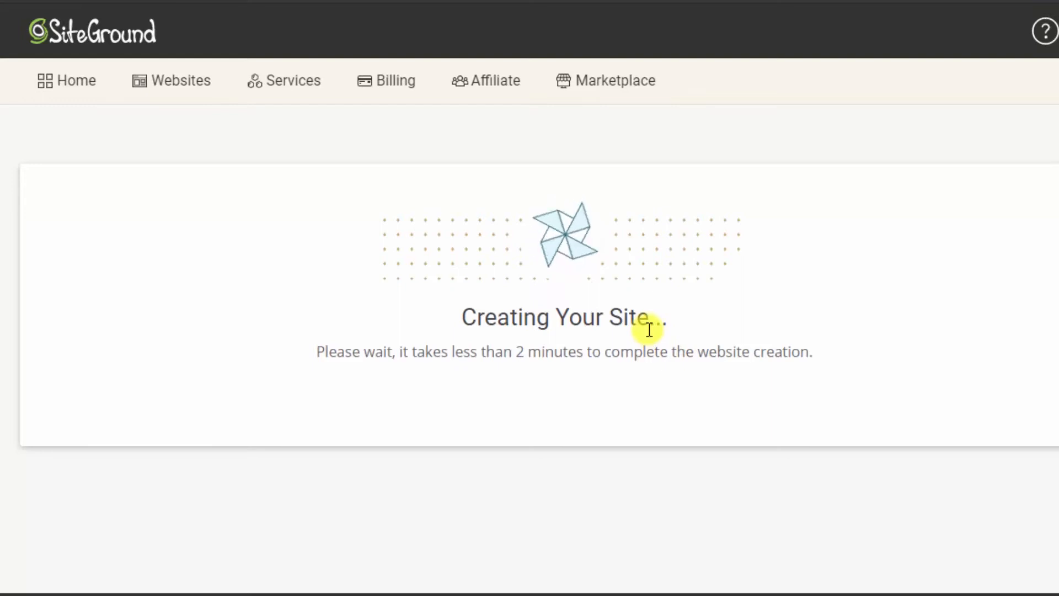
mouse_move(647, 416)
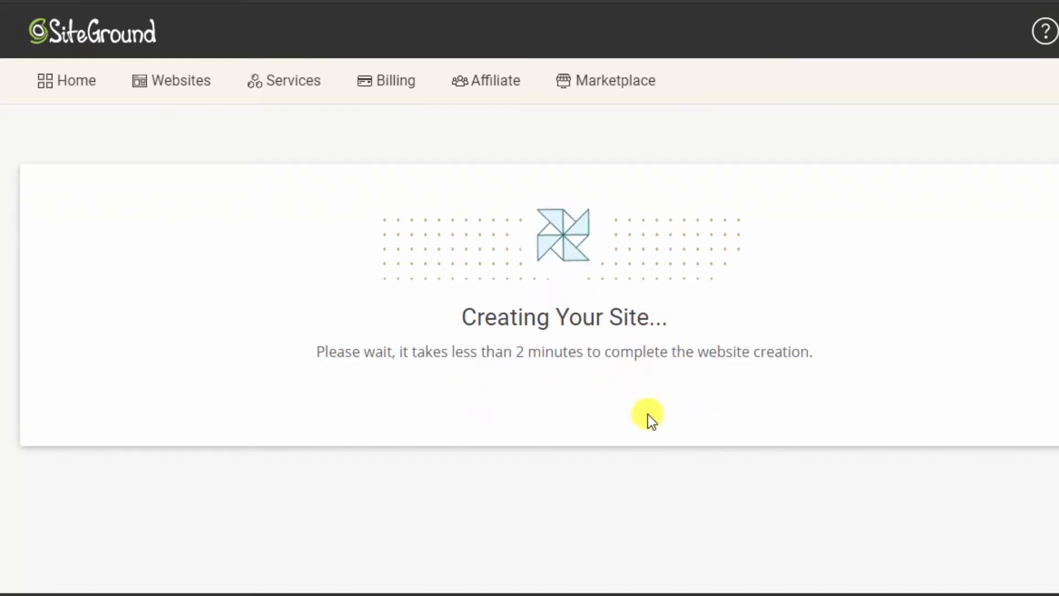
mouse_move(656, 430)
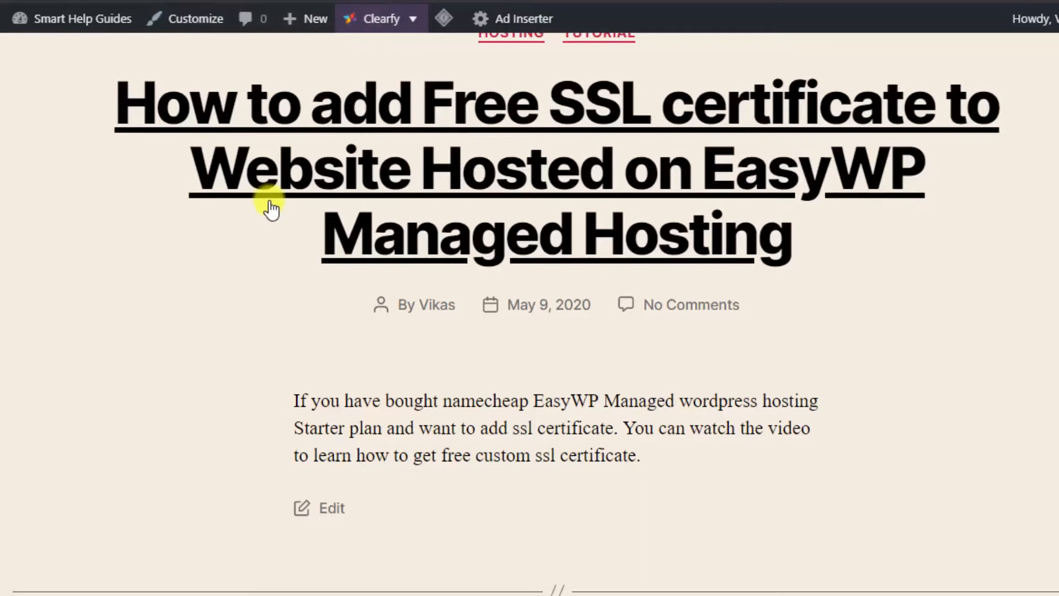
Scroll through the original site's dashboard, showing firewall statistics and recent drafts.
scroll(up, 3)
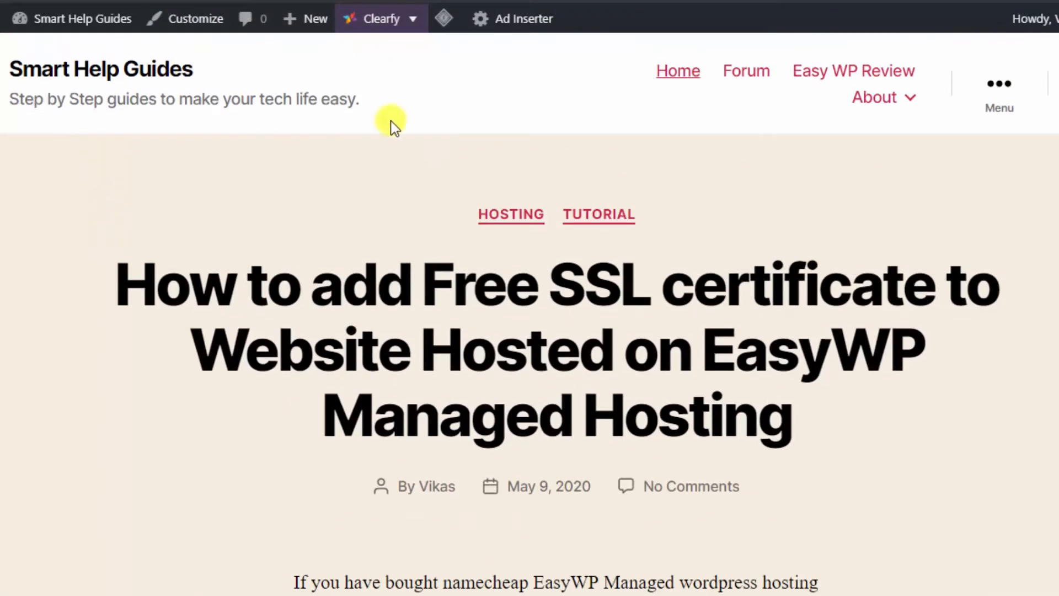
mouse_move(6, 102)
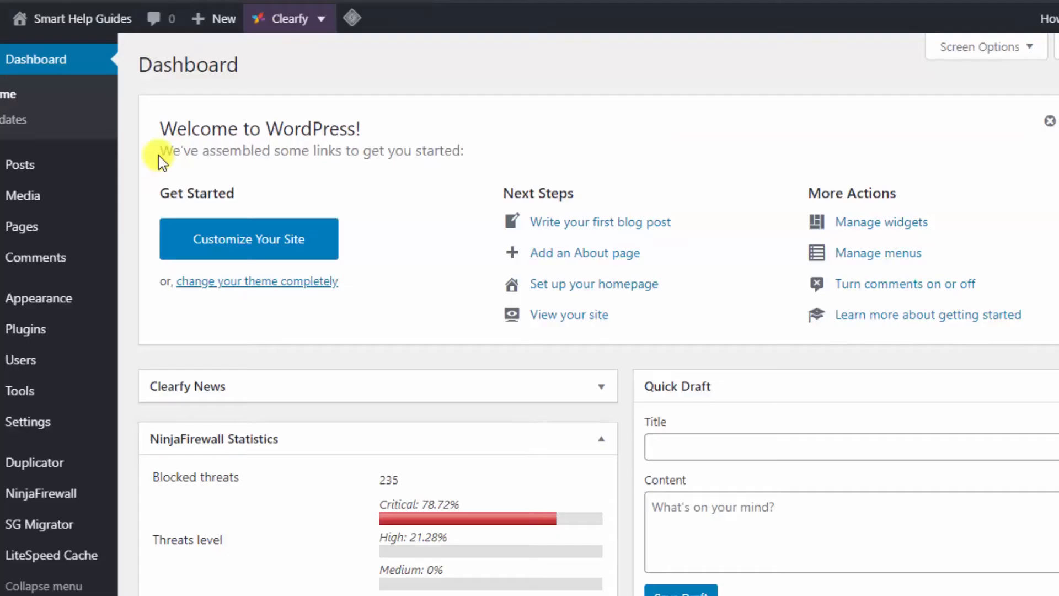
scroll(down, 3)
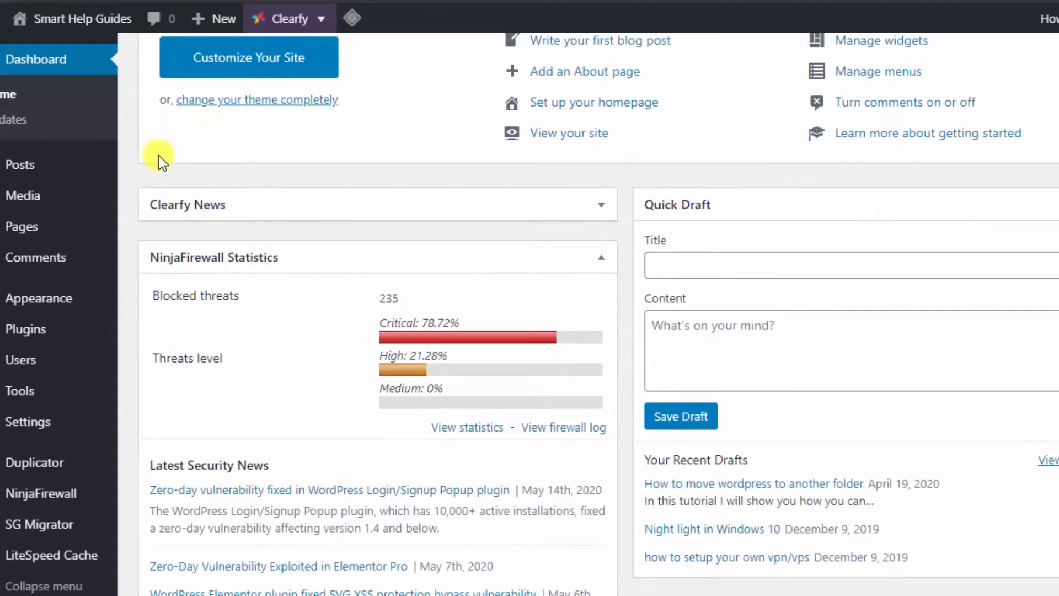
scroll(down, 3)
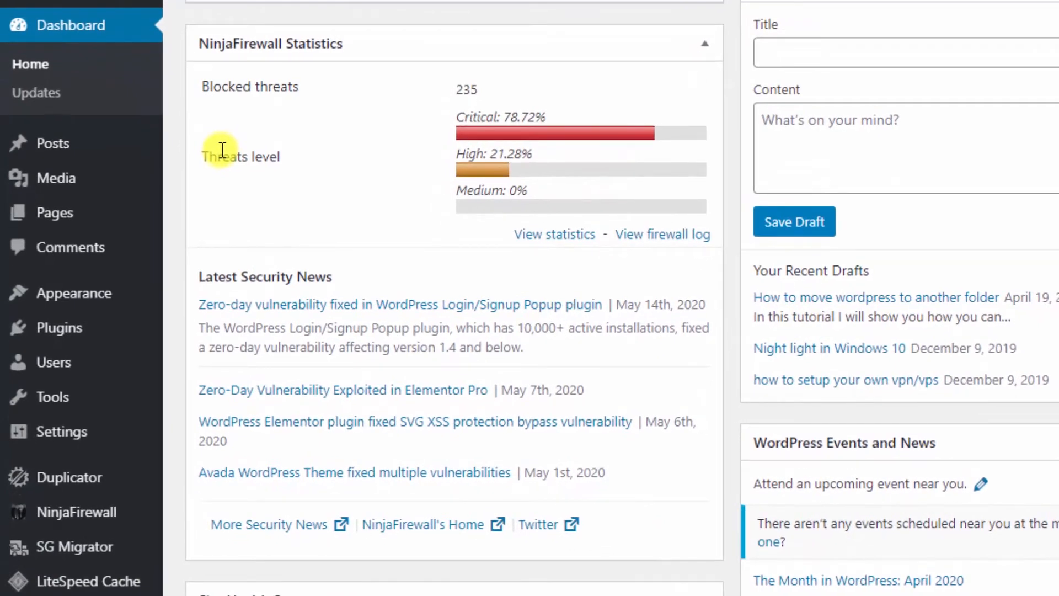
mouse_move(284, 193)
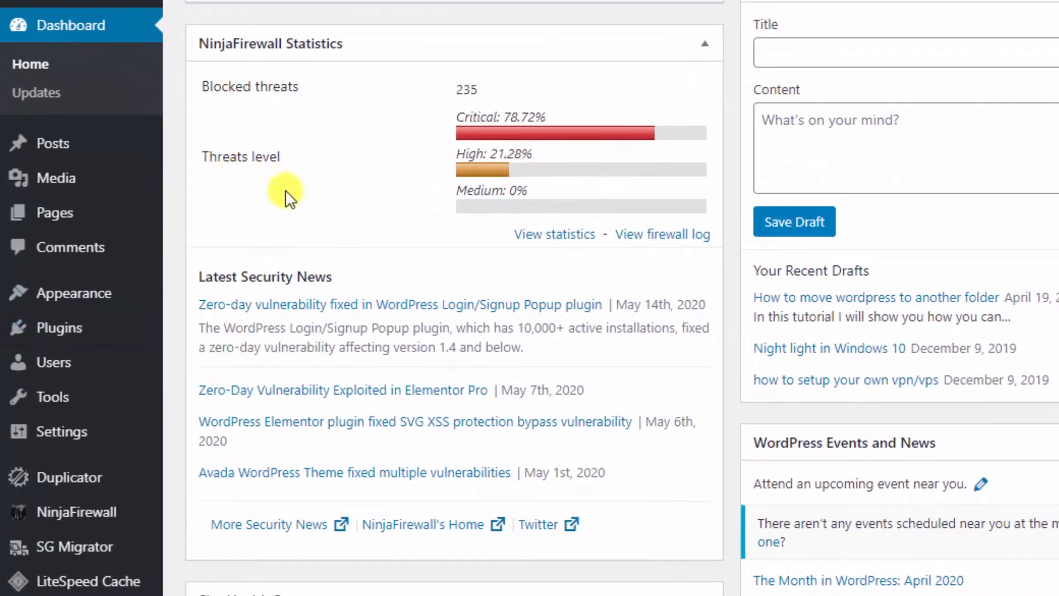
mouse_move(228, 331)
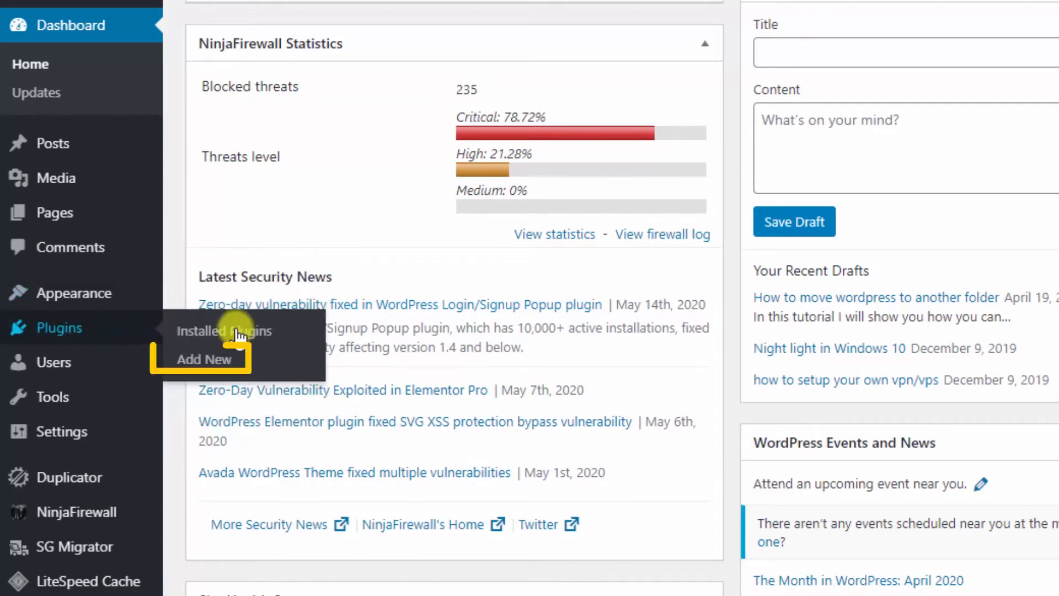
mouse_move(204, 359)
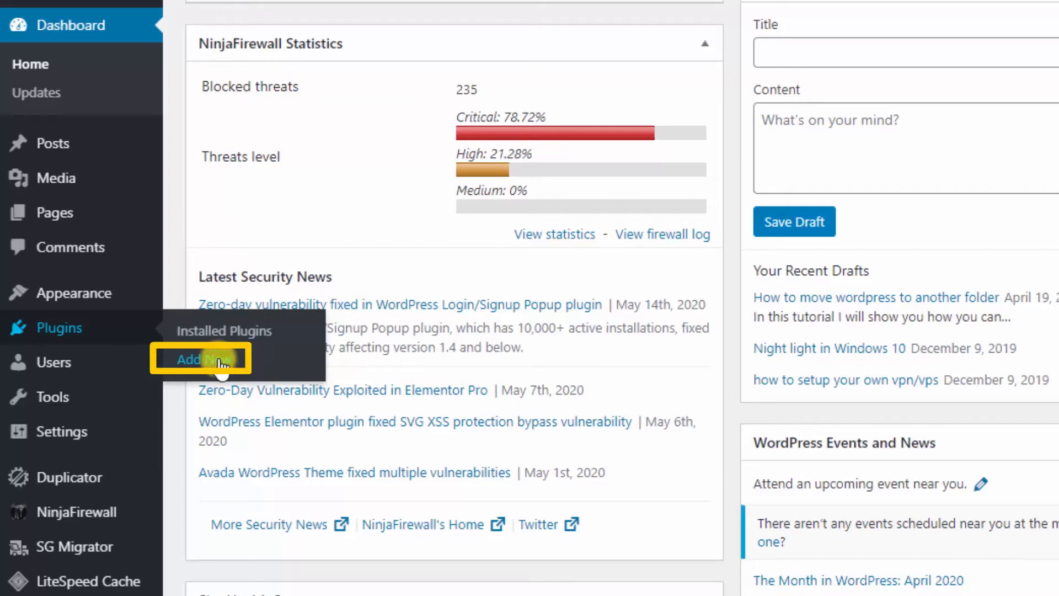
Search Add New plugins for 'migration' and activate All-in-One WP Migration.
click(200, 358)
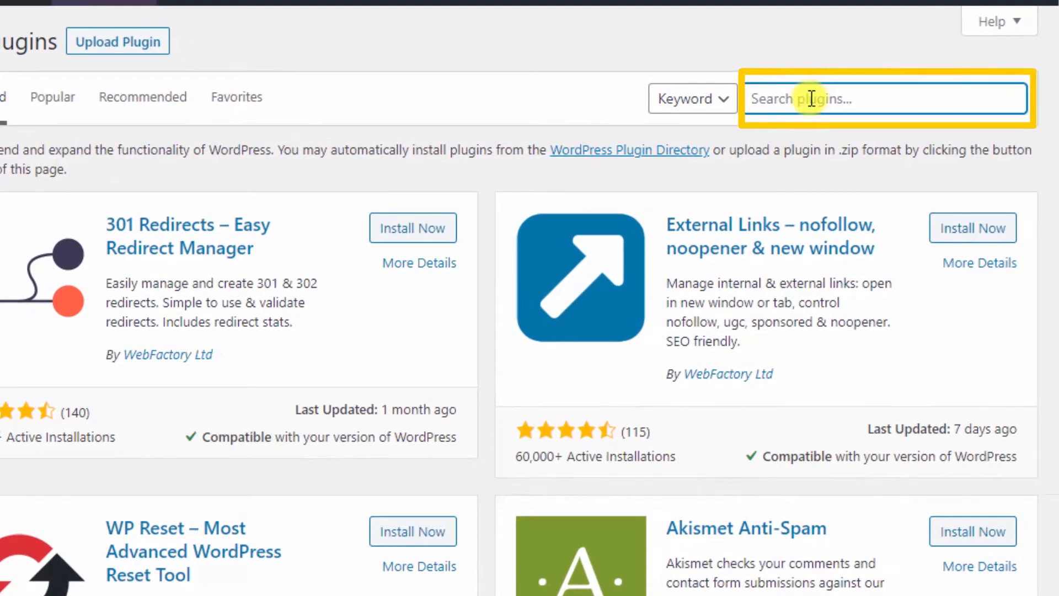
text(migration)
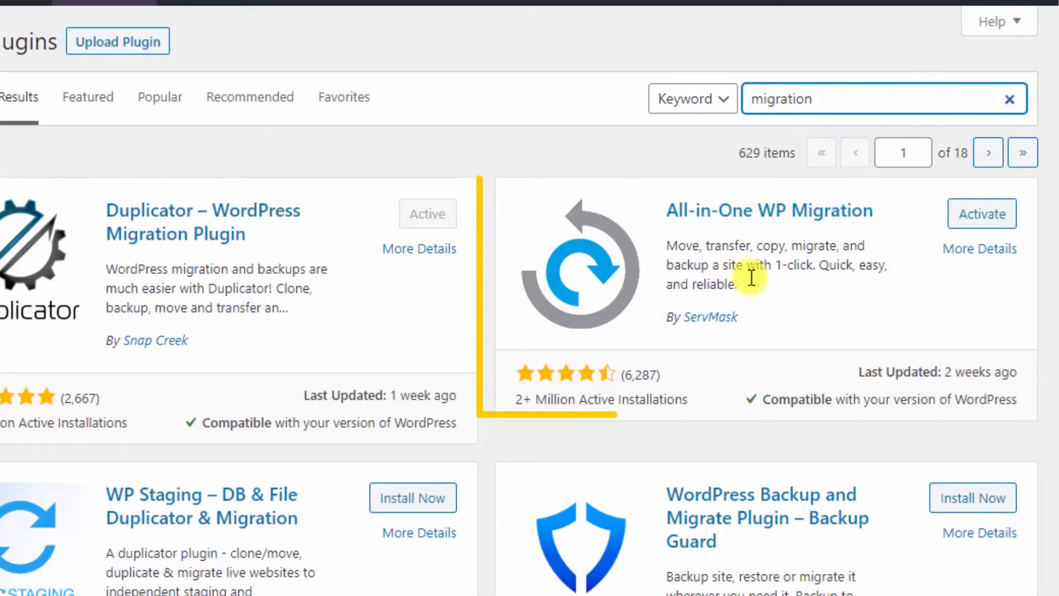
mouse_move(776, 327)
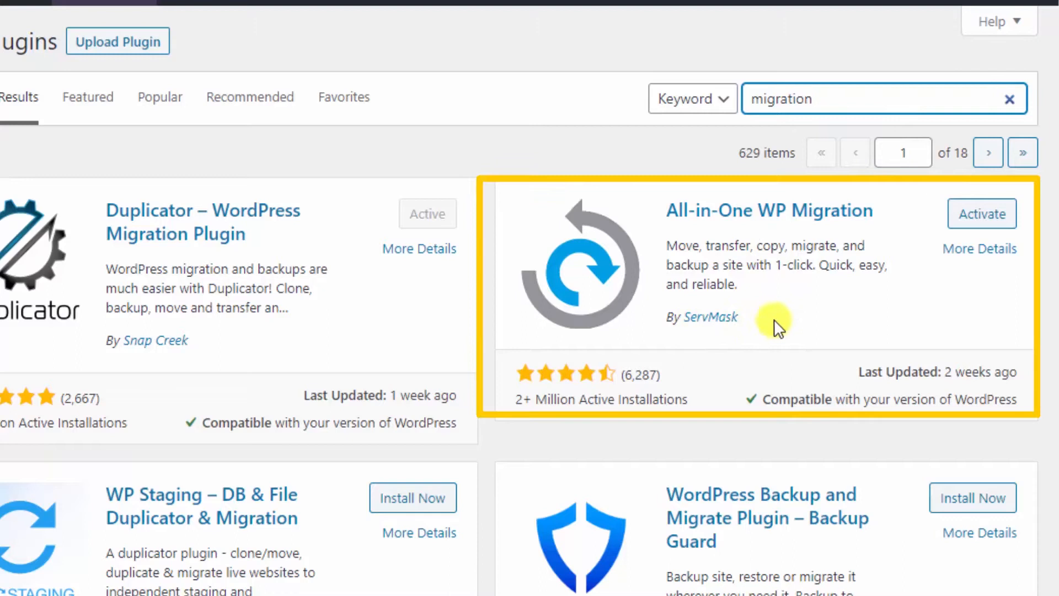
mouse_move(819, 220)
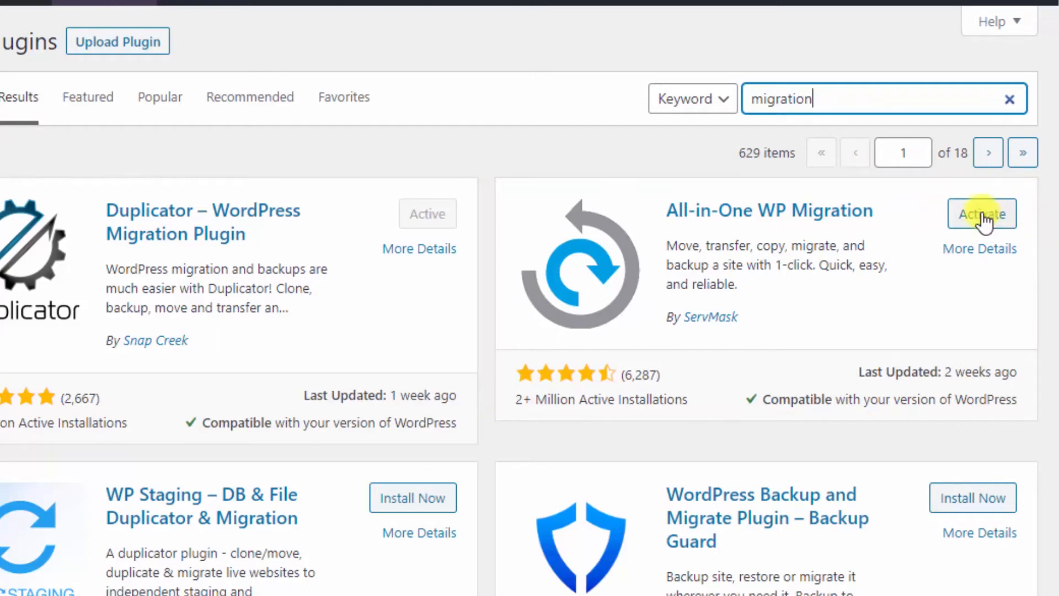
click(981, 214)
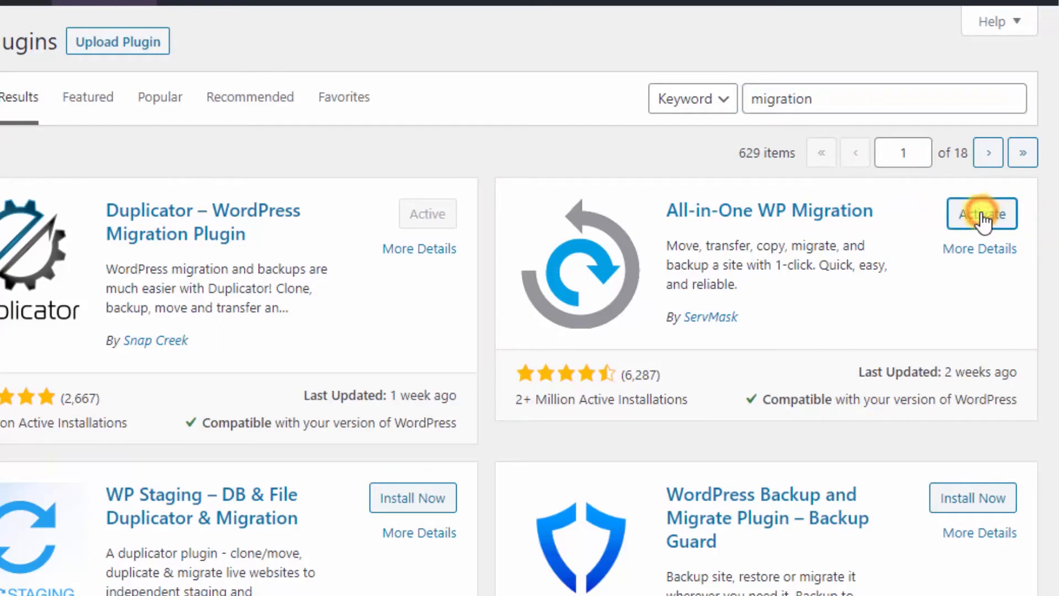
mouse_move(733, 336)
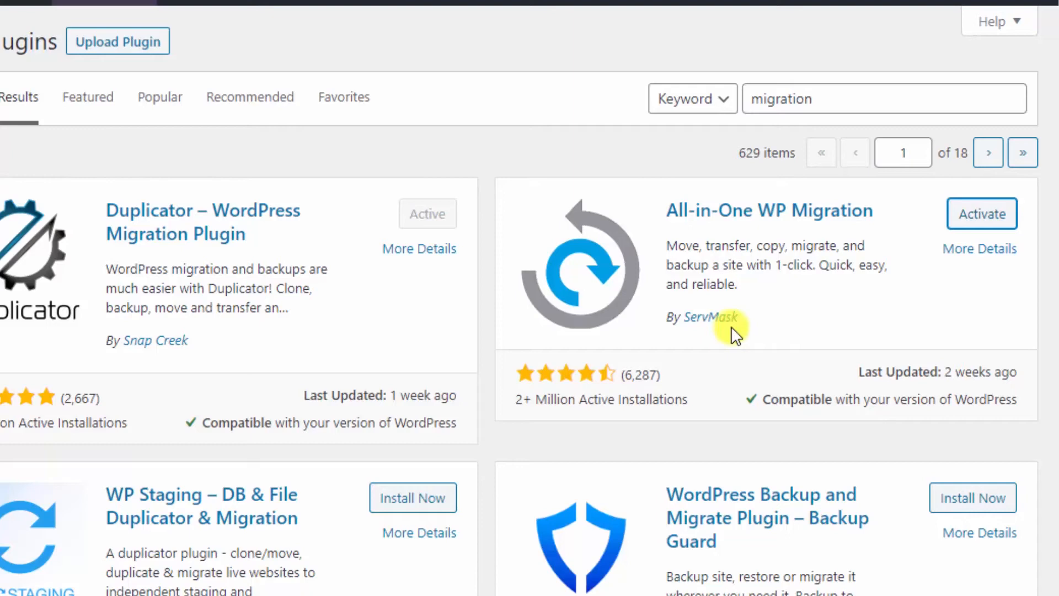
mouse_move(574, 299)
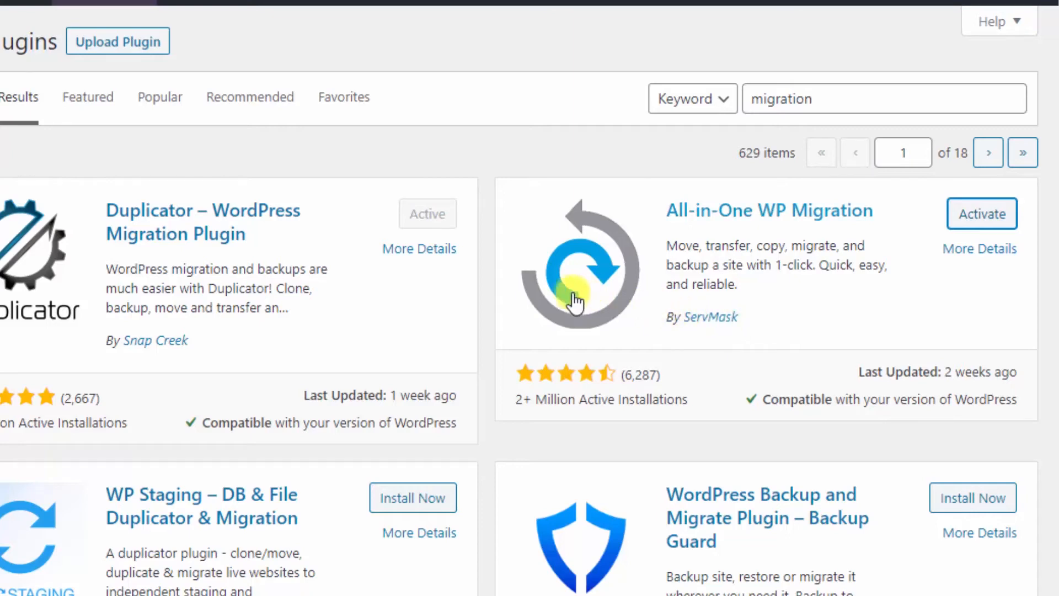
click(980, 214)
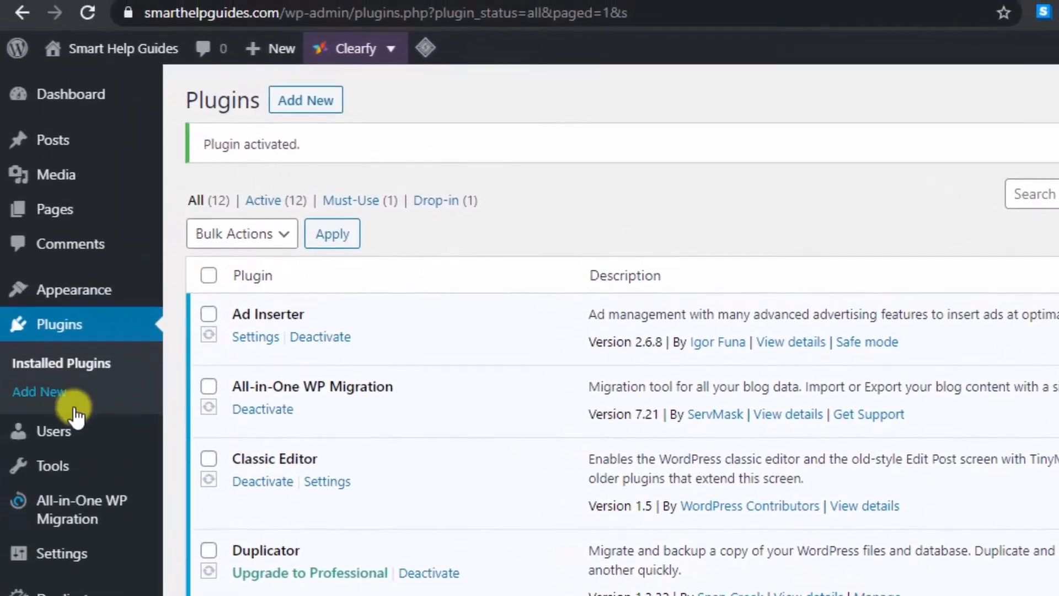
Open the Export page from the All-in-One WP Migration sidebar menu.
click(82, 509)
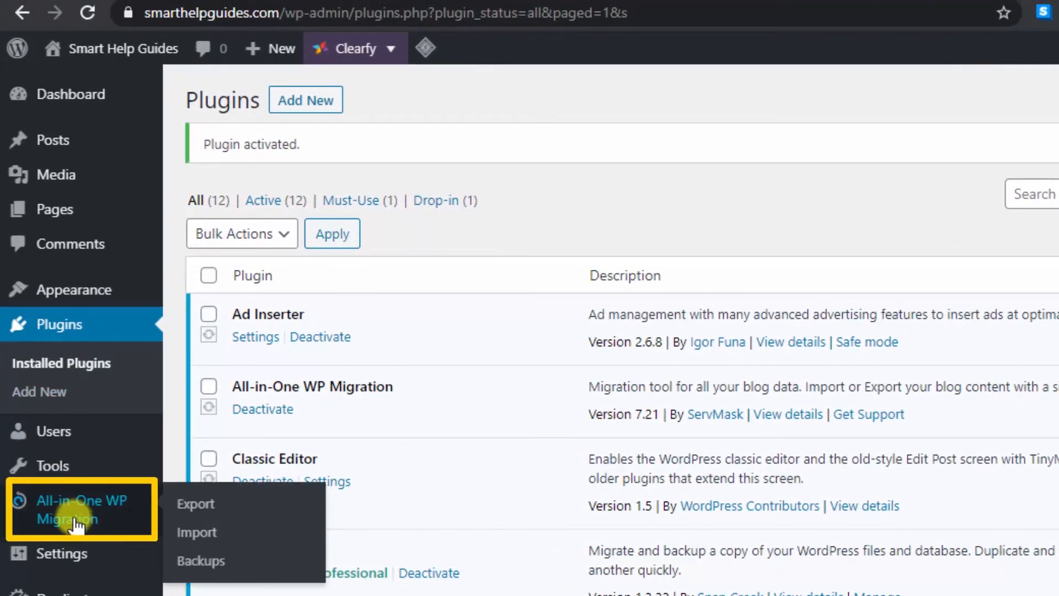
mouse_move(27, 513)
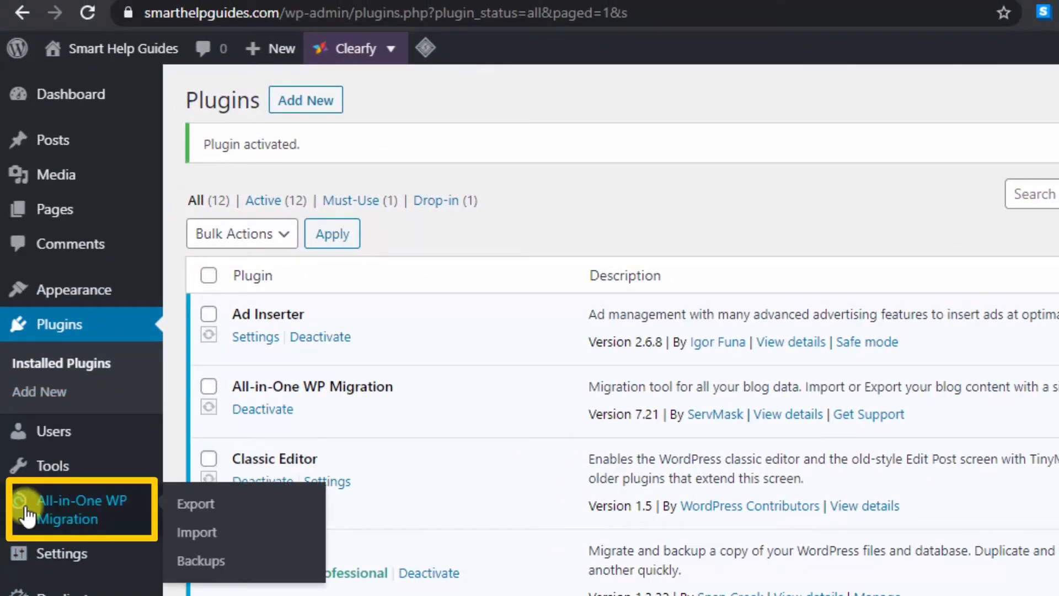
mouse_move(173, 513)
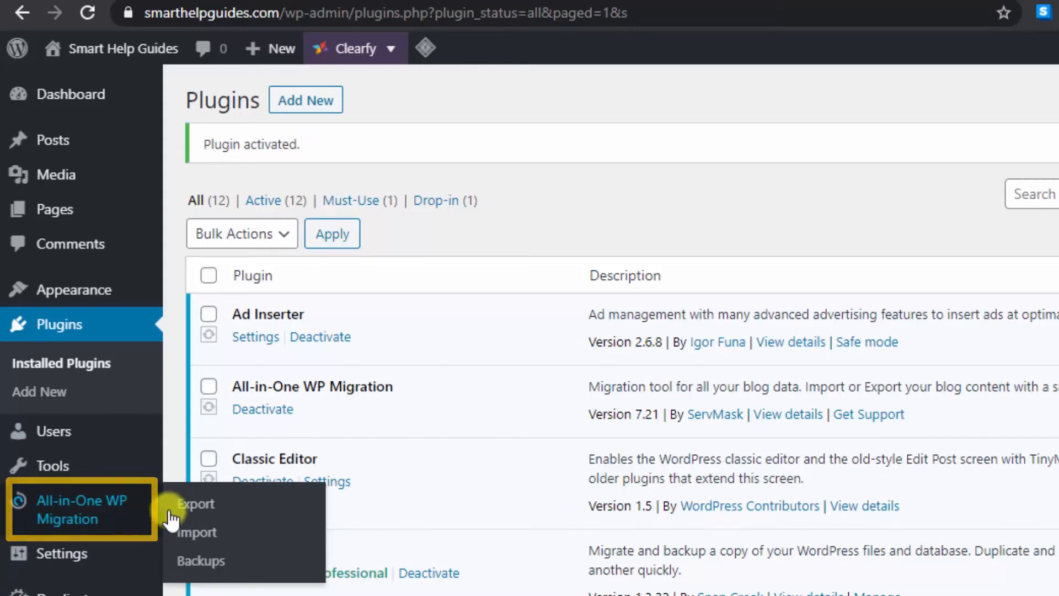
click(196, 504)
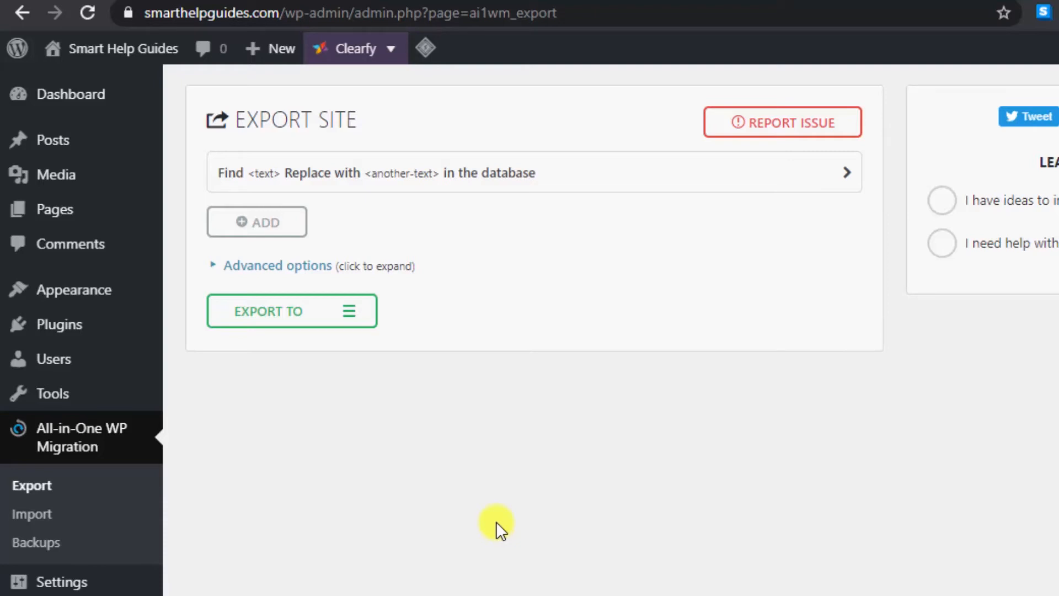
mouse_move(494, 500)
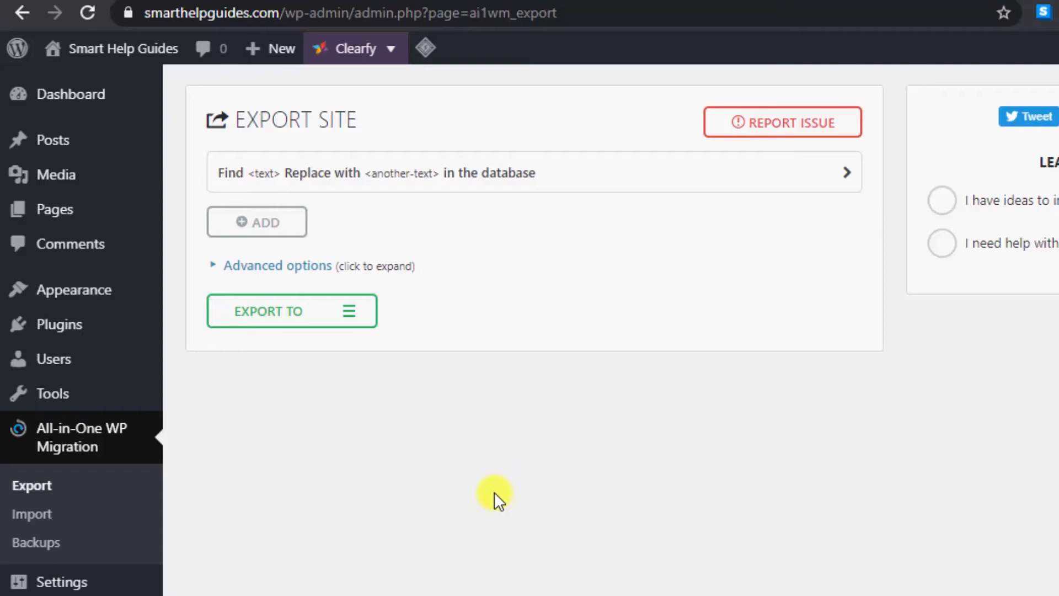
mouse_move(358, 148)
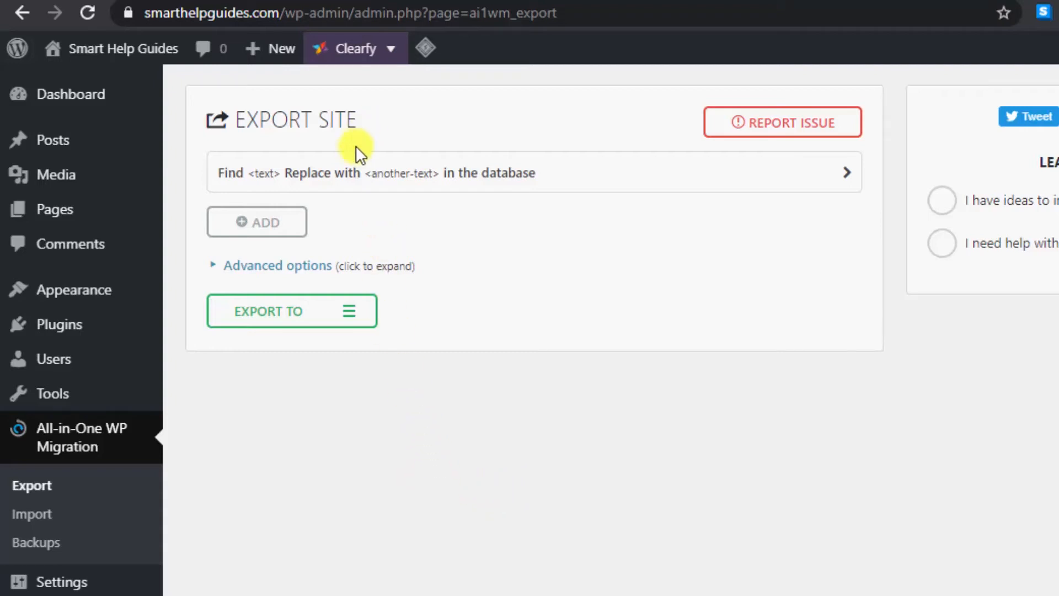
mouse_move(292, 311)
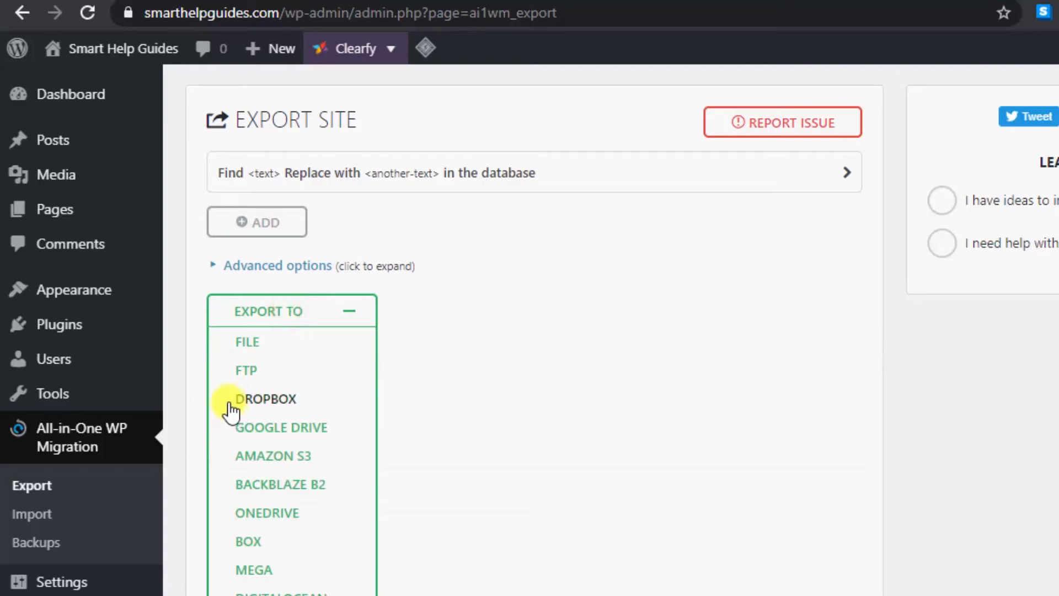
mouse_move(248, 343)
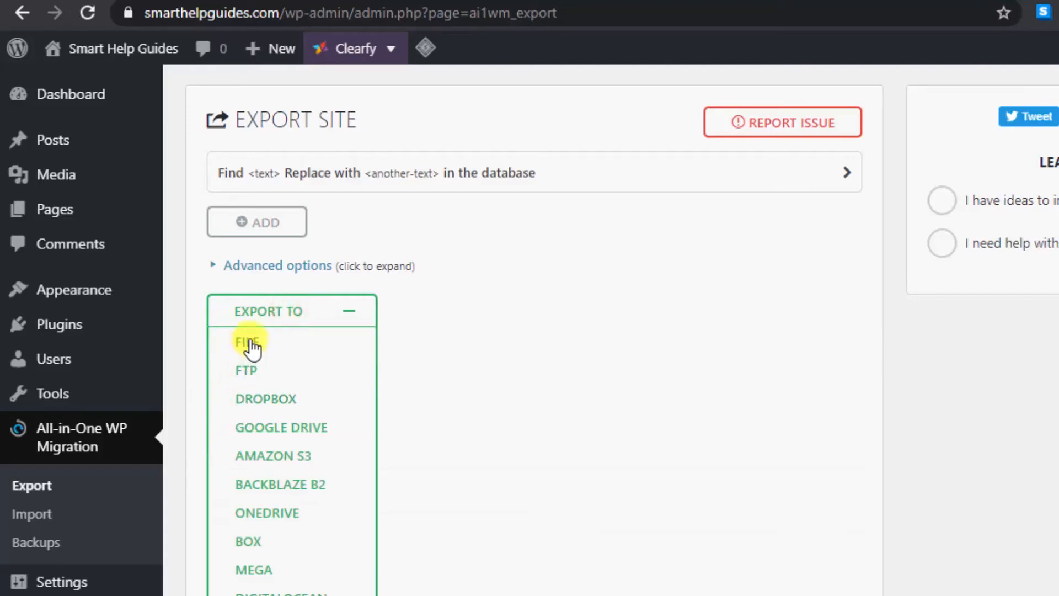
Export the site To File, download the 83 MB backup and close the dialog.
click(248, 341)
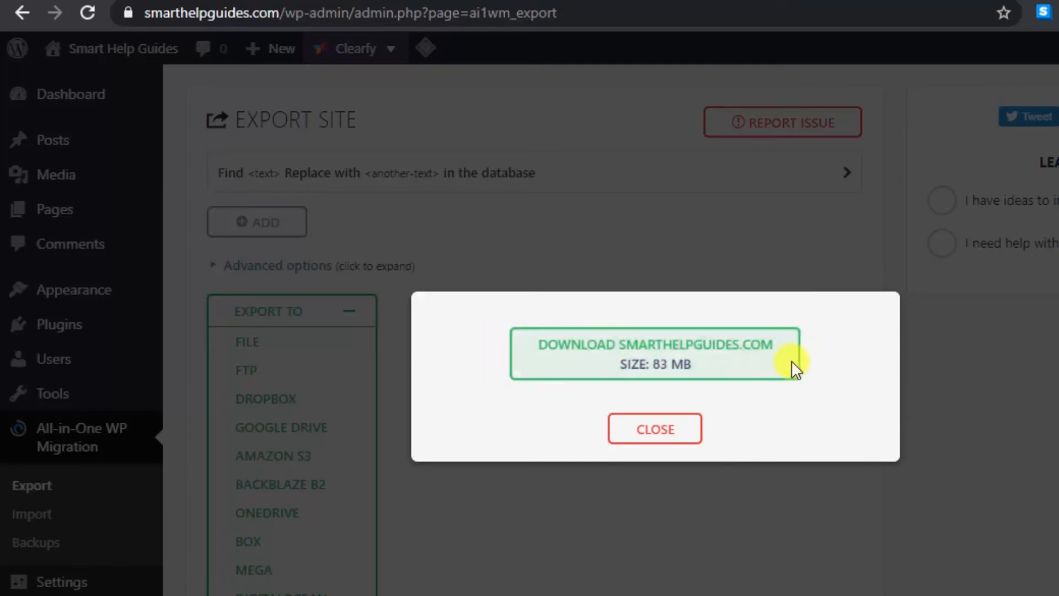
click(654, 354)
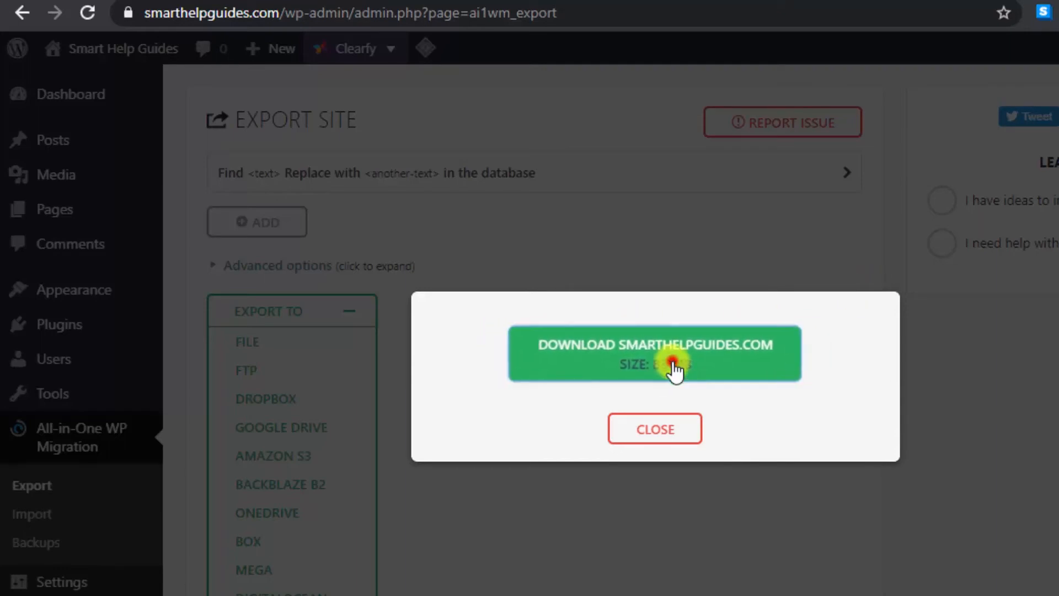
click(653, 353)
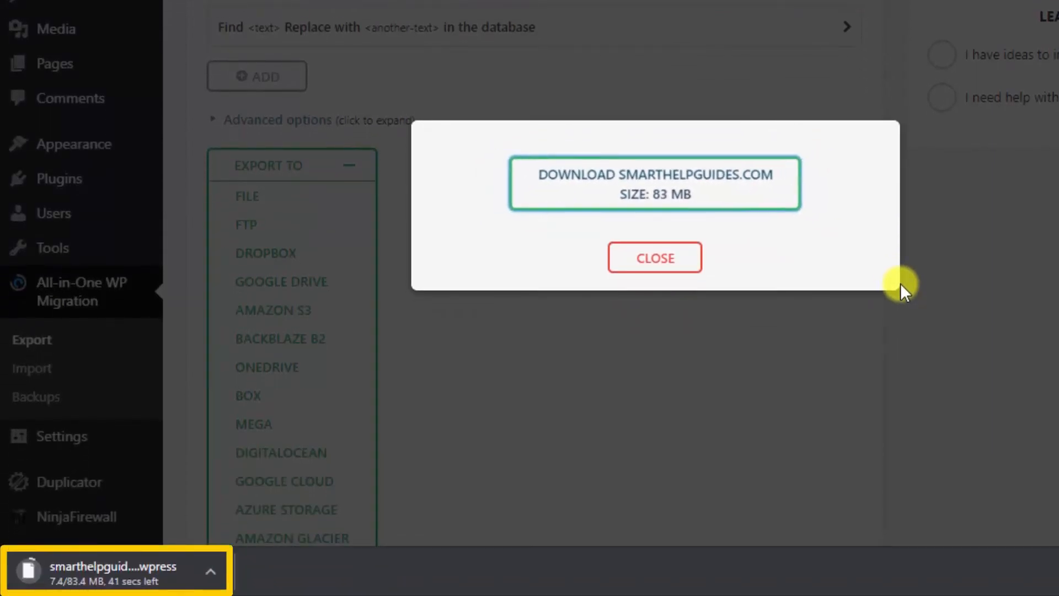
mouse_move(443, 453)
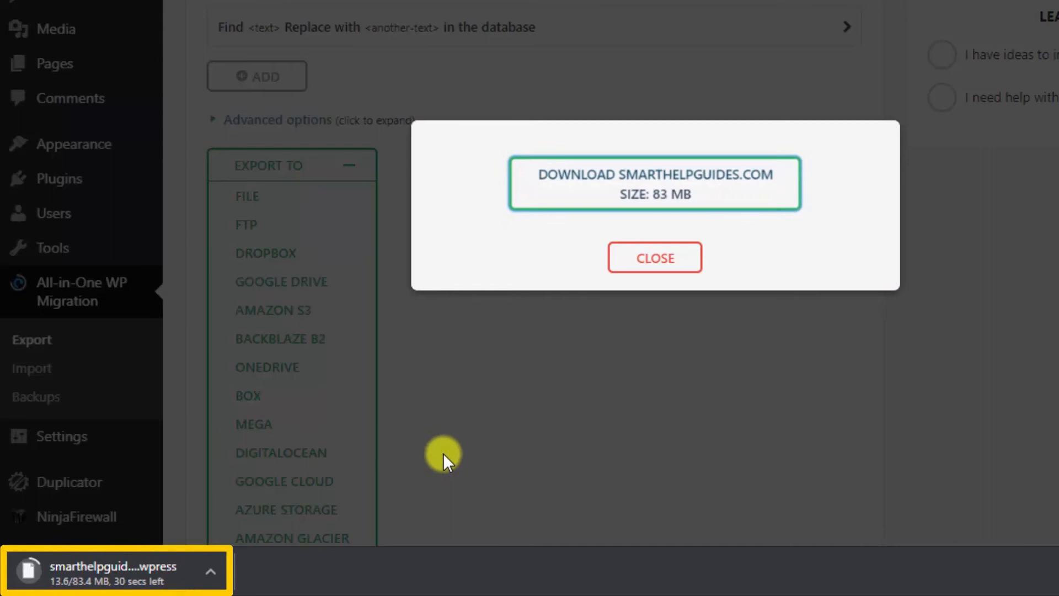
mouse_move(653, 270)
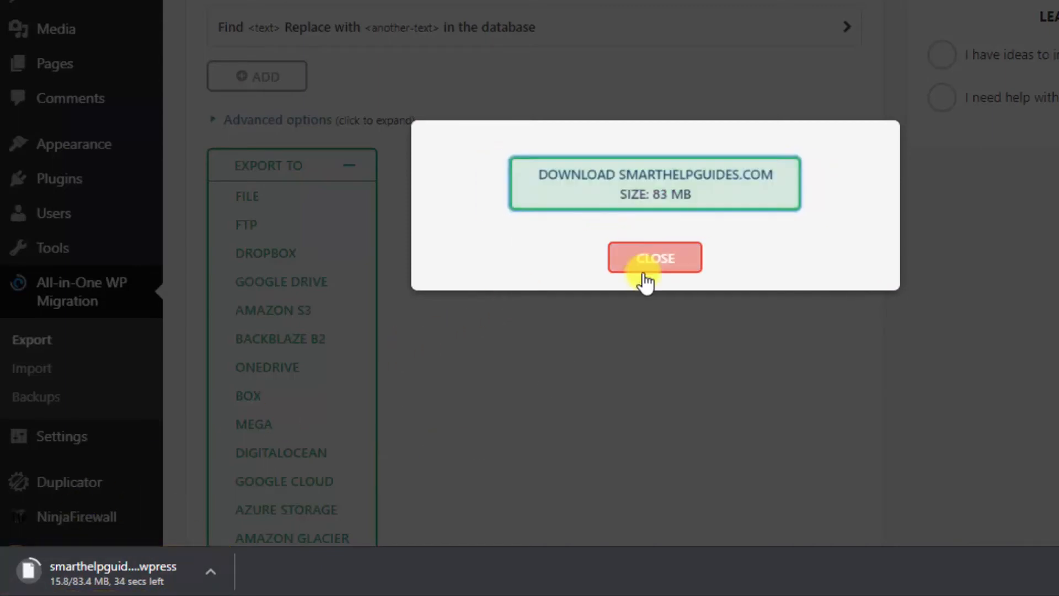
click(653, 257)
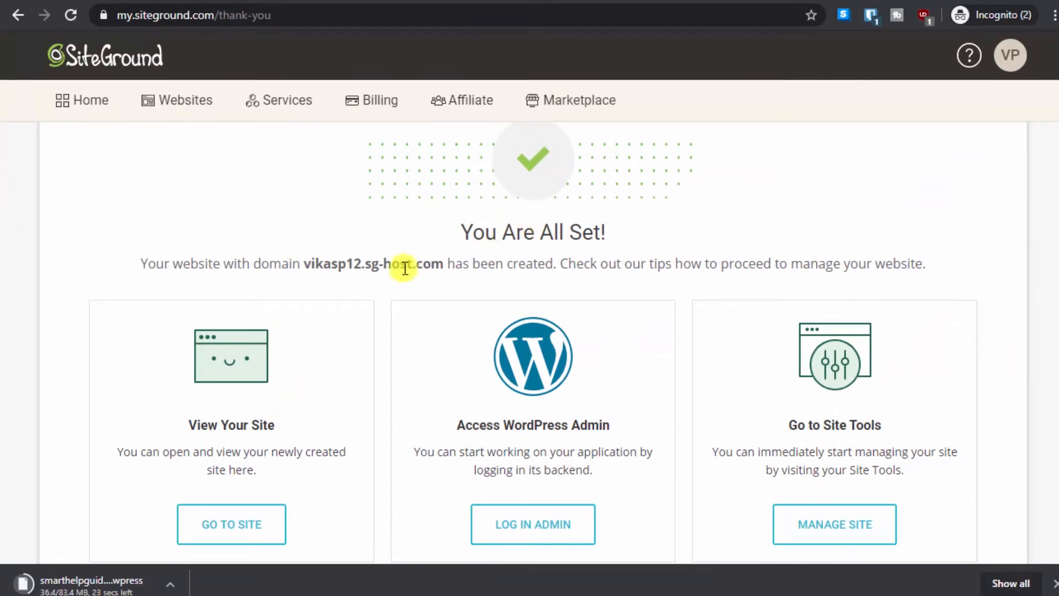
Use Log In Admin on the thank-you page to reach the sg-host.com WordPress admin.
scroll(down, 3)
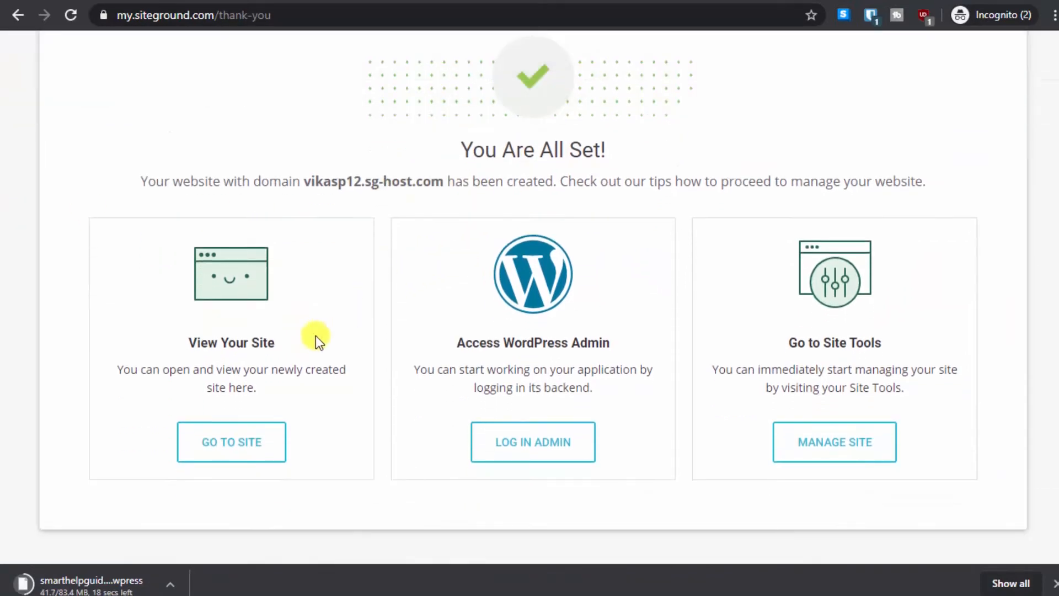
mouse_move(297, 371)
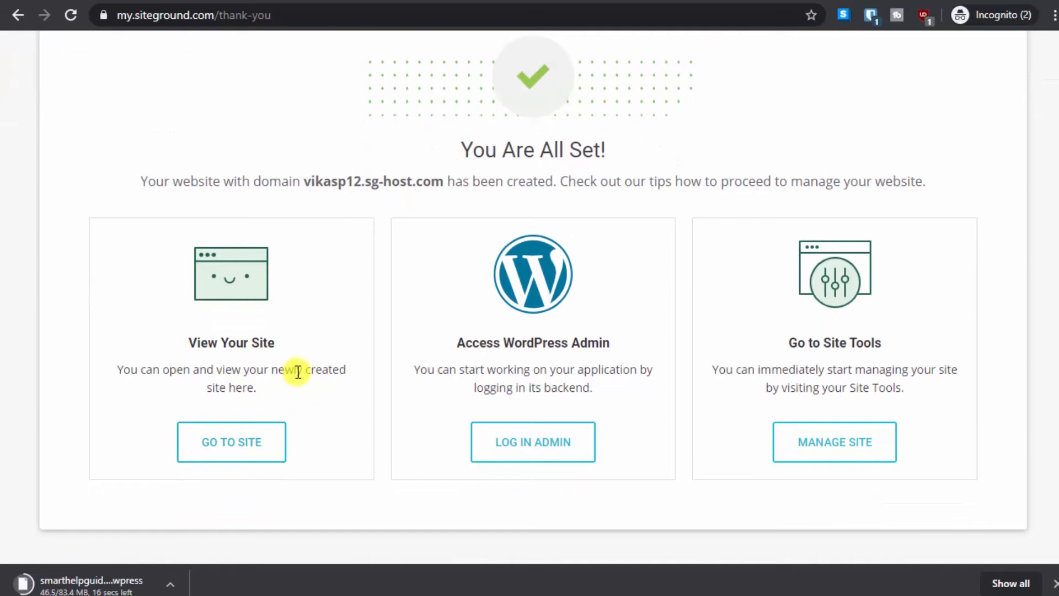
mouse_move(828, 374)
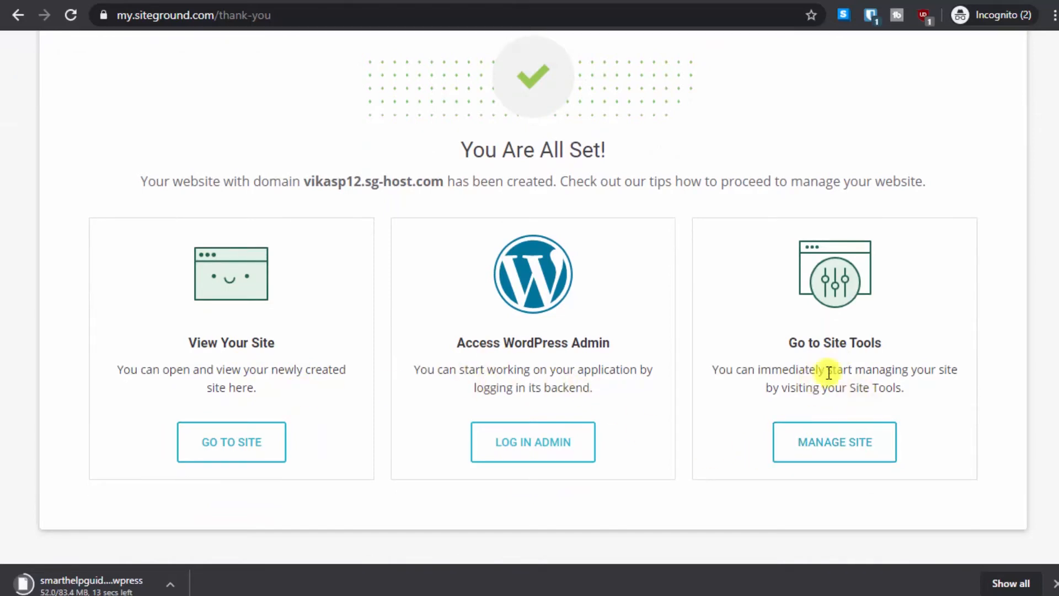
right_click(231, 442)
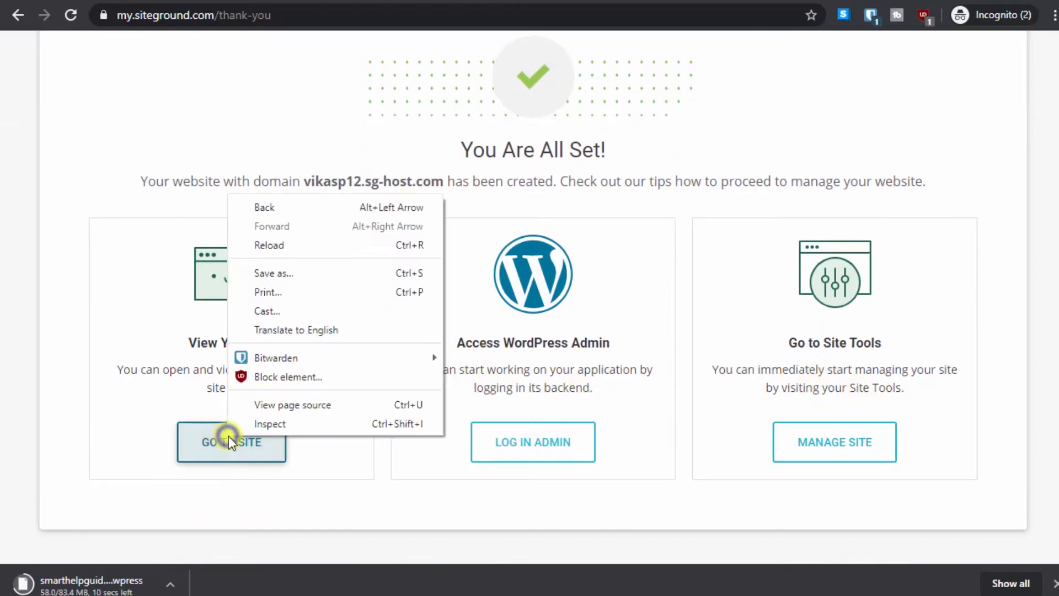
click(231, 442)
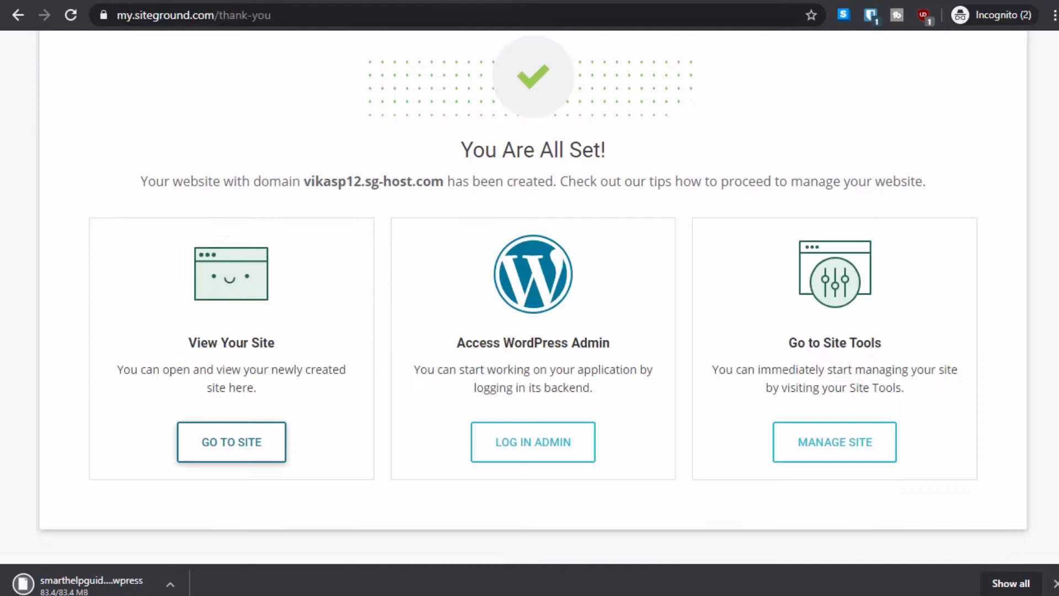
mouse_move(462, 299)
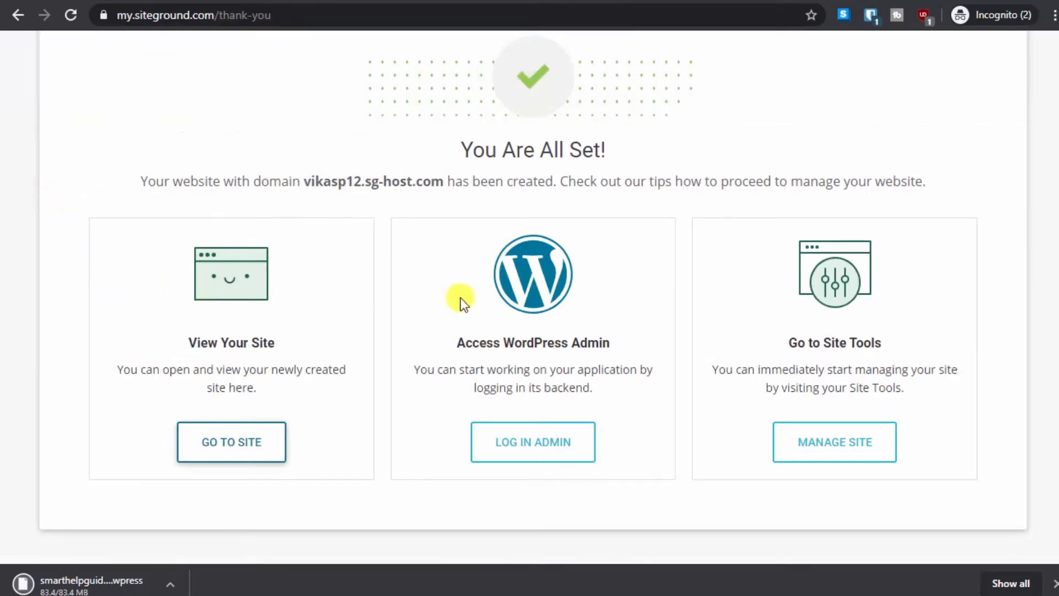
mouse_move(535, 378)
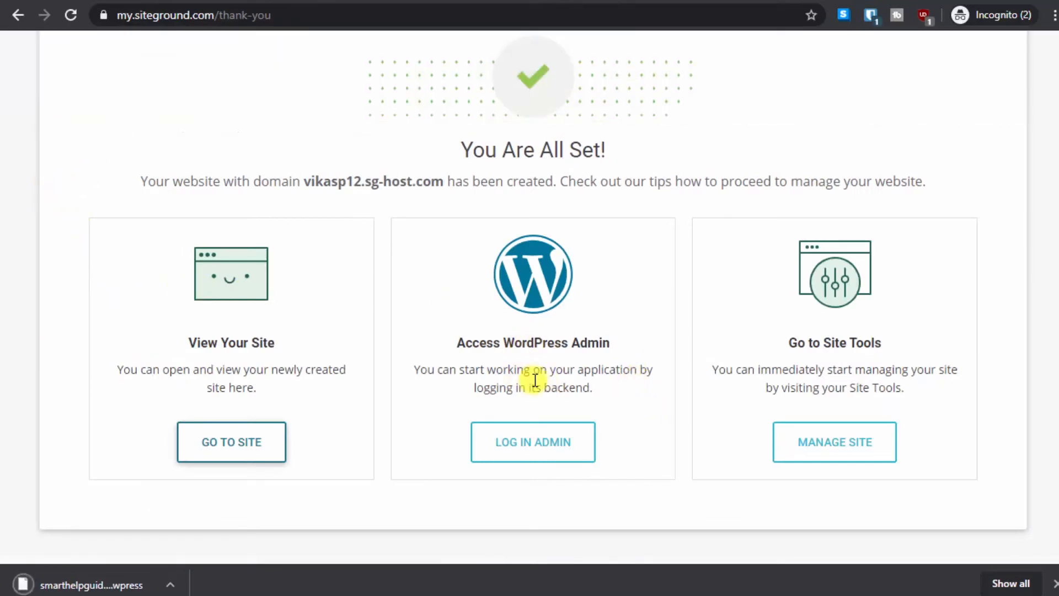
click(533, 441)
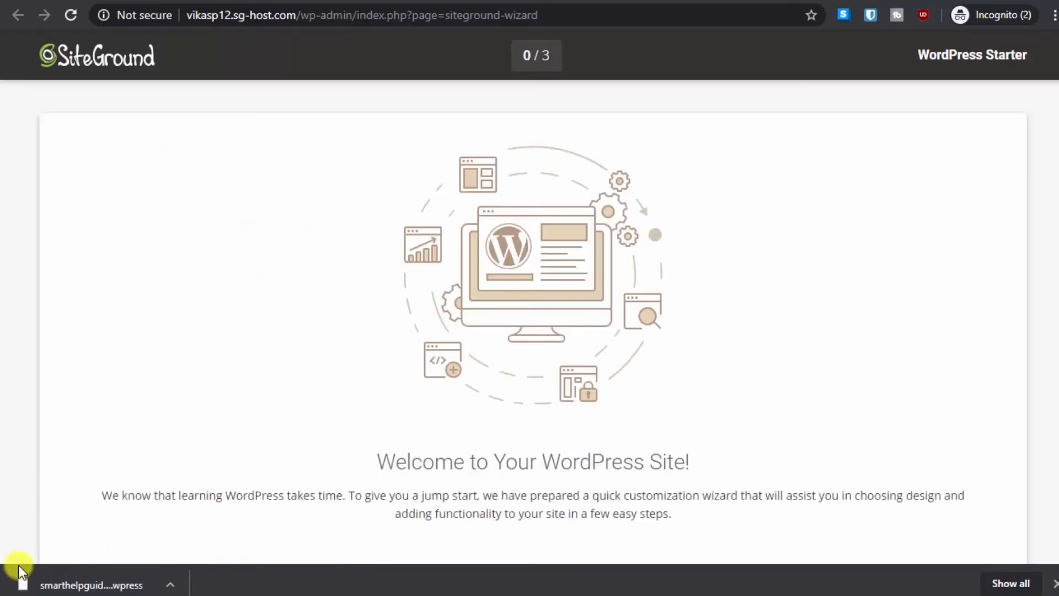
mouse_move(85, 563)
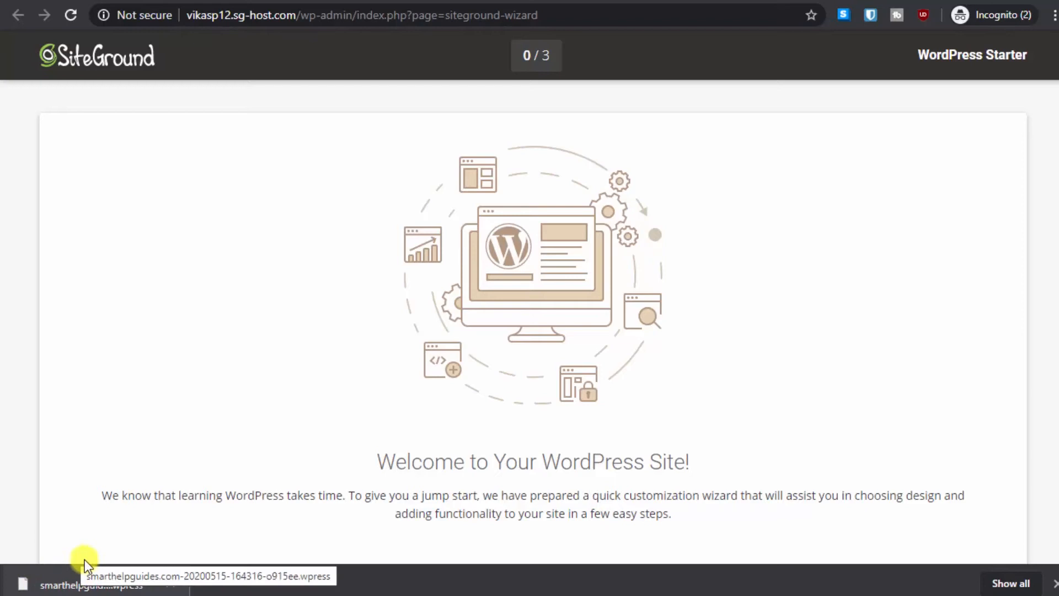
mouse_move(151, 324)
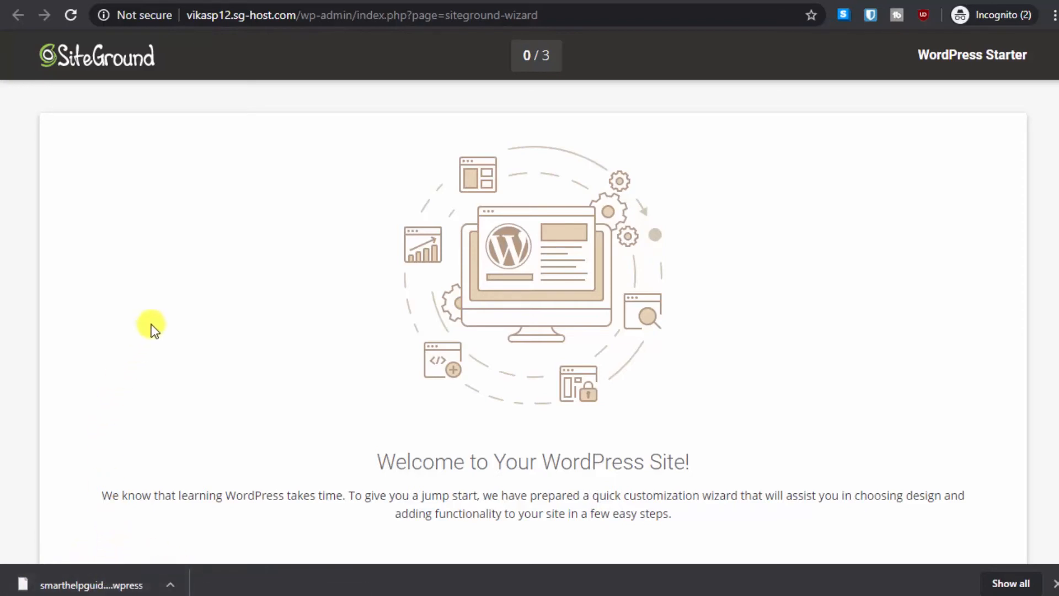
Start the Starter wizard, browse the design list, and exit without choosing a design.
scroll(down, 3)
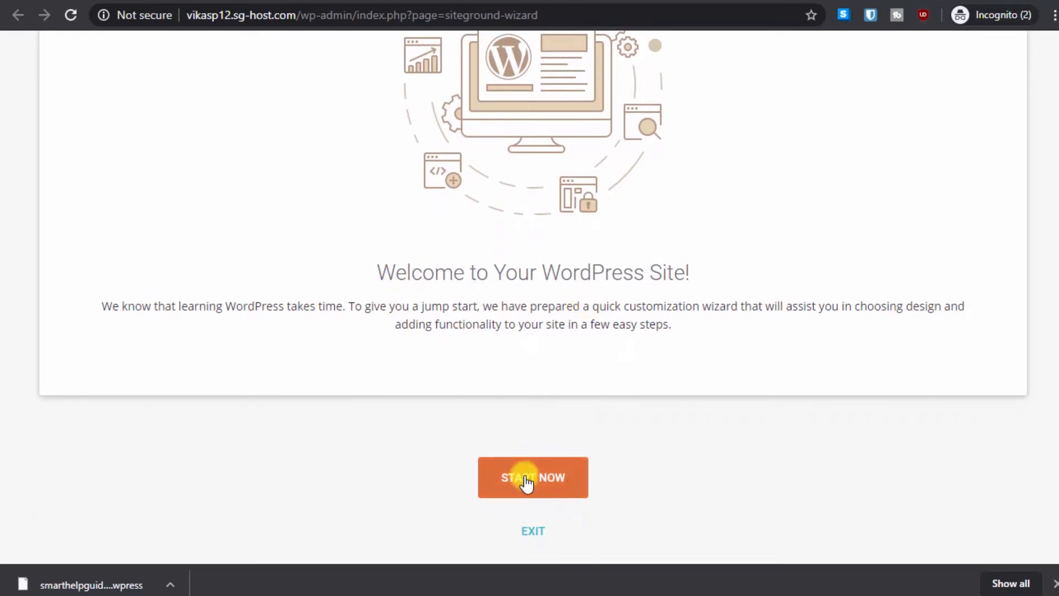
mouse_move(541, 476)
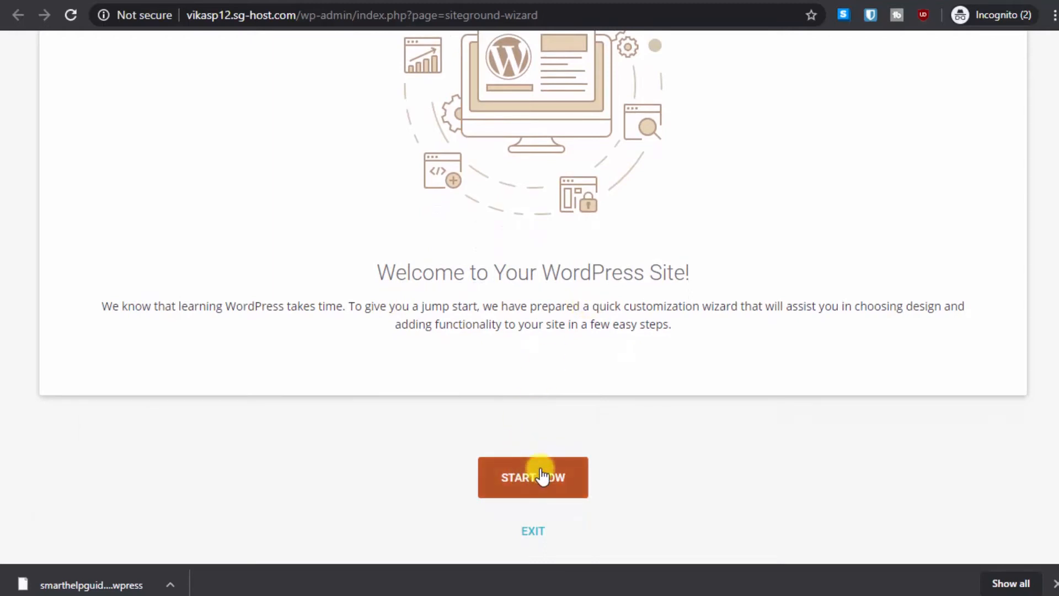
click(532, 476)
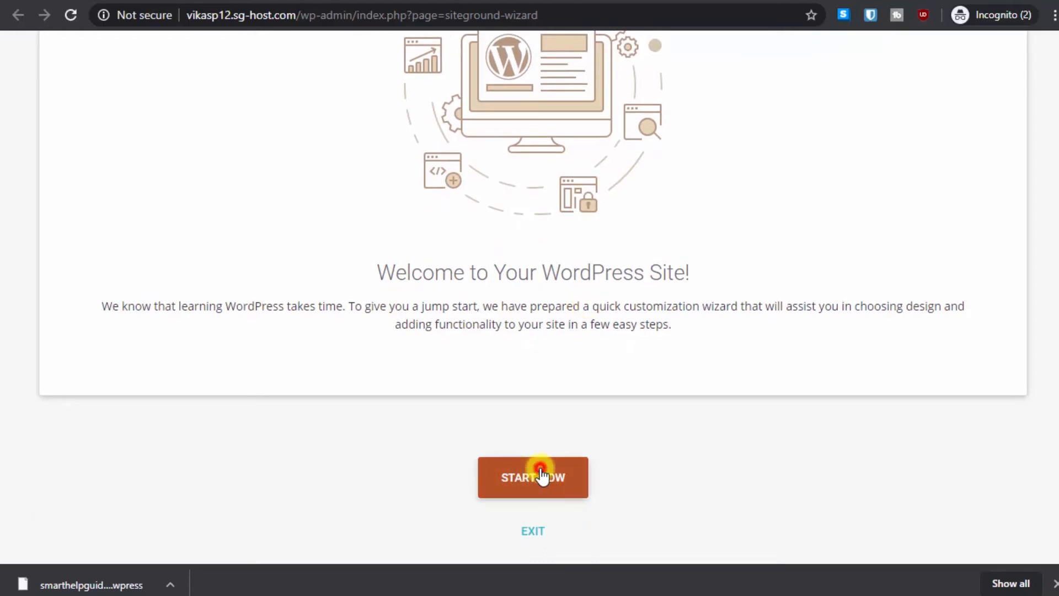
click(532, 477)
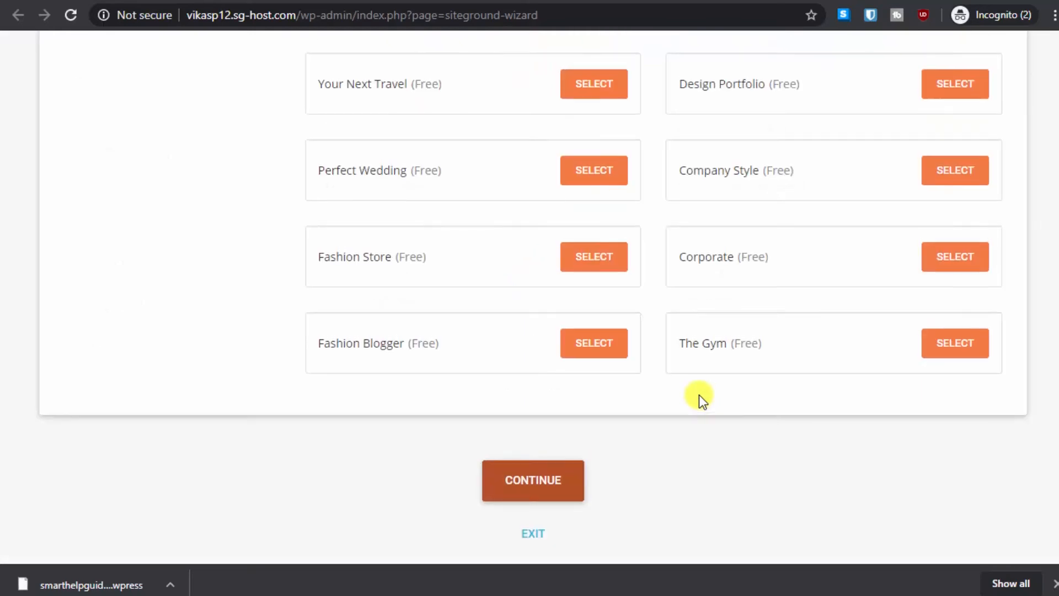
scroll(down, 3)
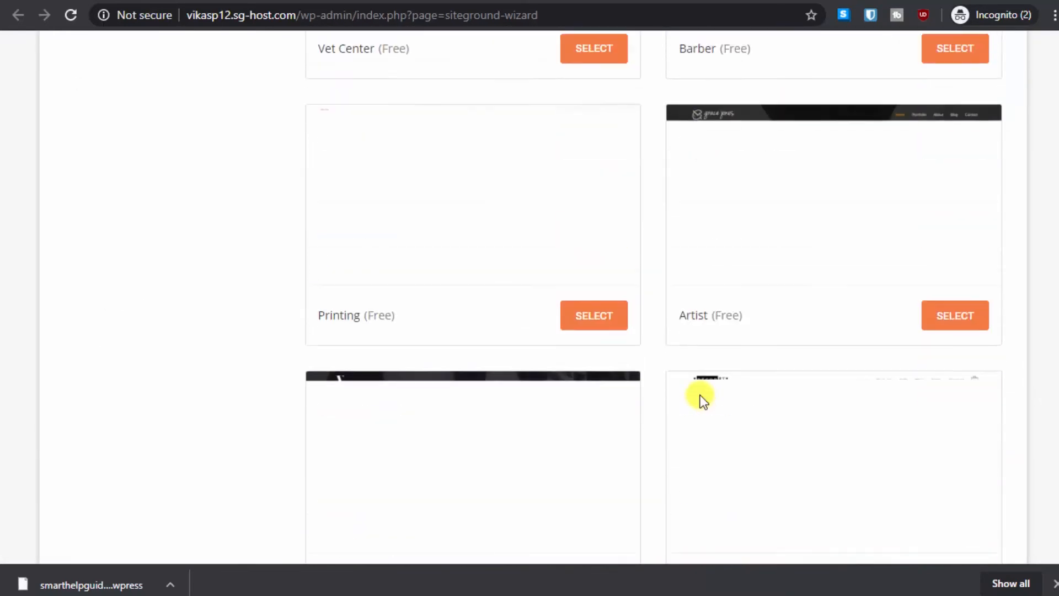
scroll(down, 3)
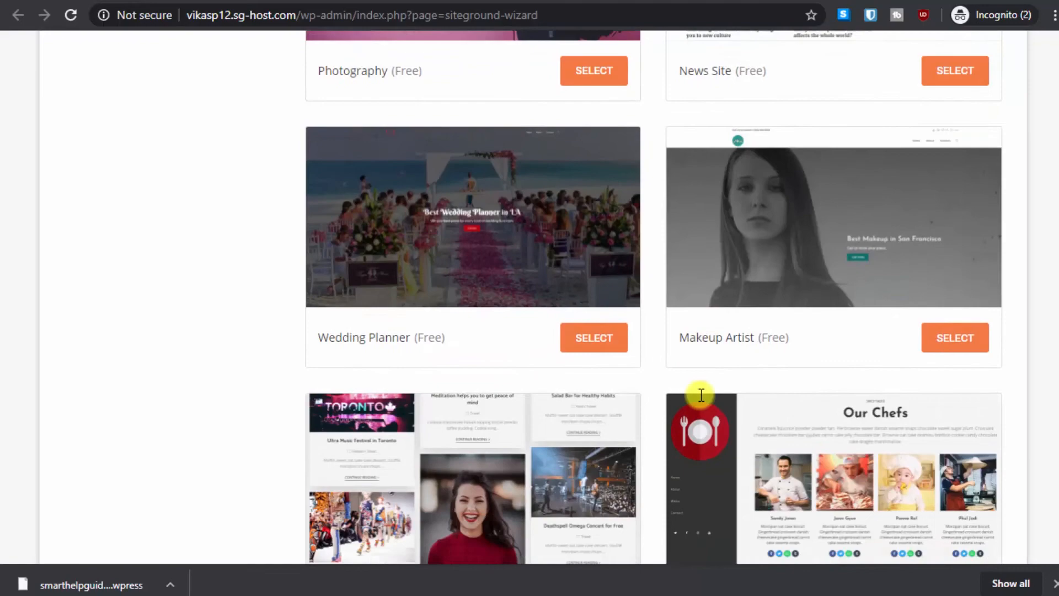
scroll(down, 3)
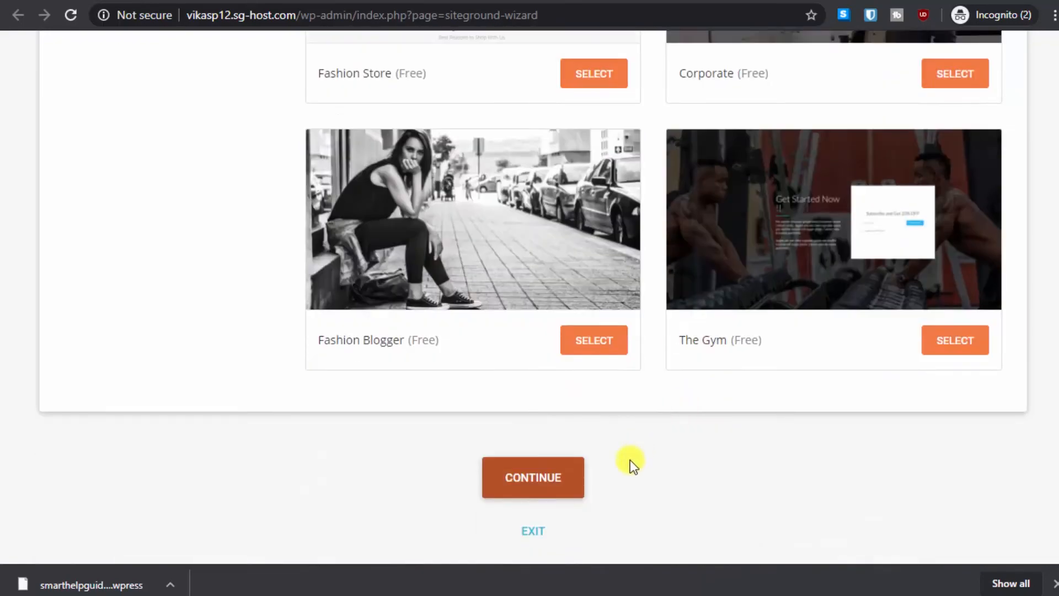
mouse_move(521, 538)
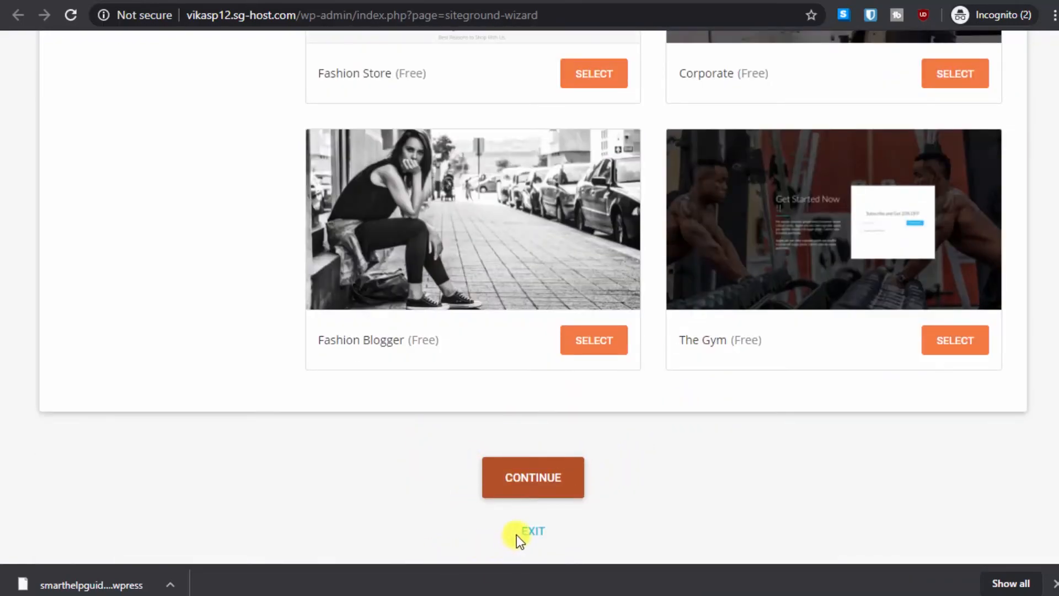
mouse_move(349, 503)
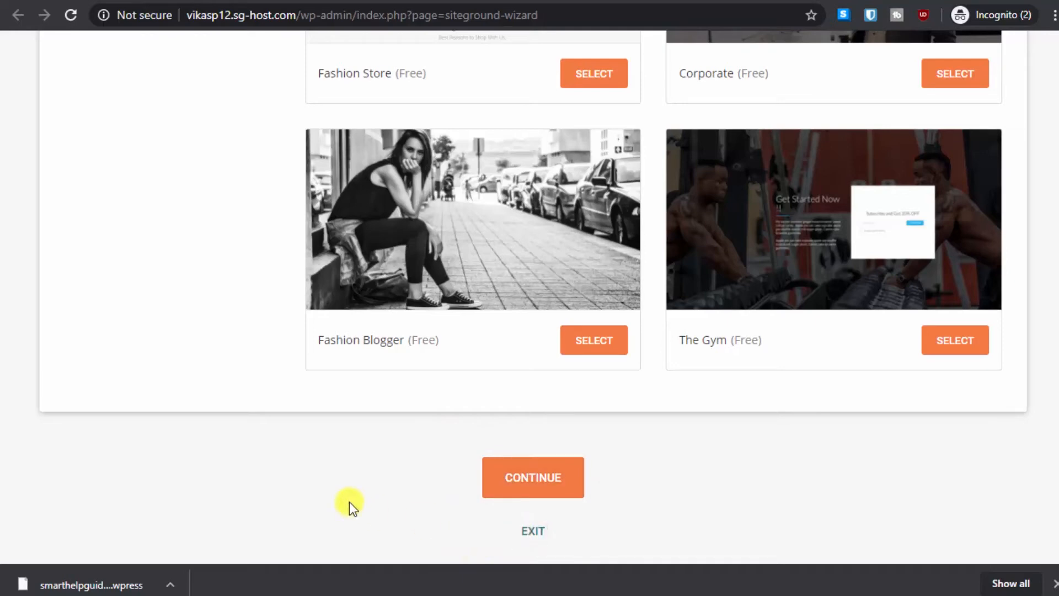
click(533, 477)
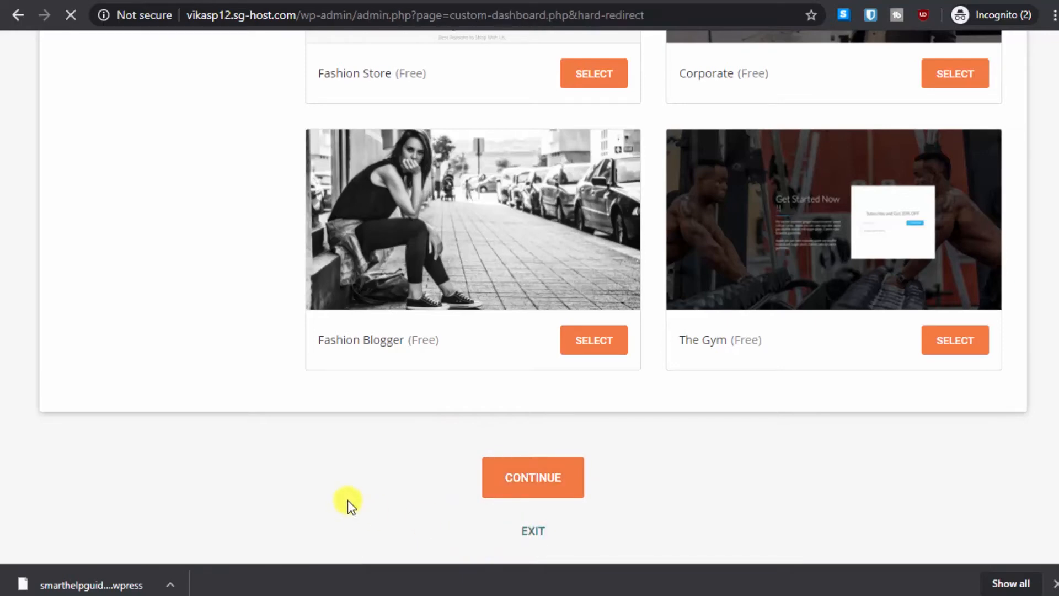
mouse_move(154, 417)
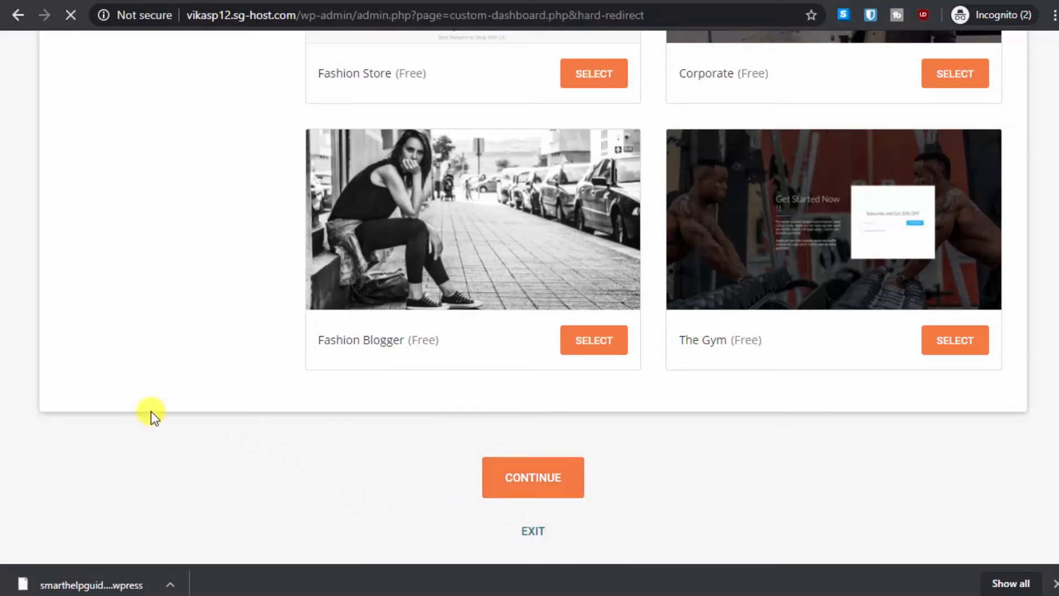
Search the WordPress plugin directory for 'migration'.
click(532, 477)
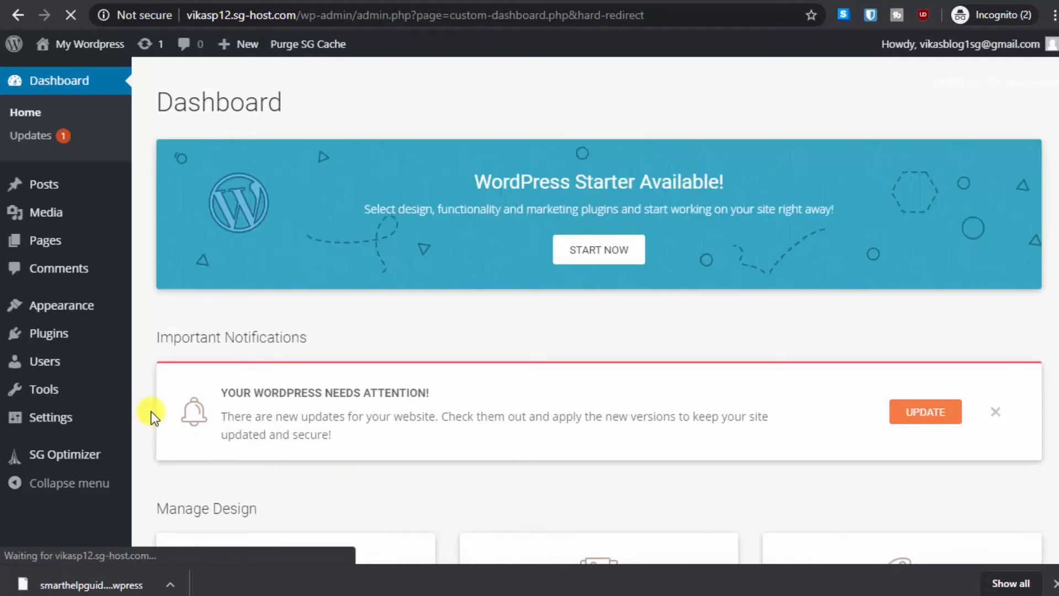
mouse_move(305, 361)
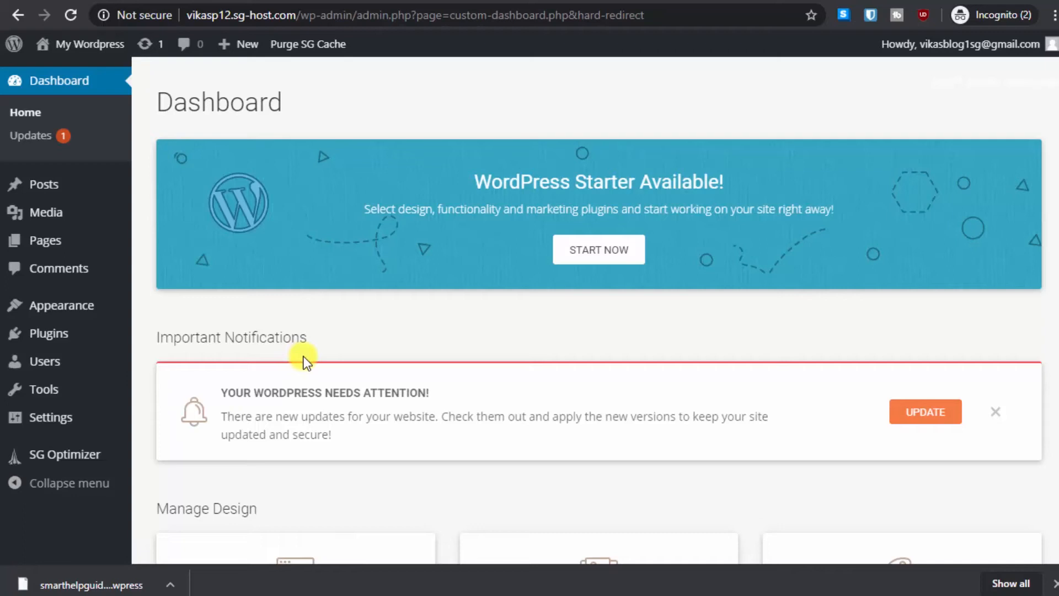
mouse_move(268, 338)
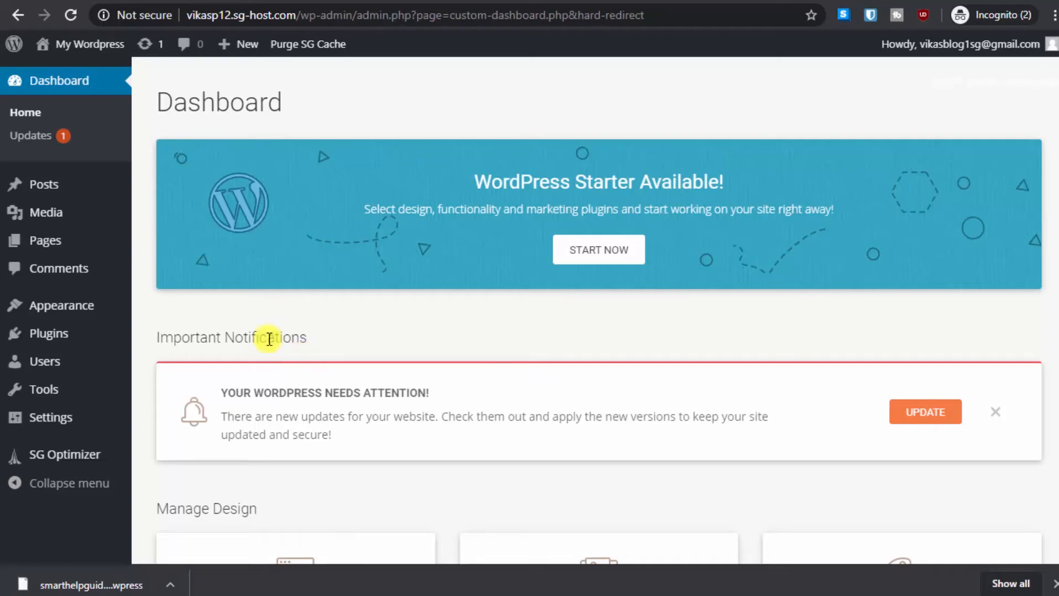
mouse_move(48, 333)
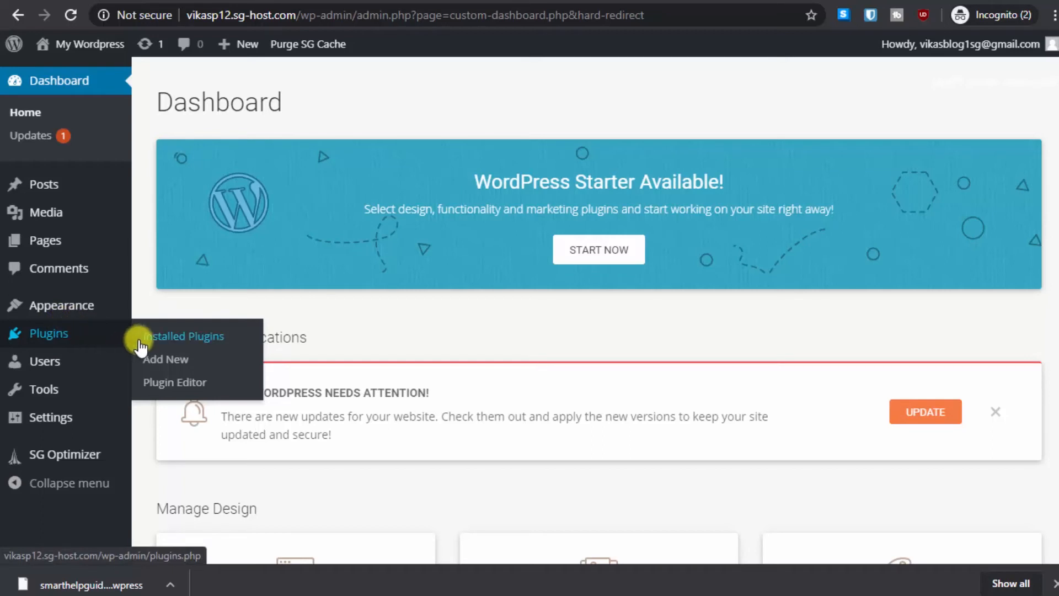
click(166, 358)
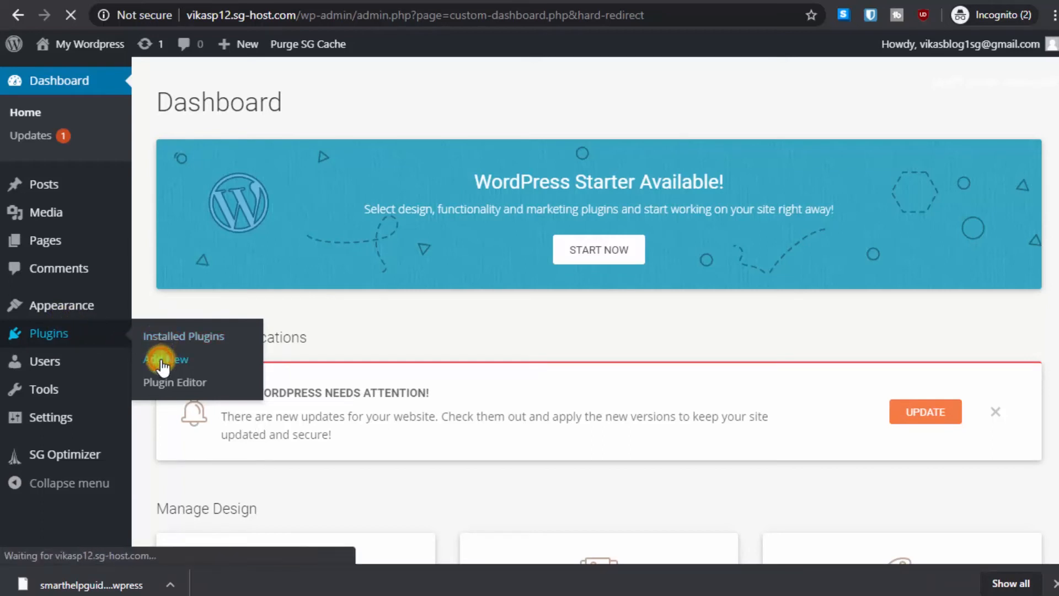
click(164, 359)
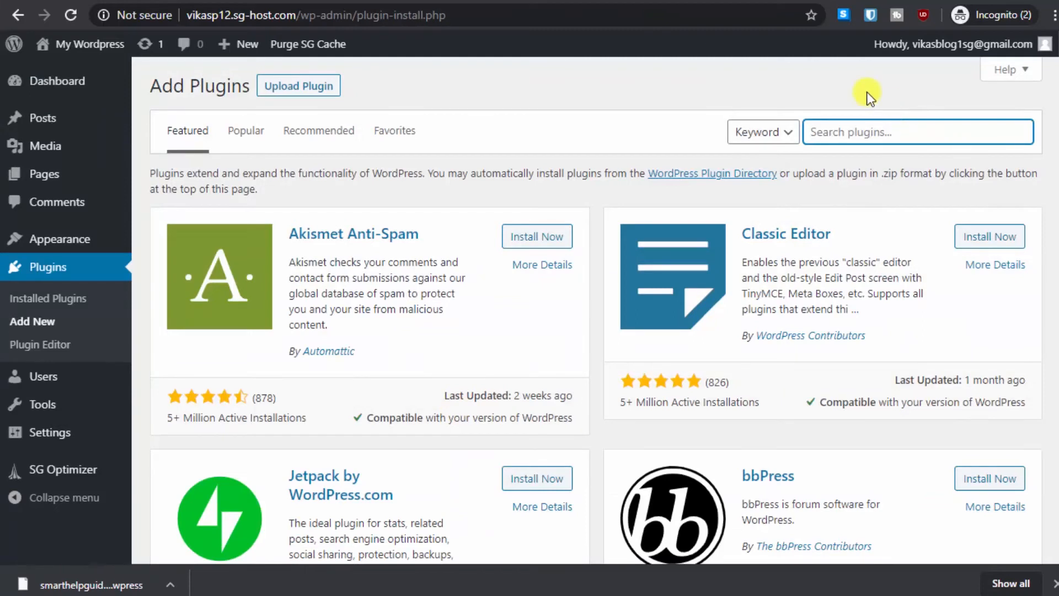
text(m)
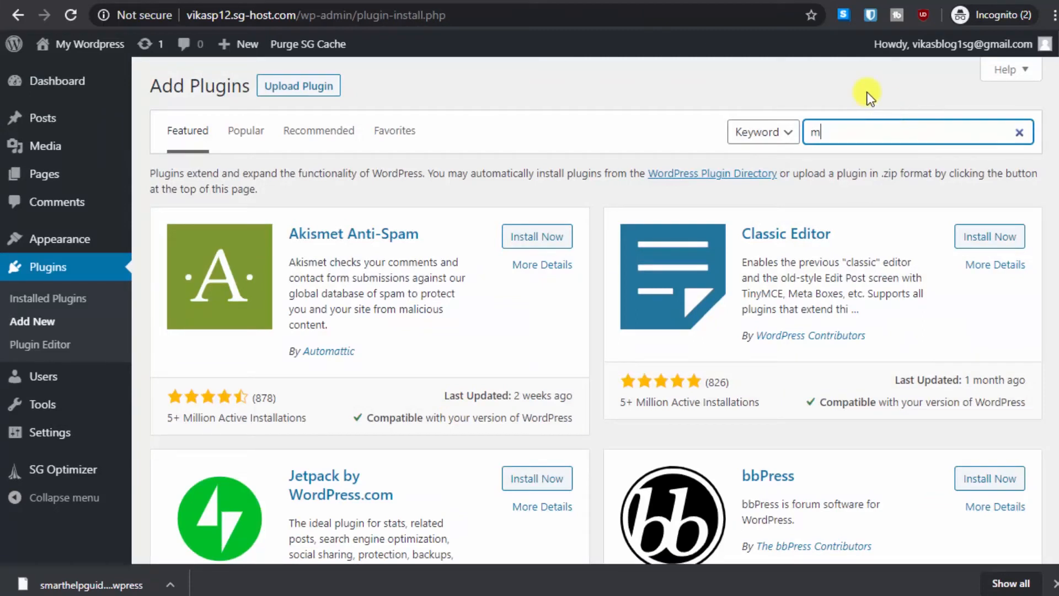
text(igrat)
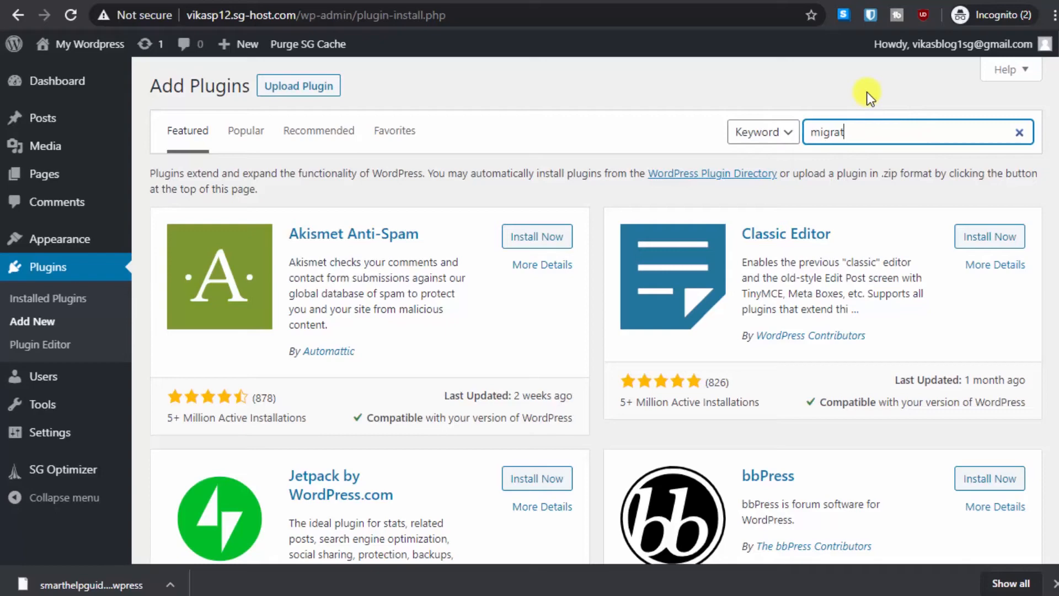
text(ion)
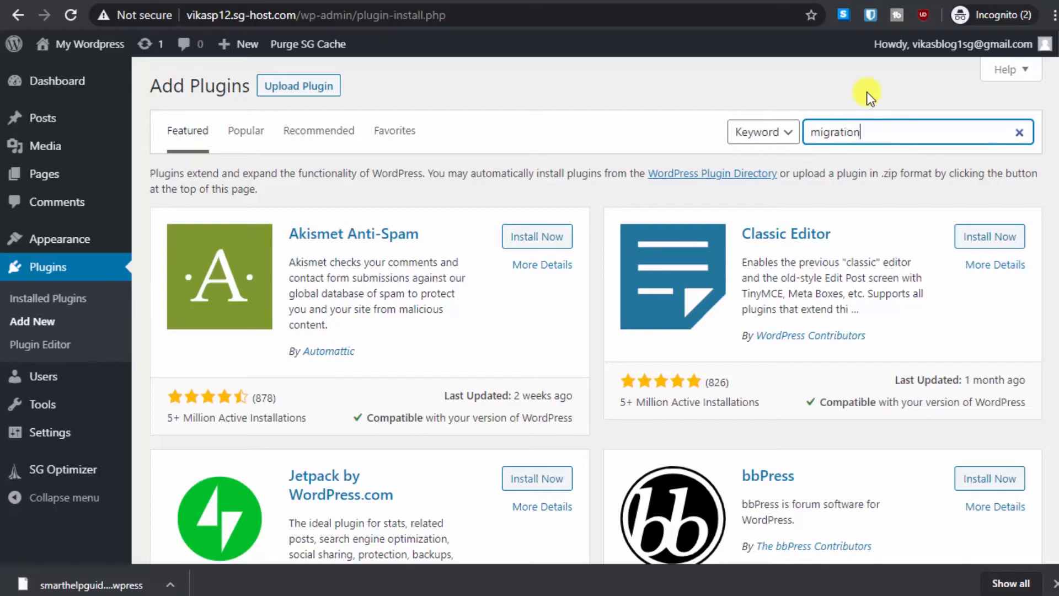
key(Return)
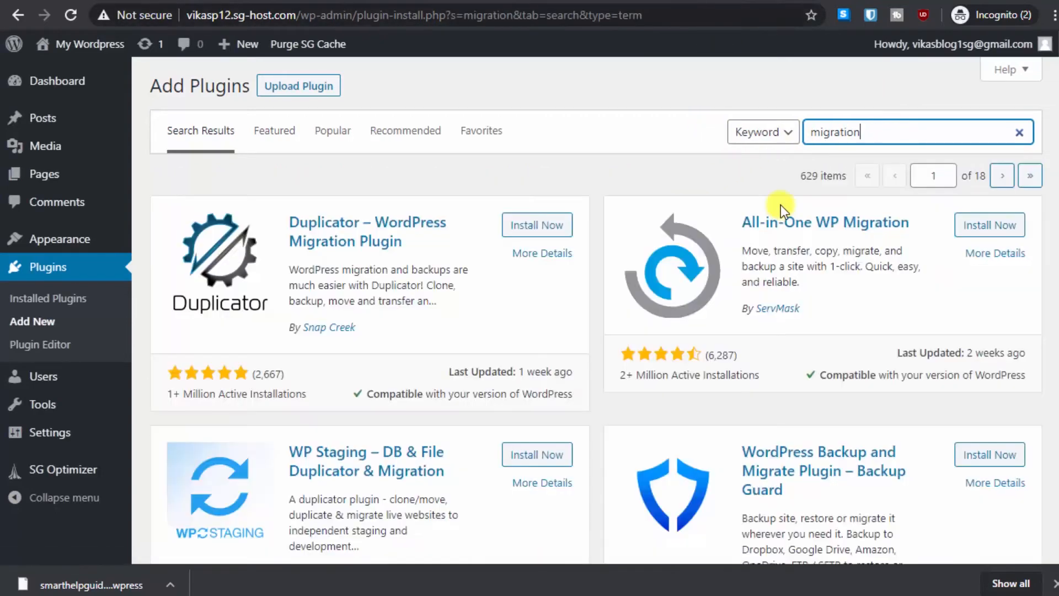
mouse_move(799, 253)
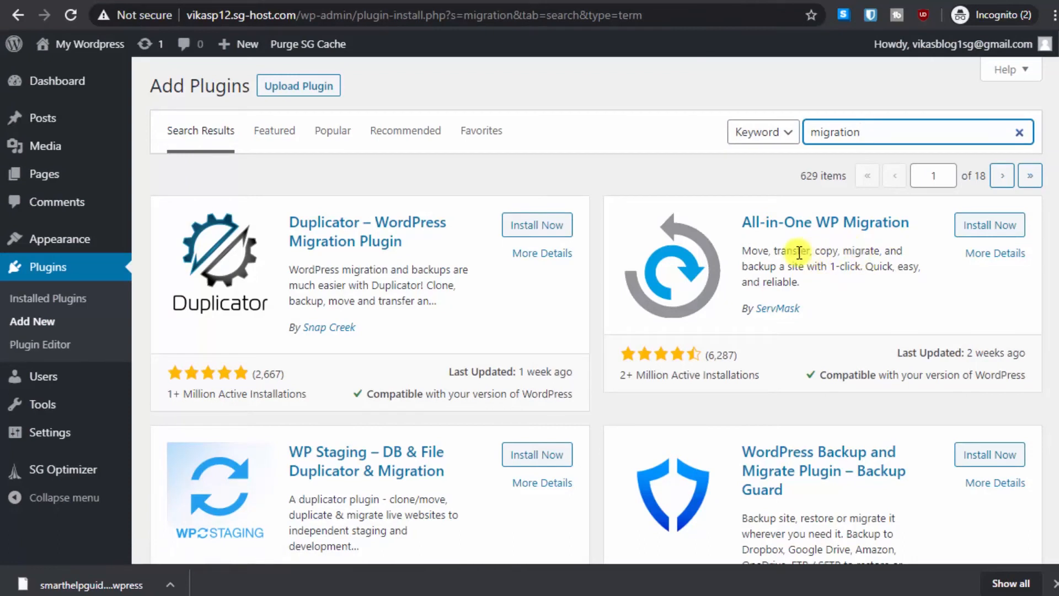
mouse_move(910, 255)
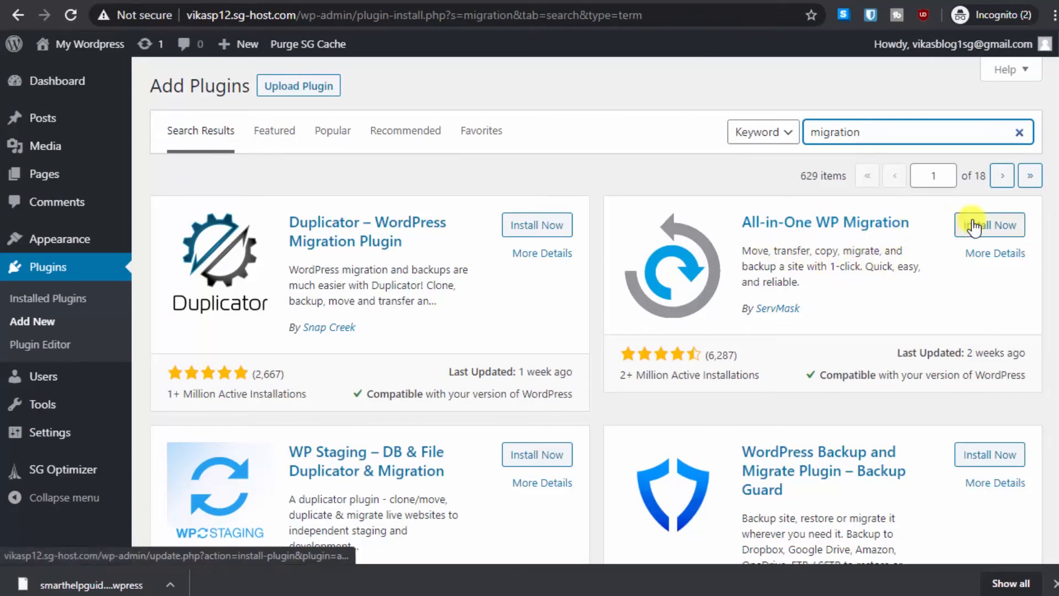
Install and activate All-in-One WP Migration, then bring up its Import page.
click(989, 225)
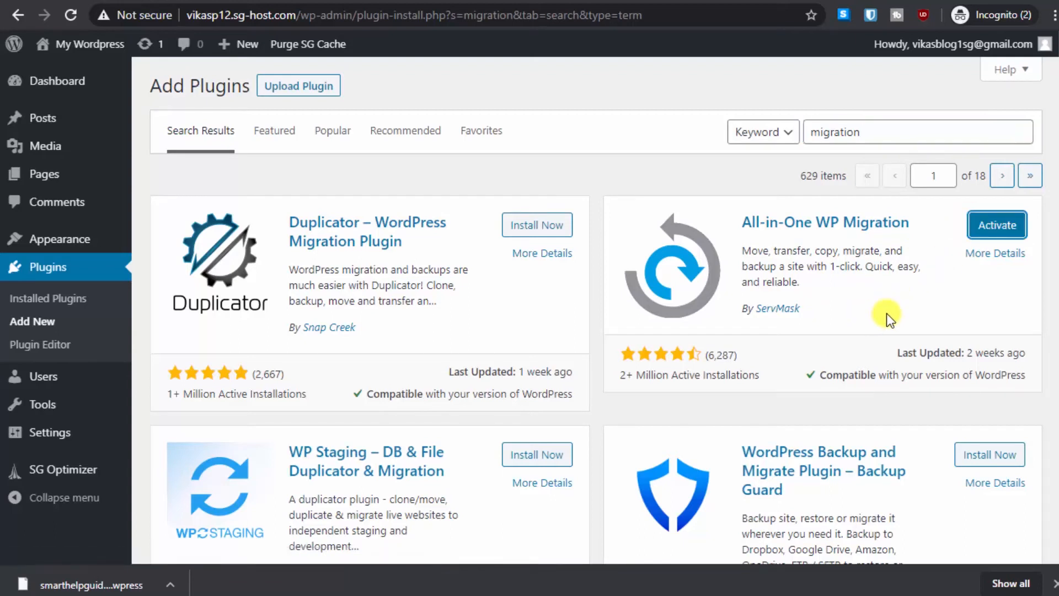
click(996, 225)
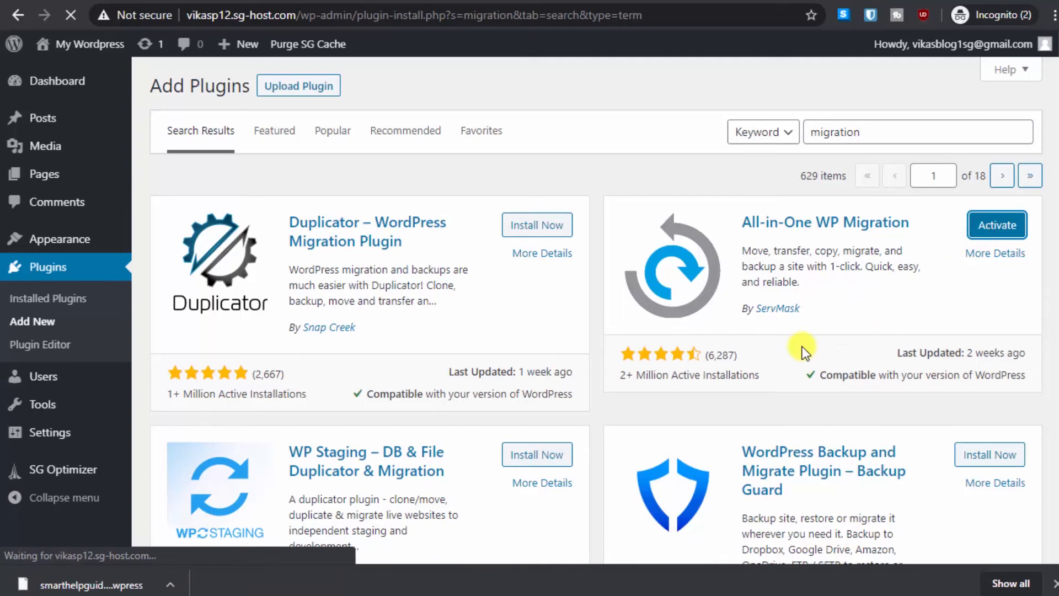
click(995, 225)
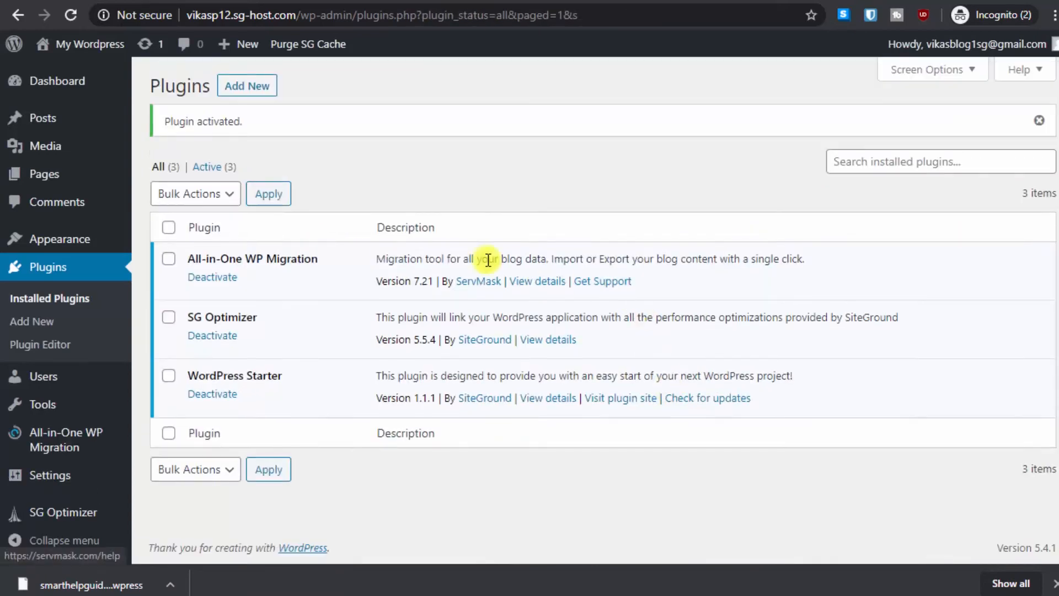
mouse_move(458, 168)
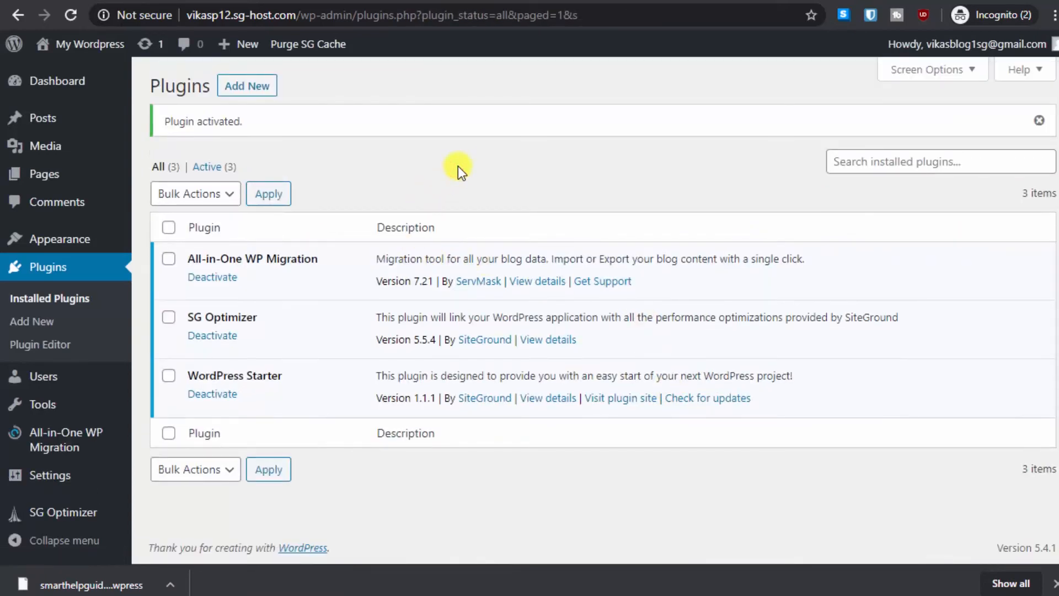
mouse_move(350, 114)
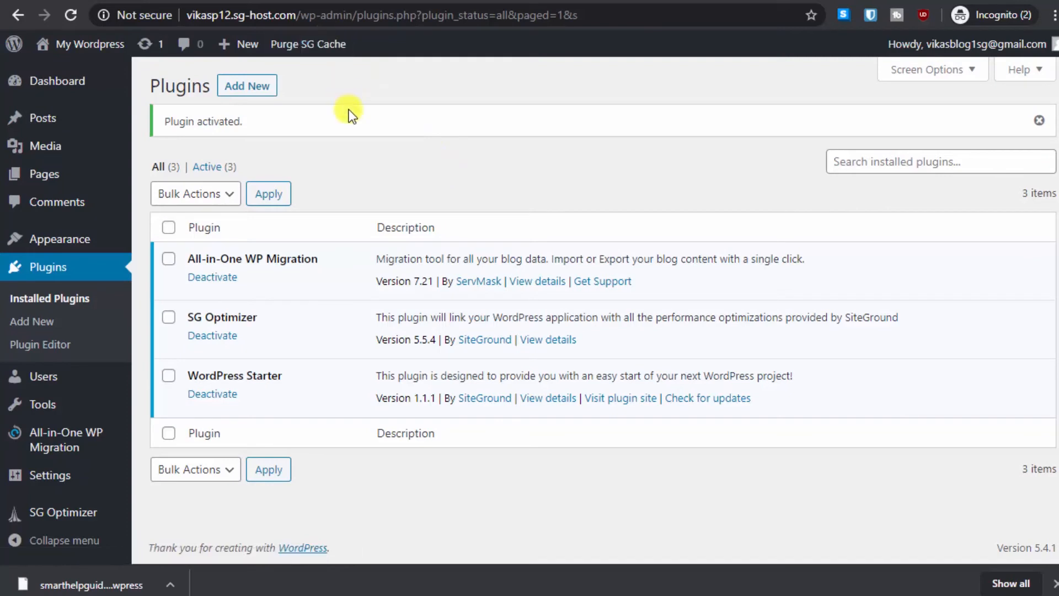
mouse_move(369, 349)
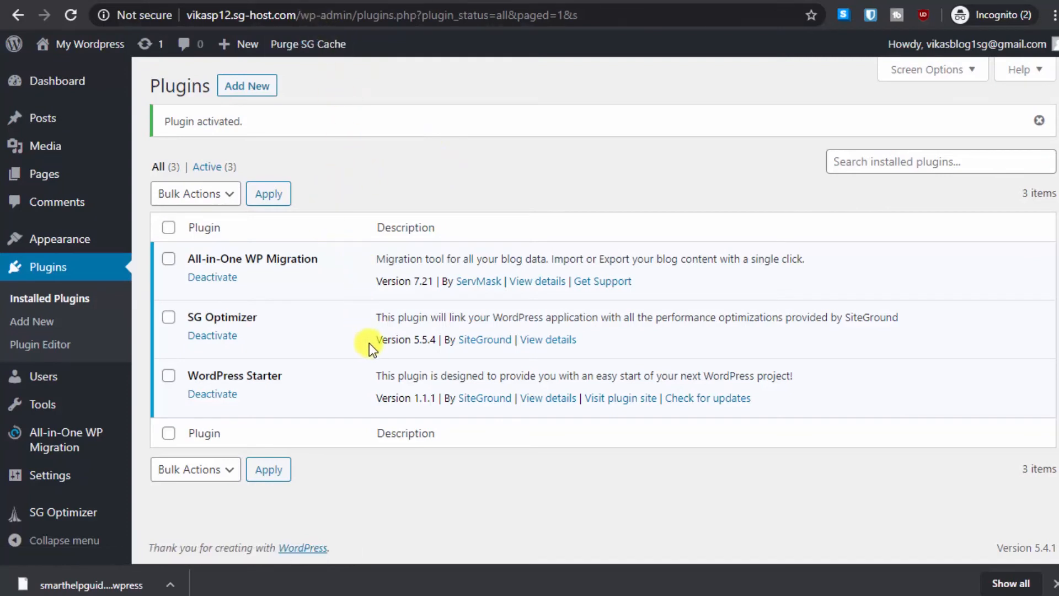
mouse_move(476, 229)
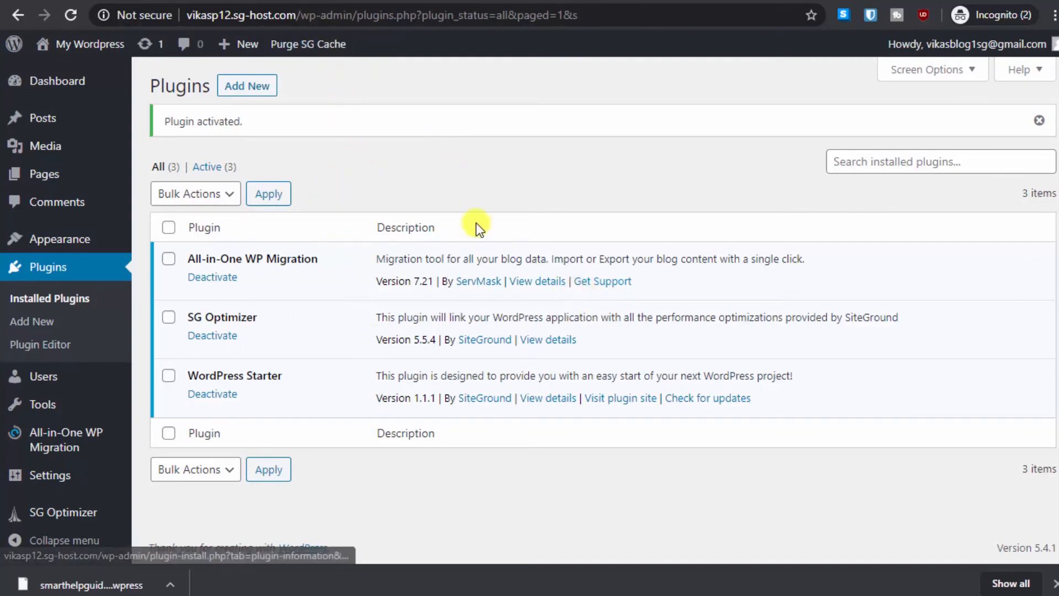
mouse_move(400, 346)
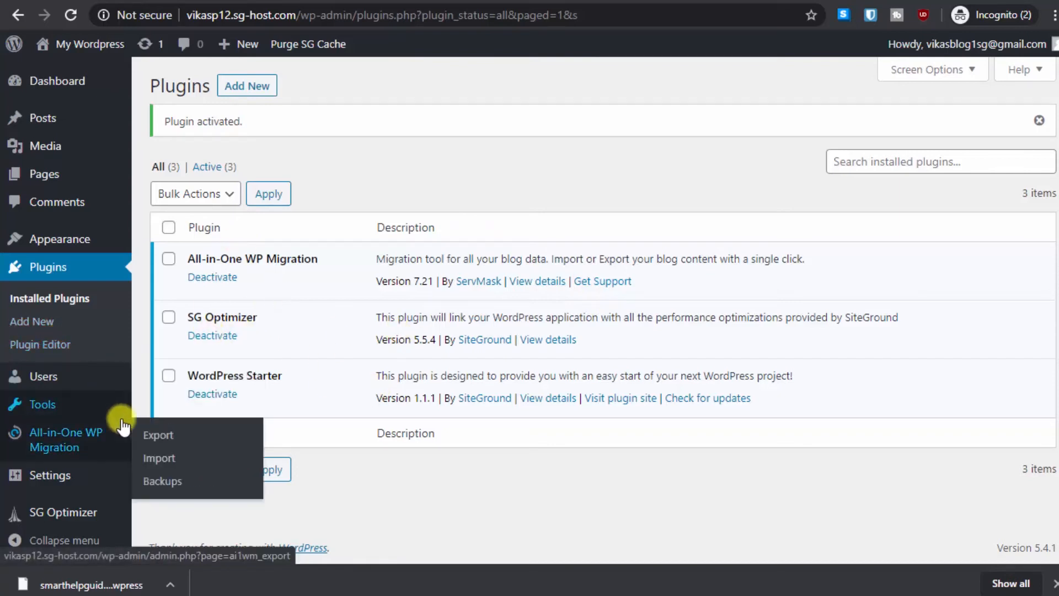
mouse_move(158, 457)
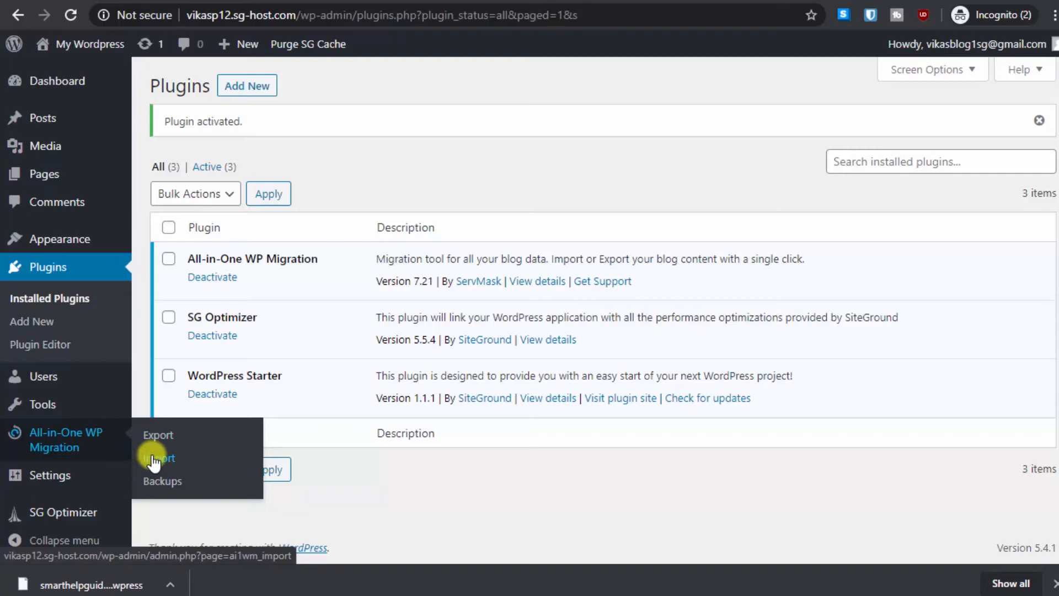
click(158, 458)
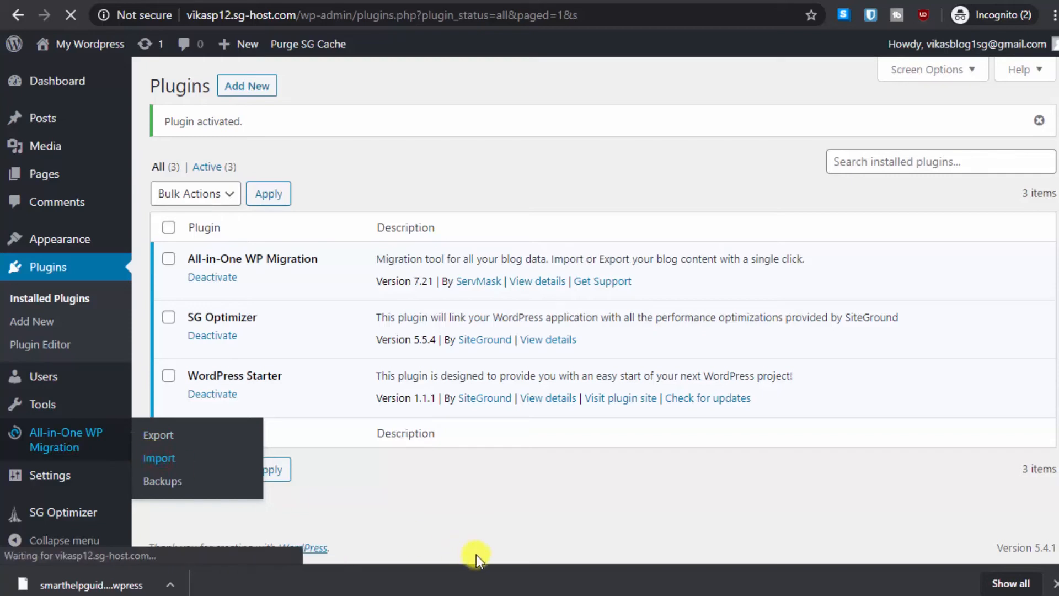
click(159, 457)
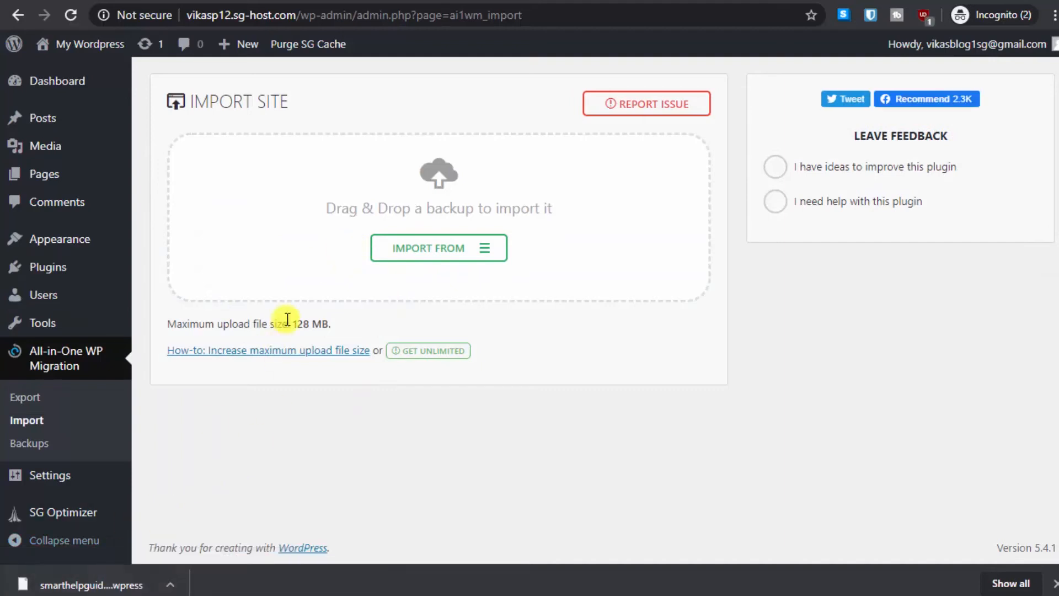
mouse_move(125, 572)
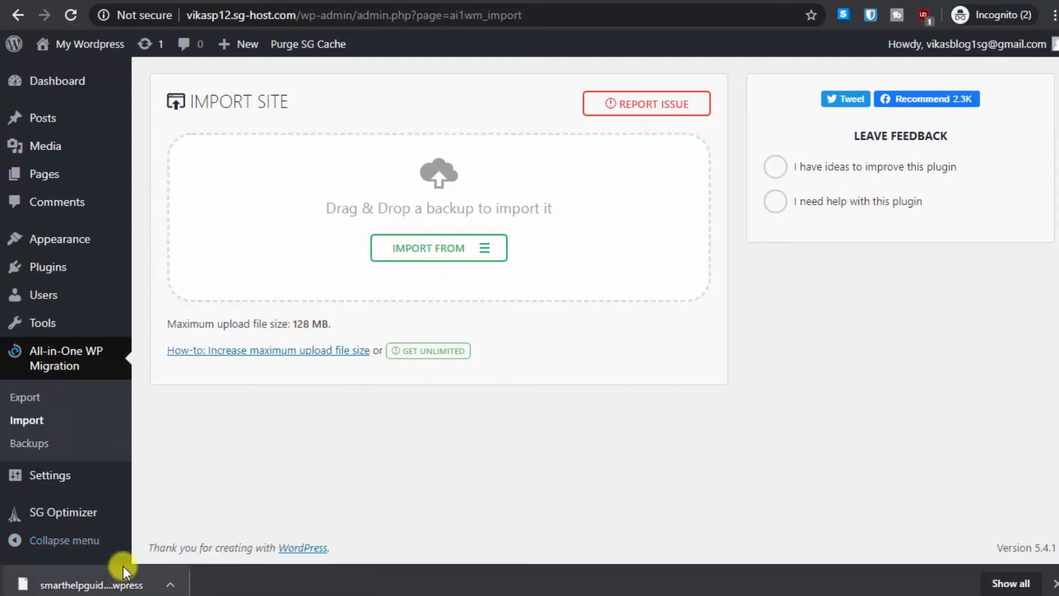
mouse_move(87, 584)
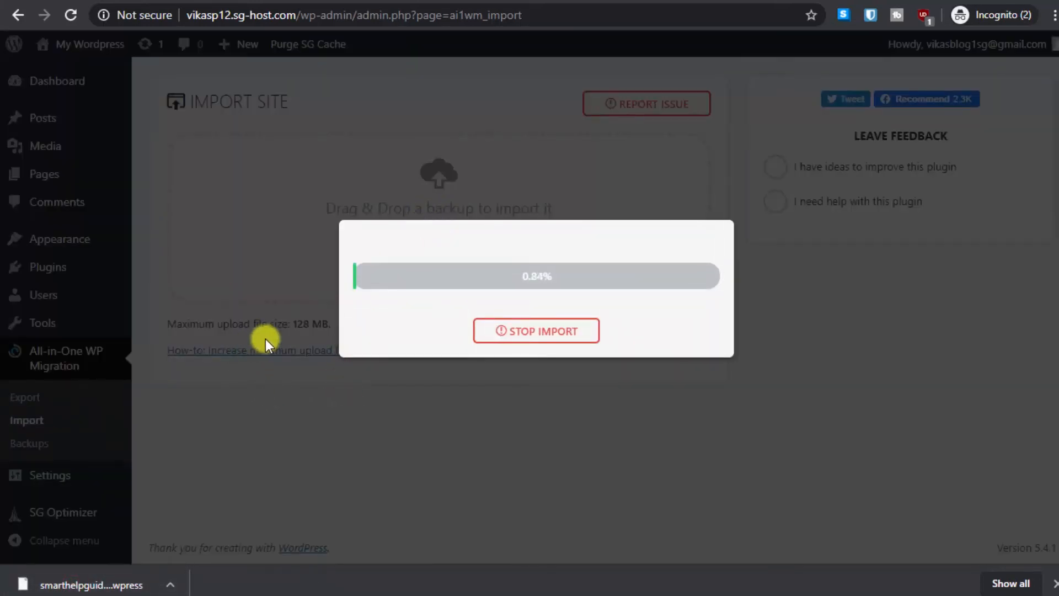
mouse_move(328, 509)
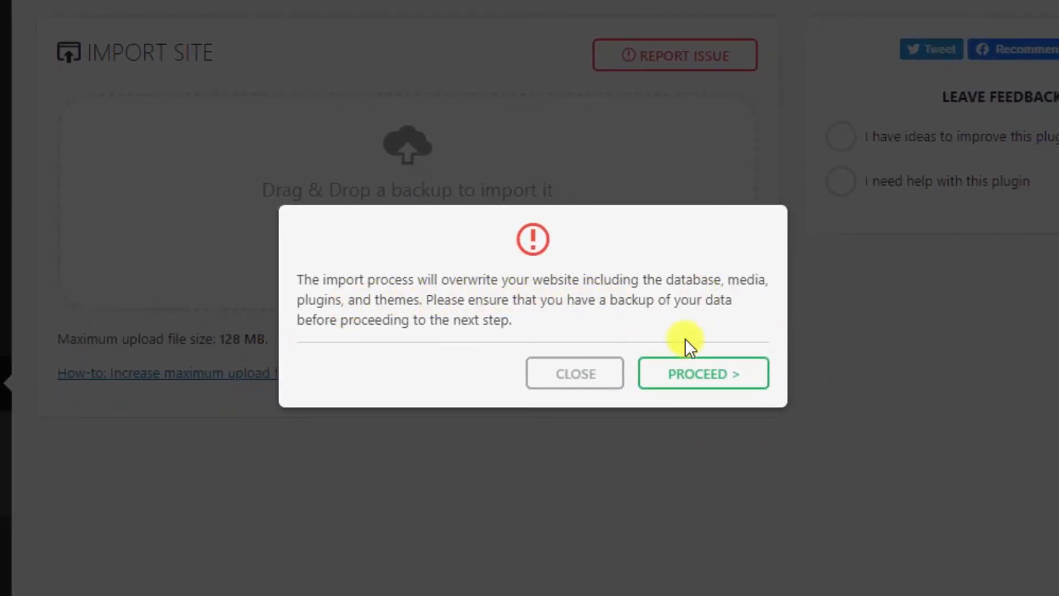
mouse_move(620, 324)
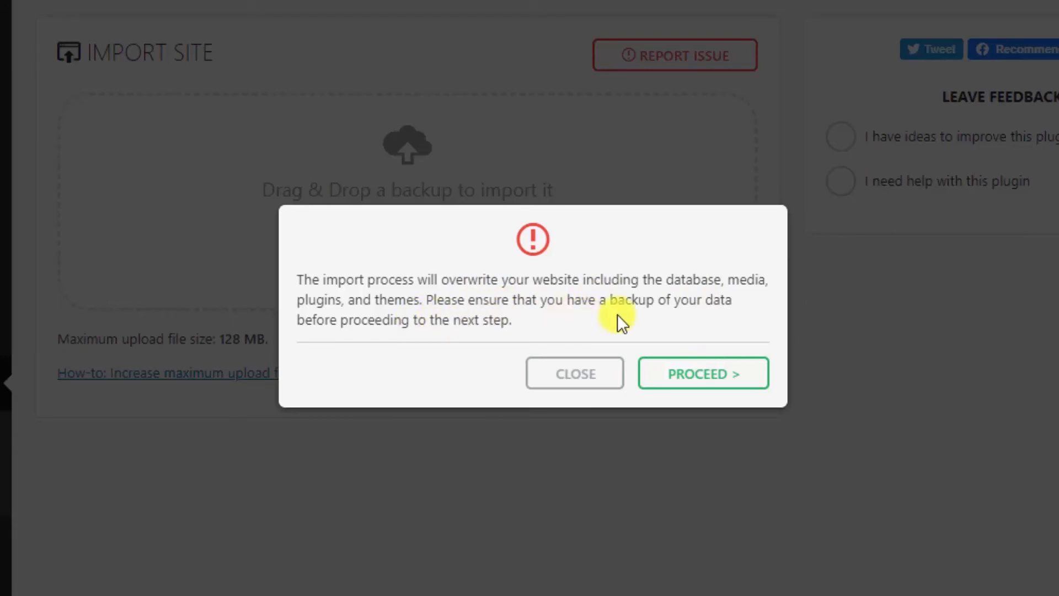
mouse_move(463, 348)
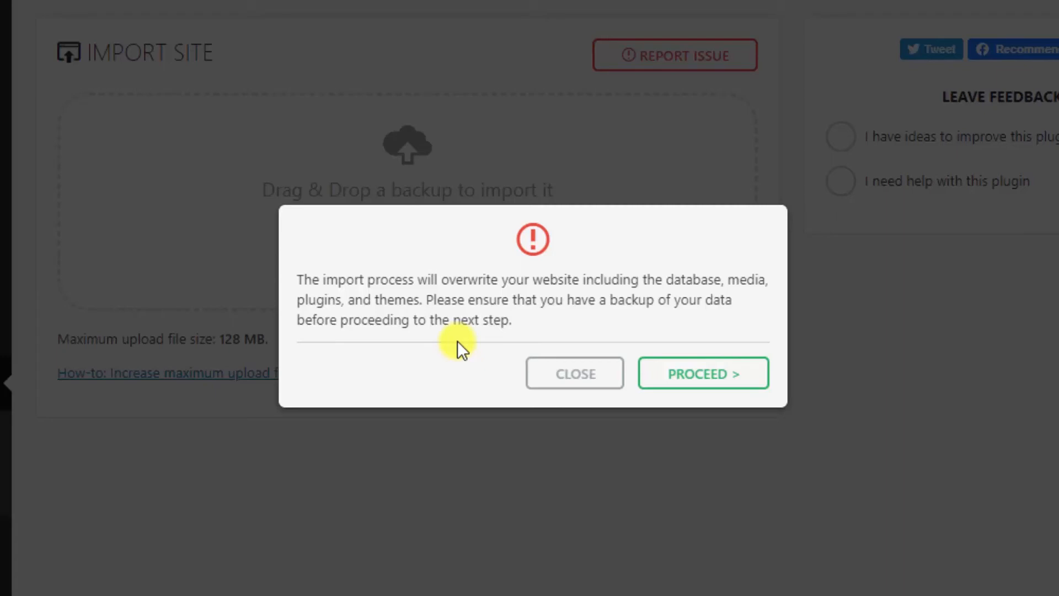
mouse_move(659, 346)
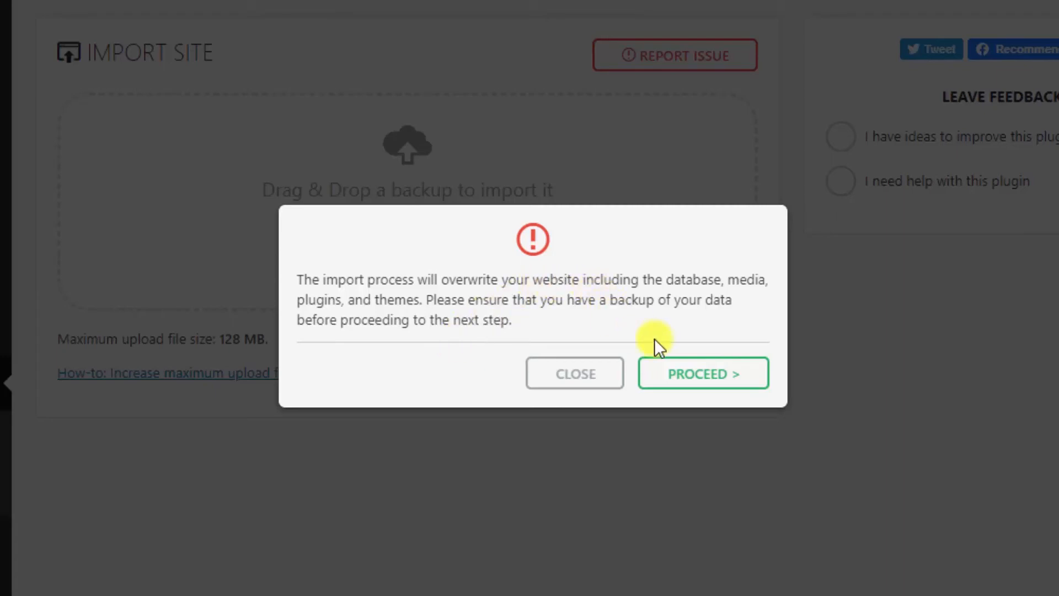
Proceed past the overwrite warning so the backup imports onto the sg-host.com site.
click(702, 373)
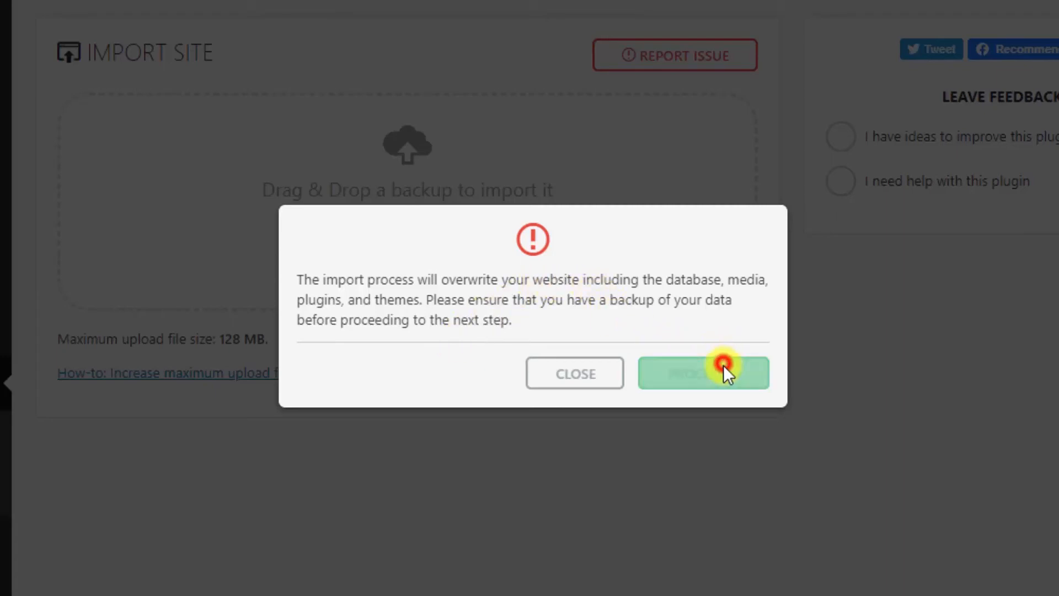
click(702, 372)
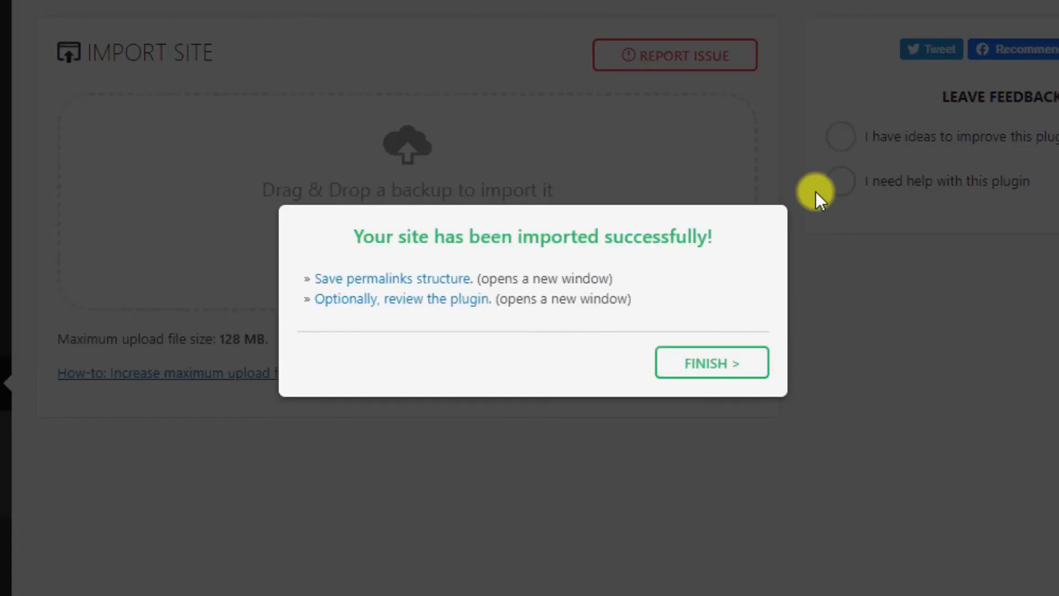
mouse_move(402, 278)
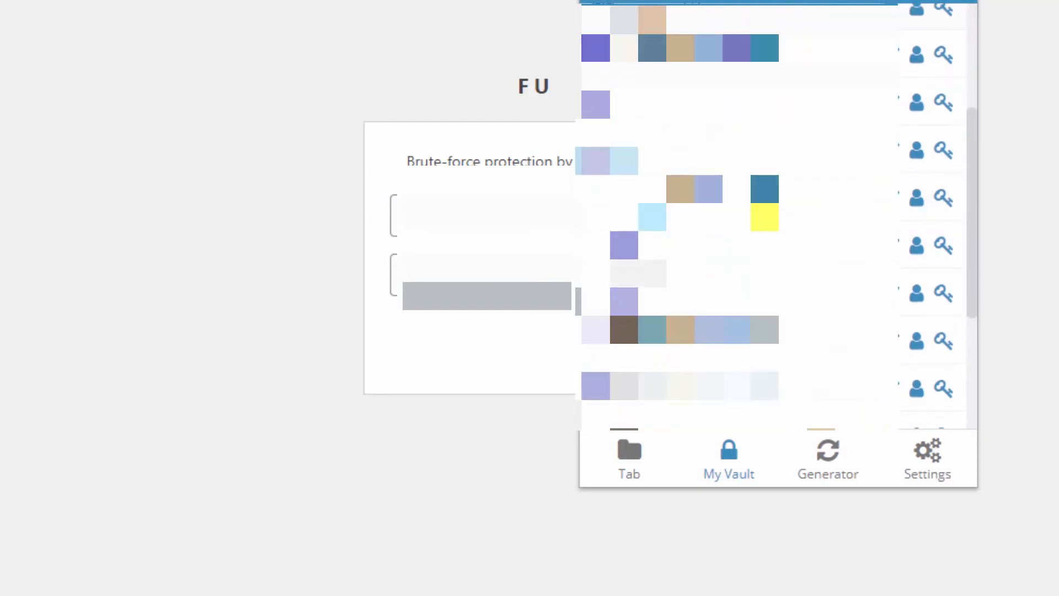
Log in as 'Abhi' with the saved Bitwarden password and Remember Me ticked.
scroll(down, 3)
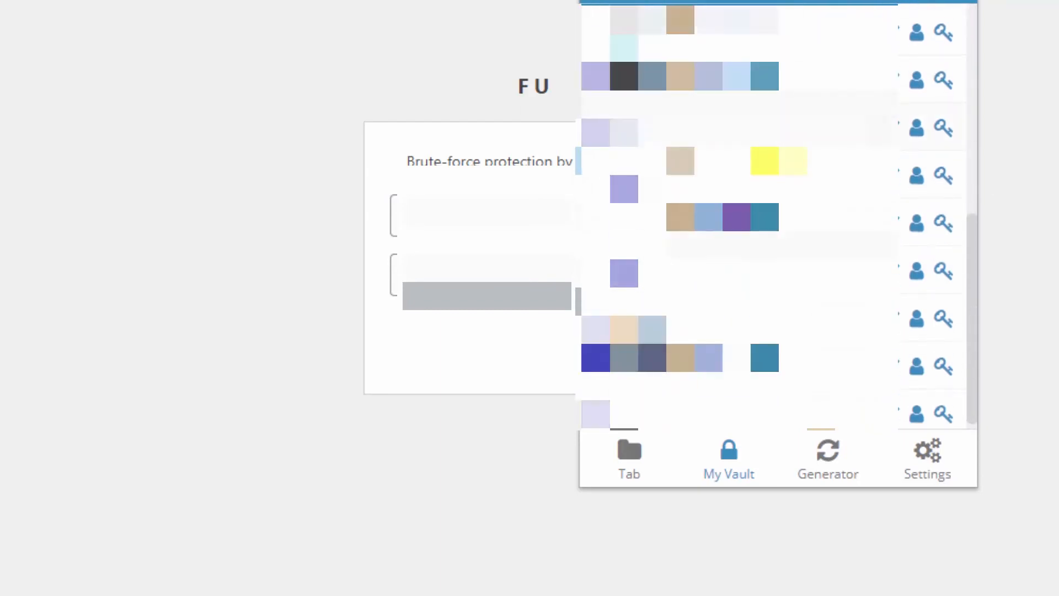
scroll(down, 3)
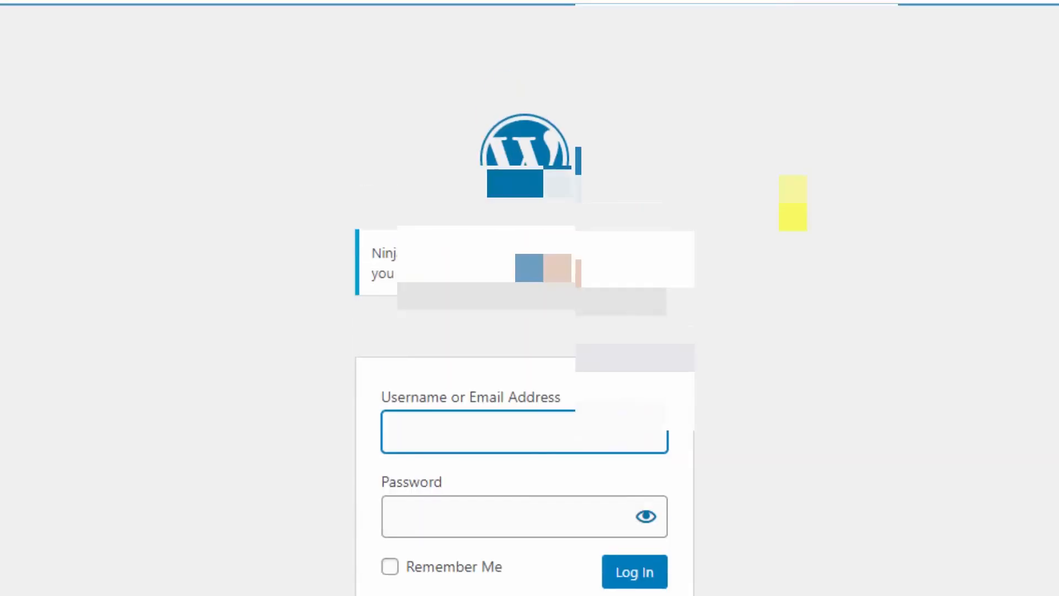
scroll(down, 3)
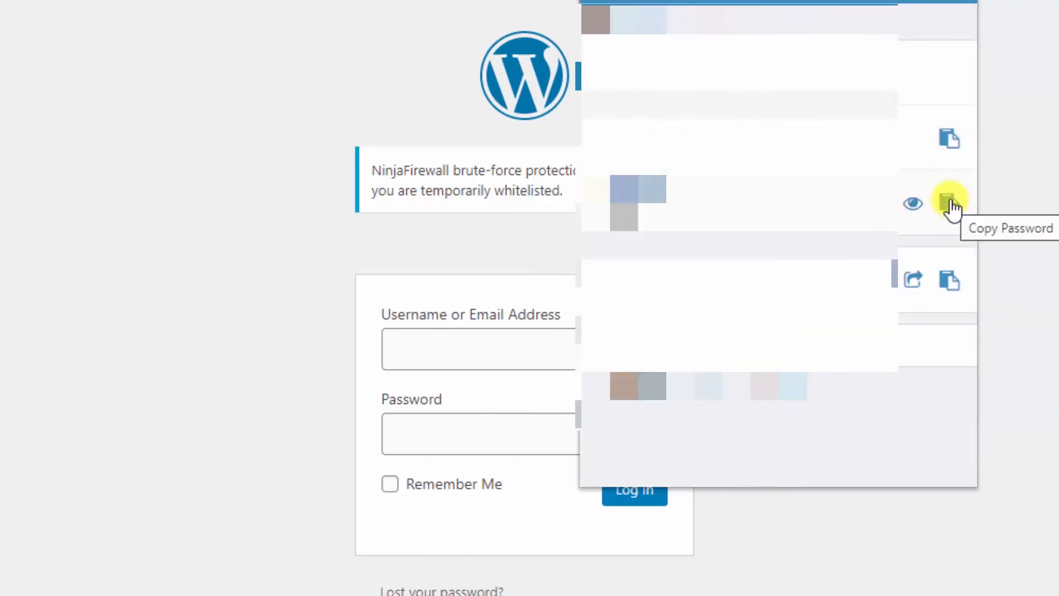
click(949, 203)
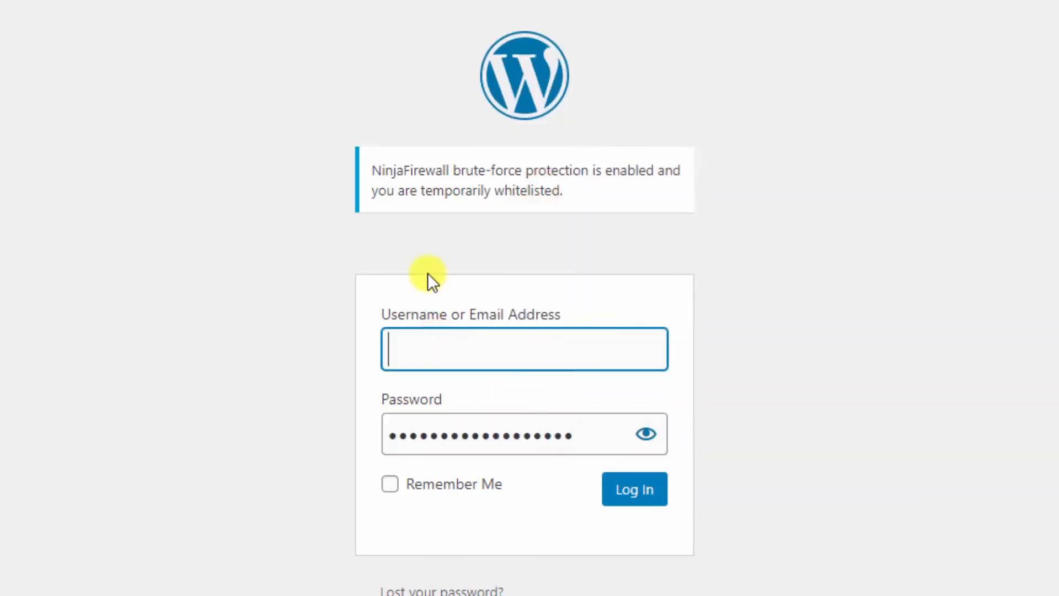
text(Abhi)
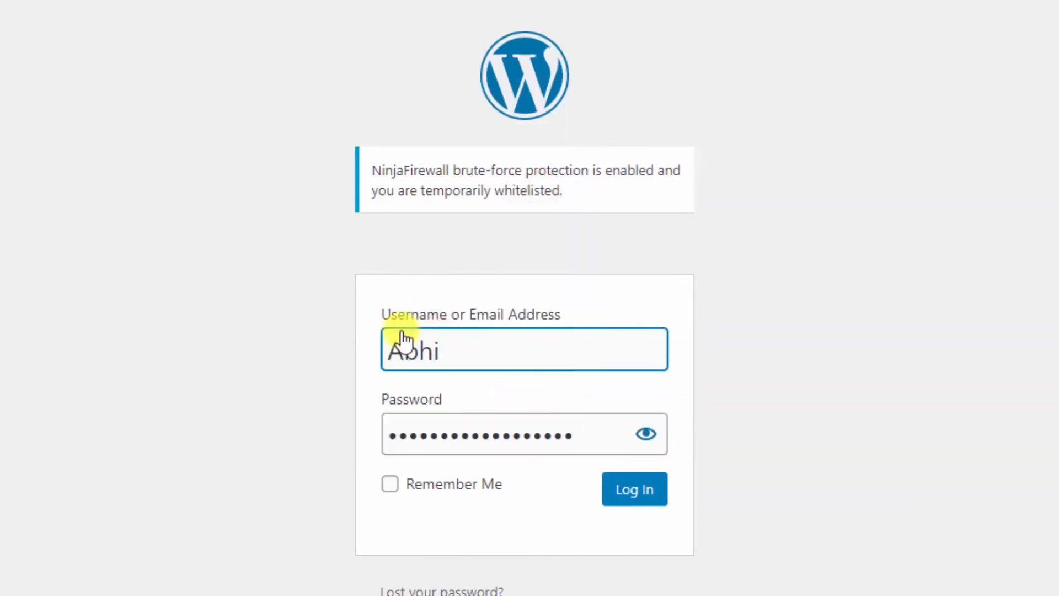
click(390, 484)
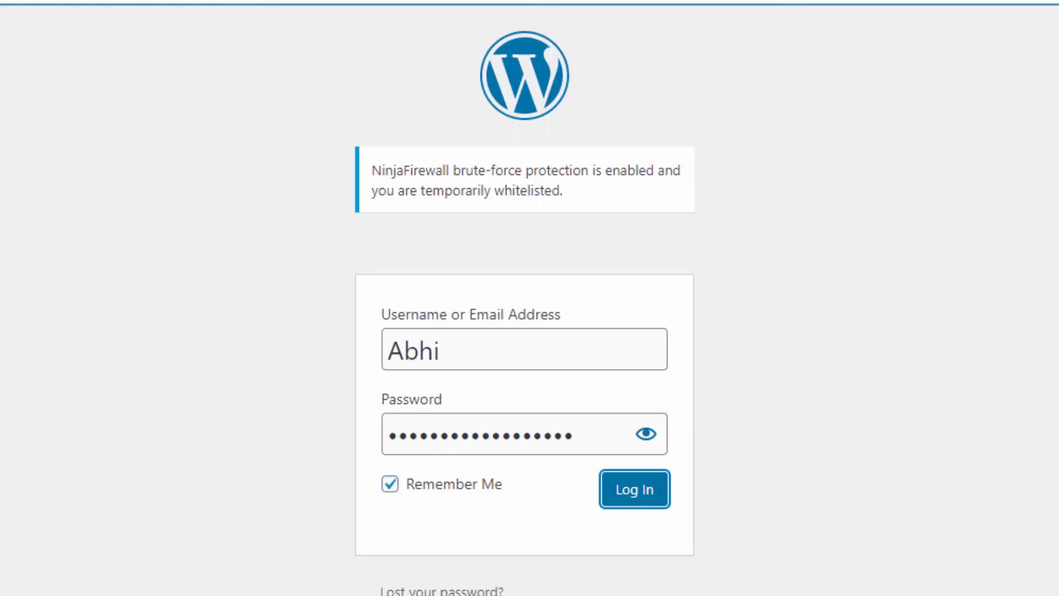
click(633, 489)
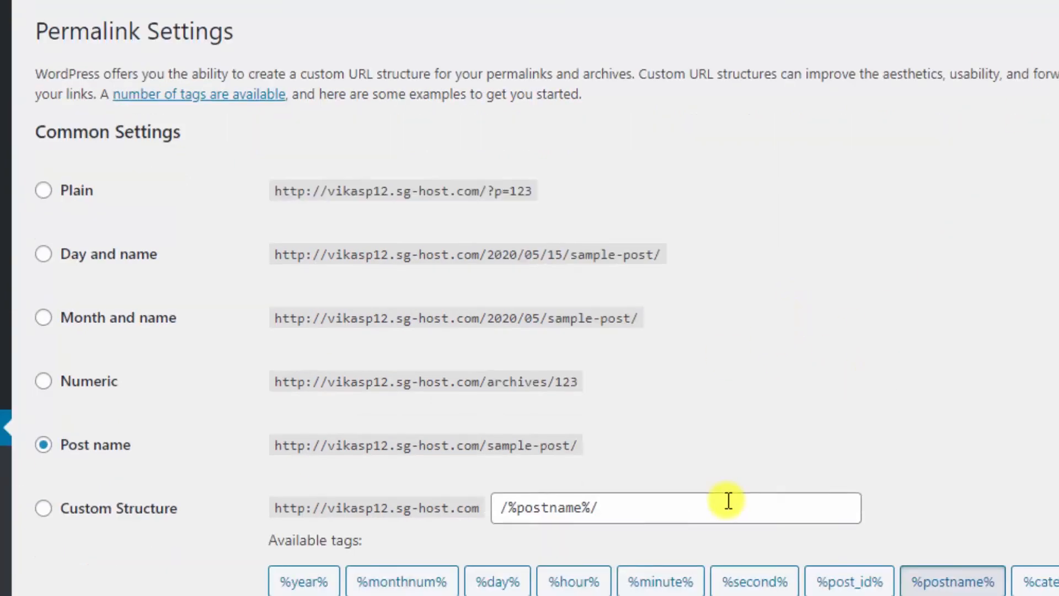
Save the Post name permalink structure on the migrated sg-host.com site.
scroll(down, 3)
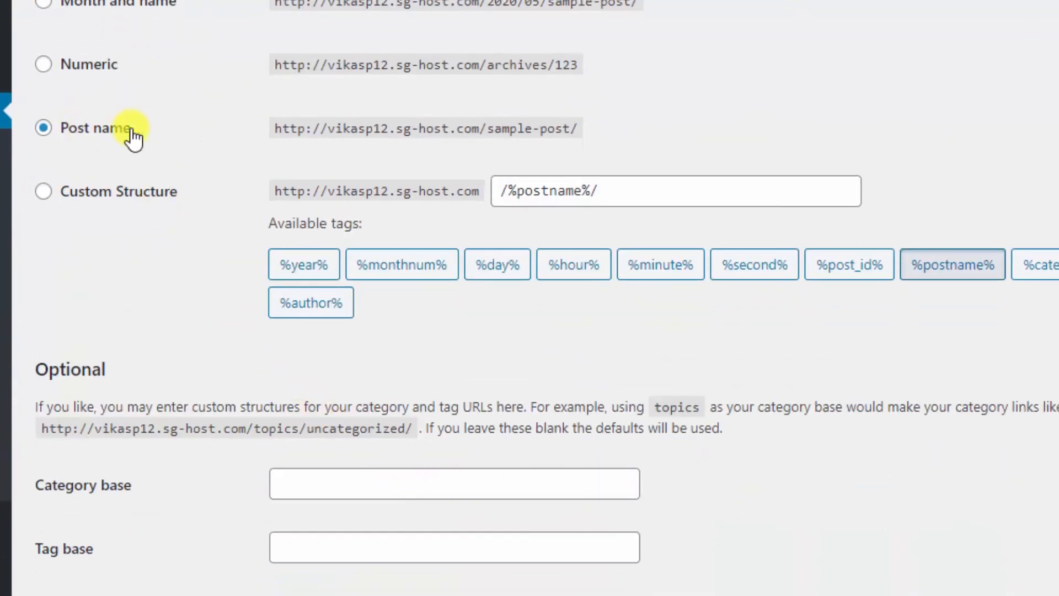
scroll(up, 3)
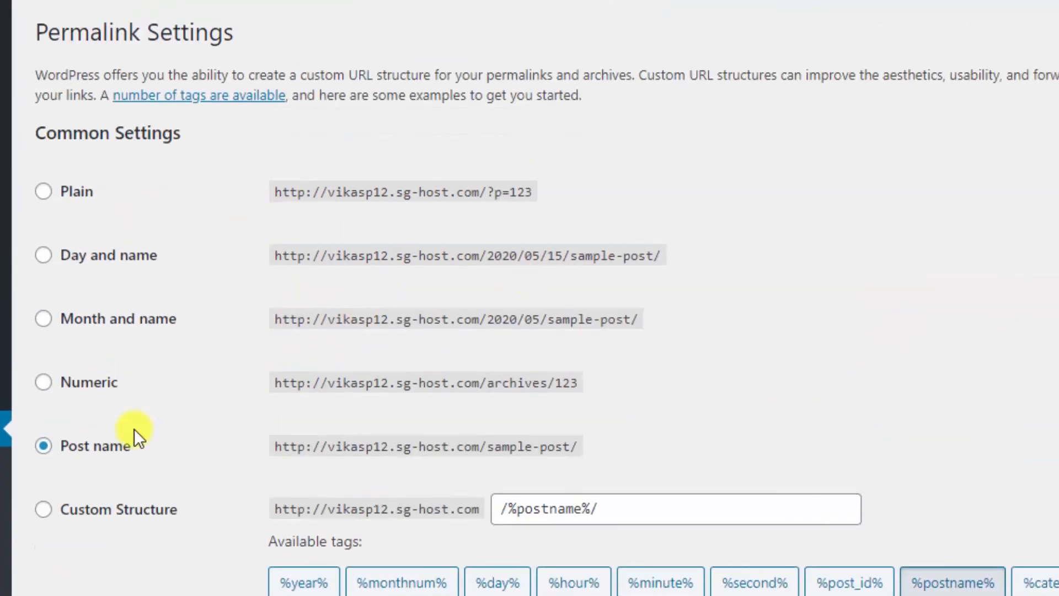
mouse_move(563, 435)
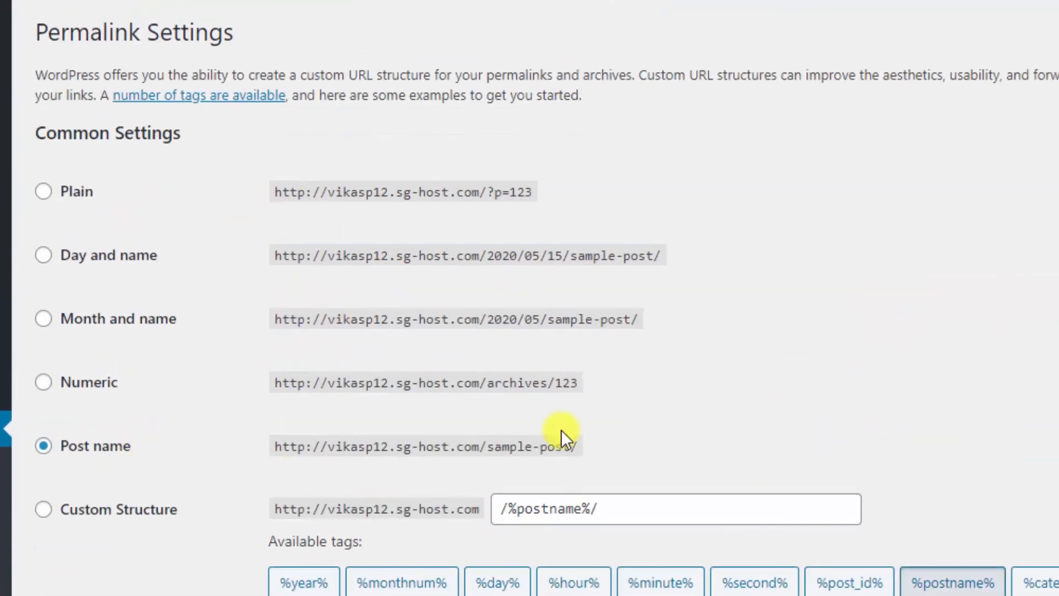
scroll(down, 3)
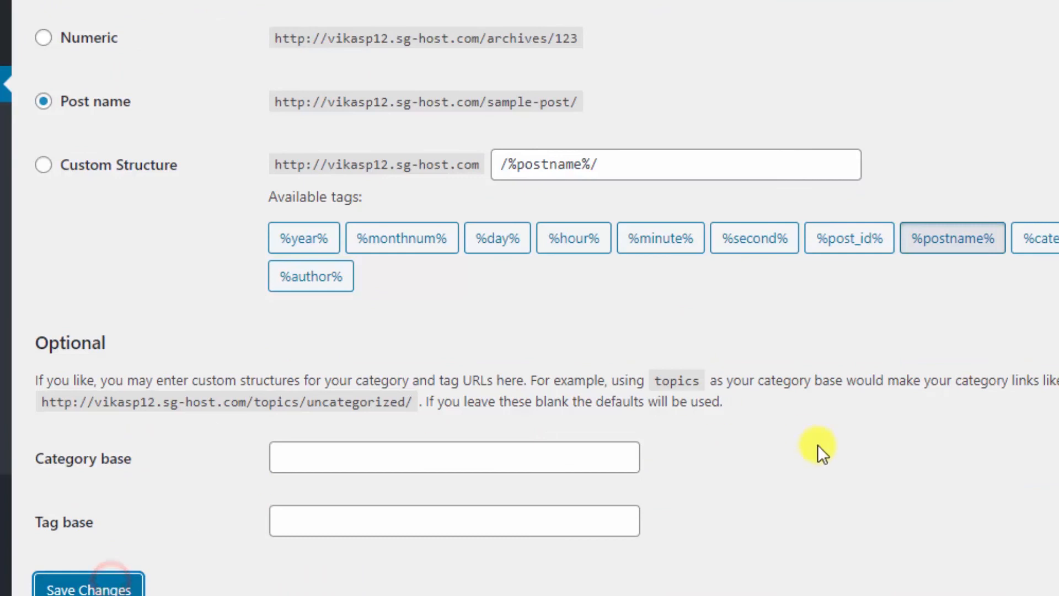
click(88, 584)
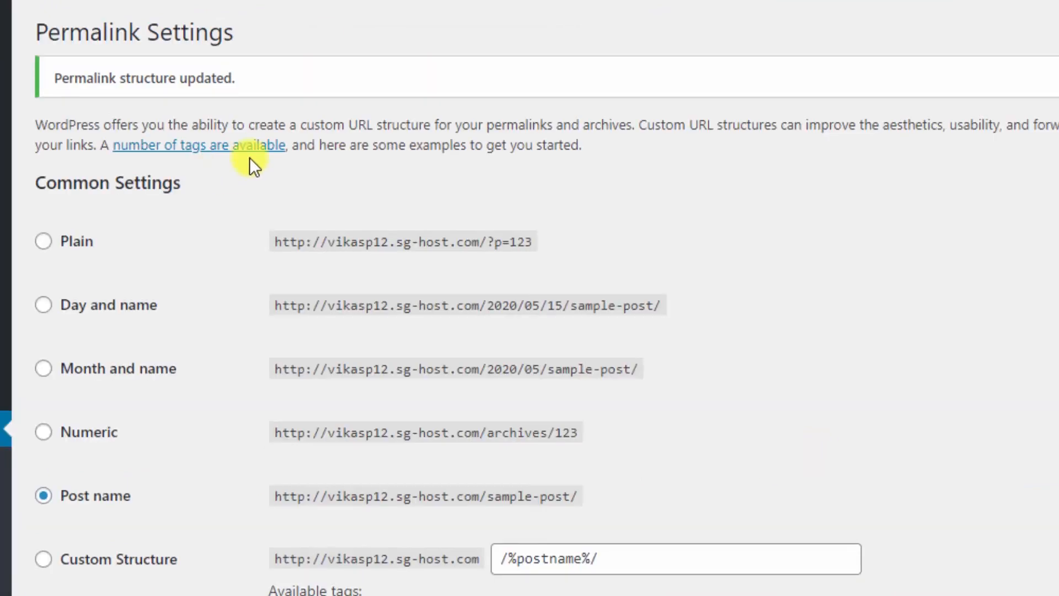
mouse_move(273, 179)
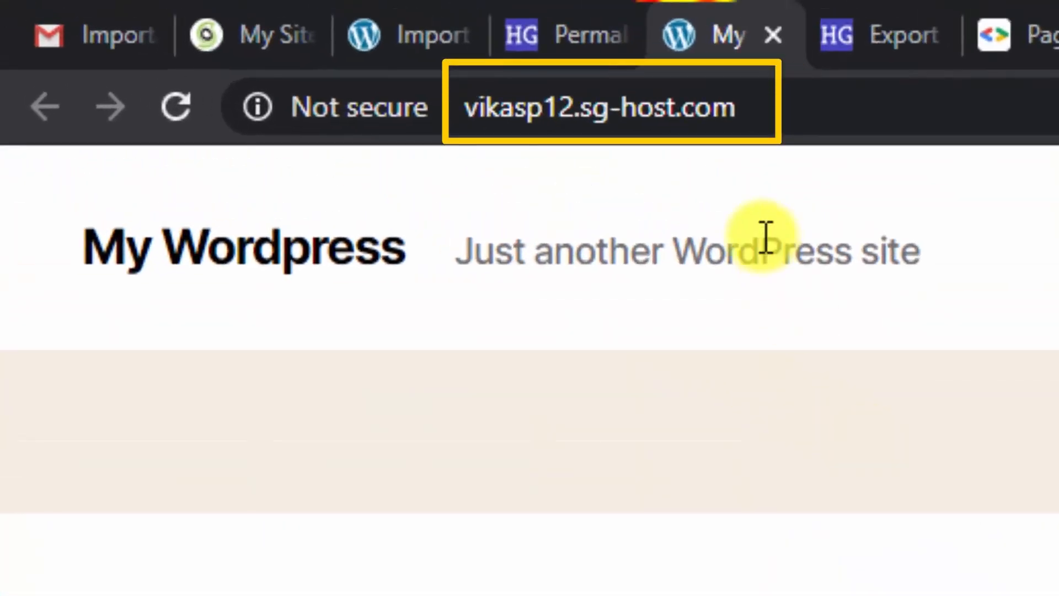
Reload the vikasp12.sg-host.com homepage to show the migrated Smart Help Guides content.
scroll(down, 3)
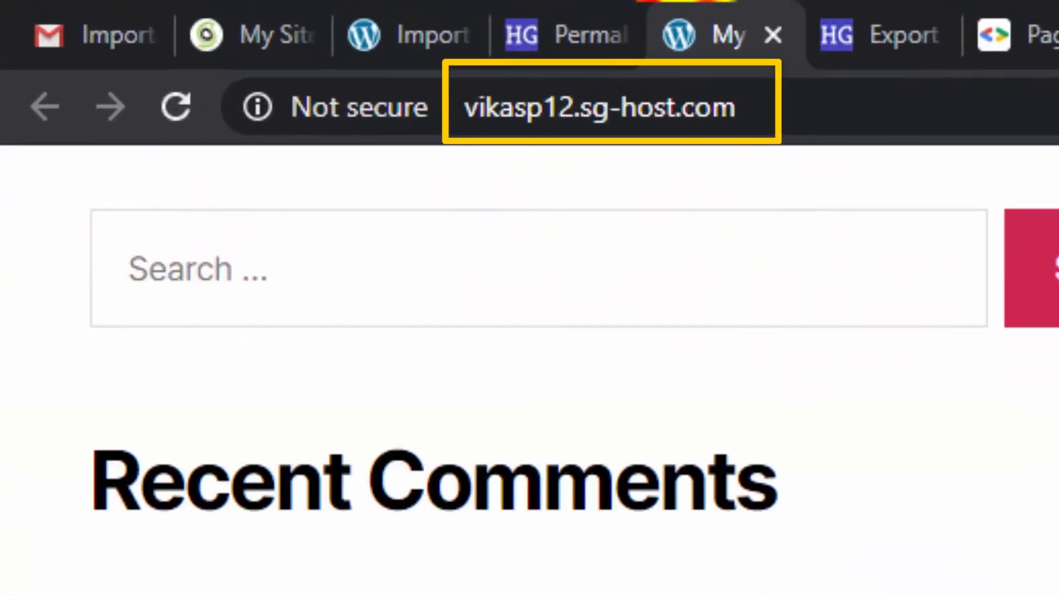
click(43, 106)
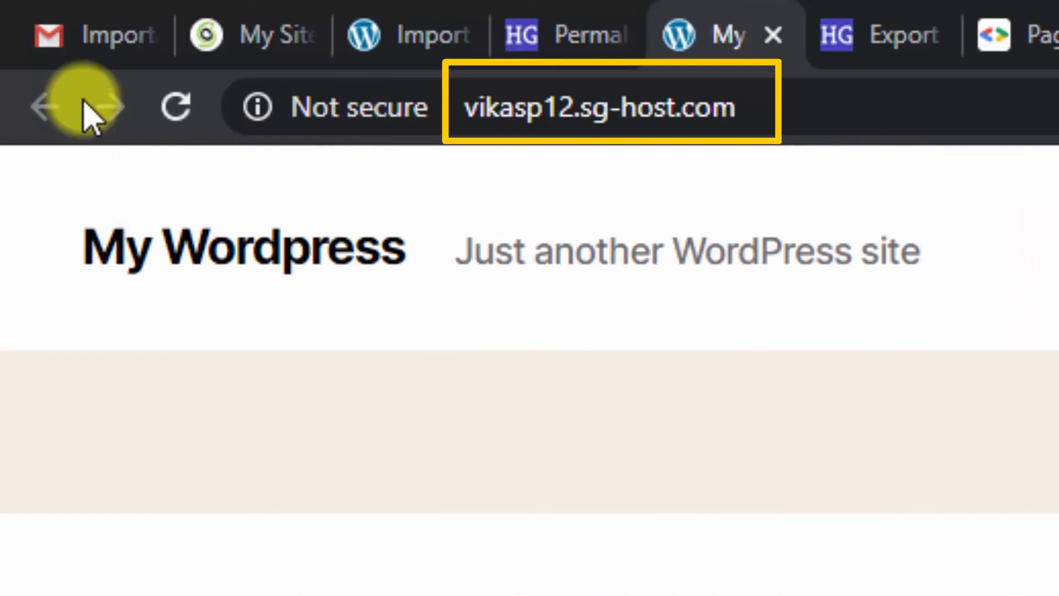
mouse_move(174, 107)
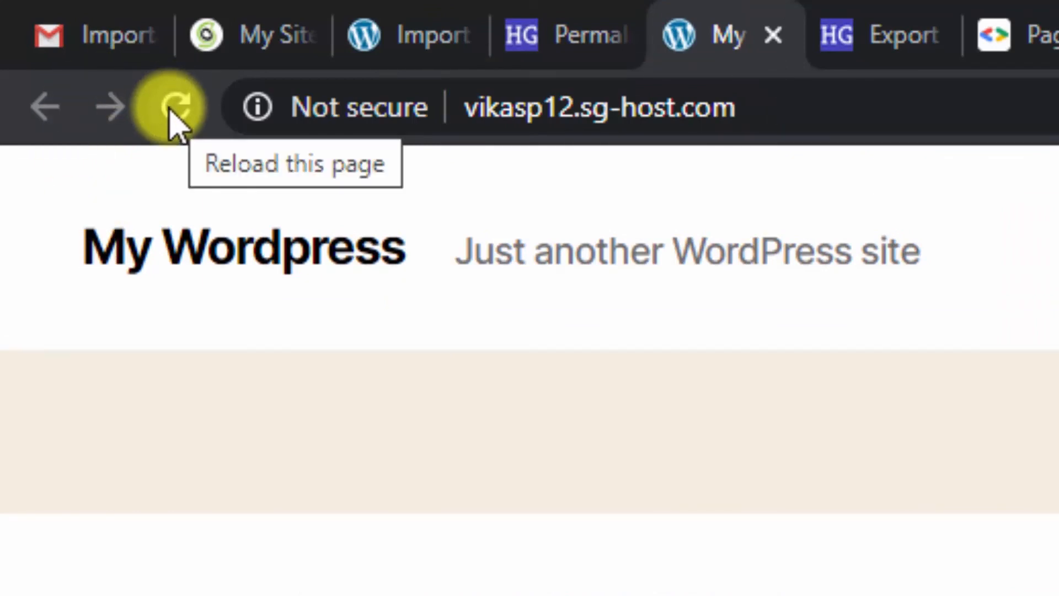
click(175, 106)
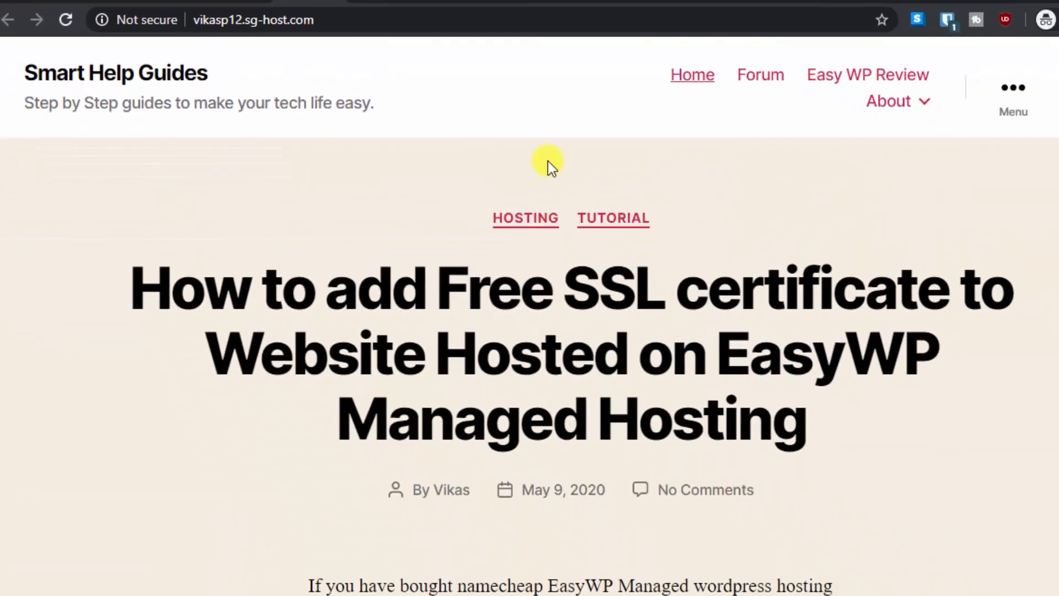
mouse_move(520, 170)
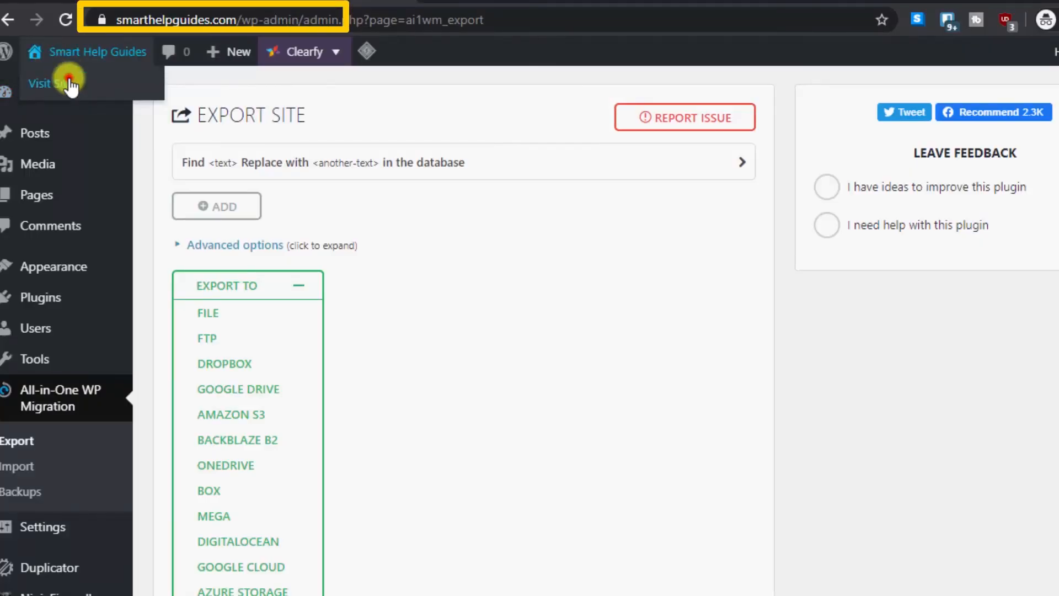
Visit the original site and open its pricing image in a new tab for comparison.
click(48, 83)
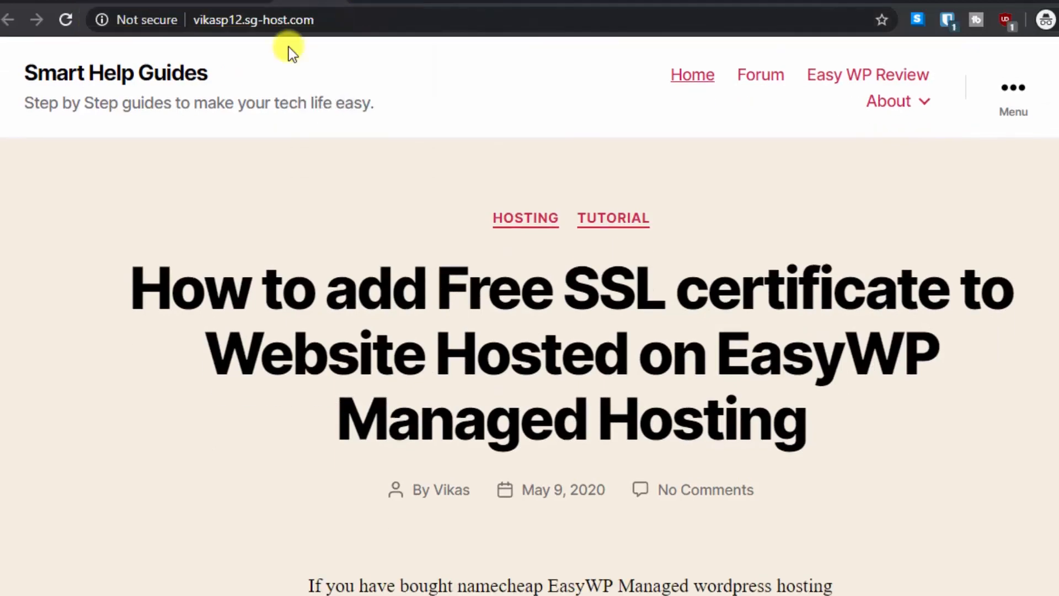
scroll(down, 3)
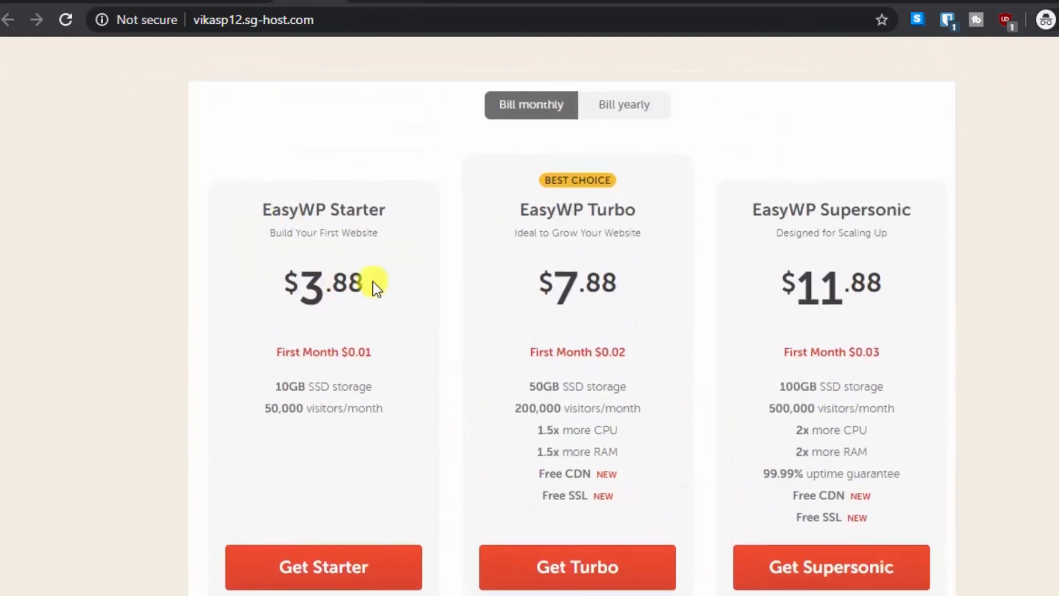
right_click(395, 250)
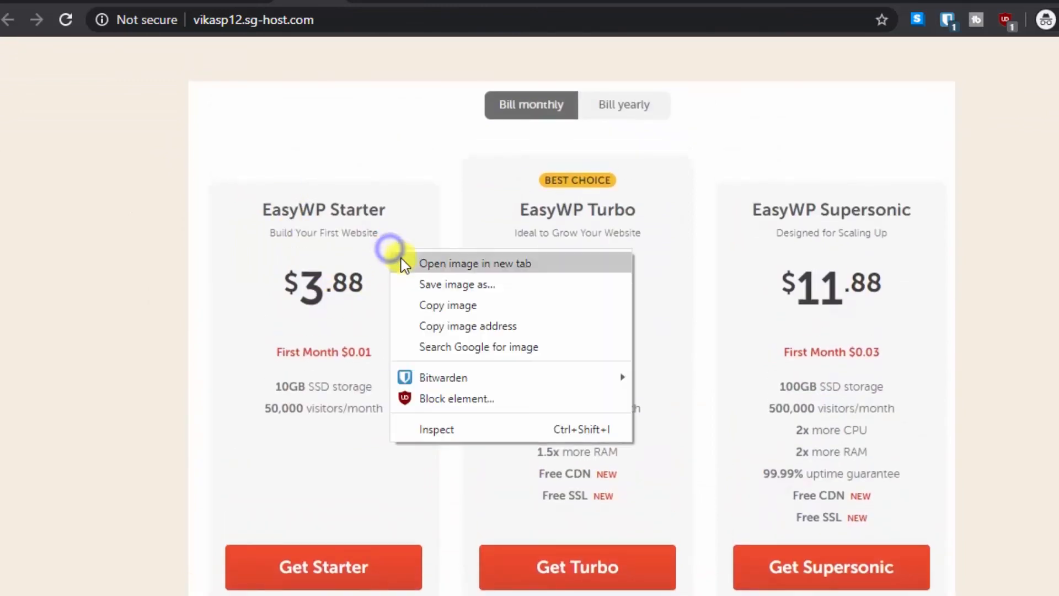
click(475, 264)
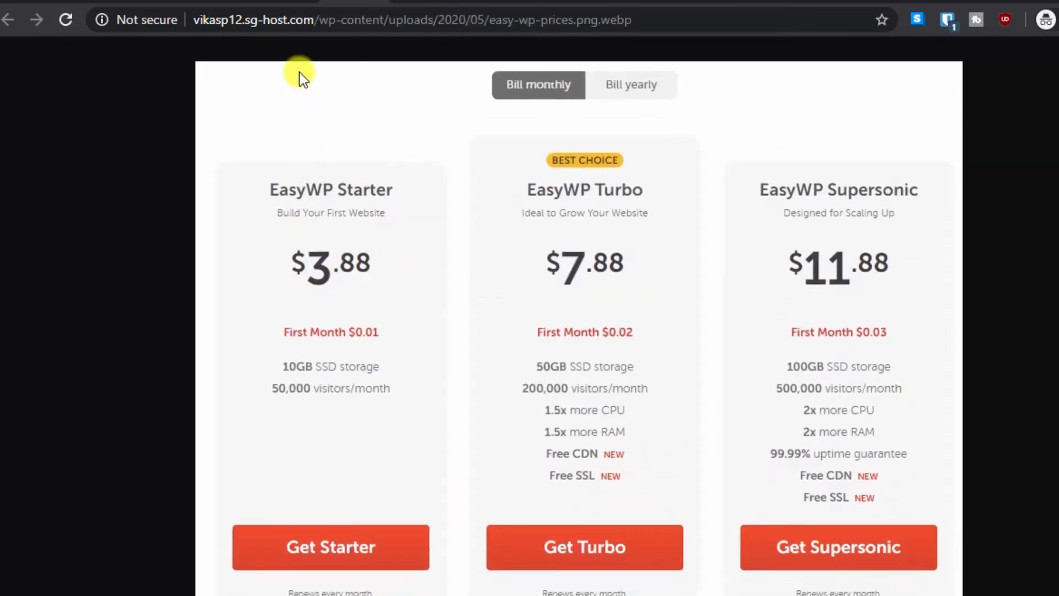
mouse_move(321, 105)
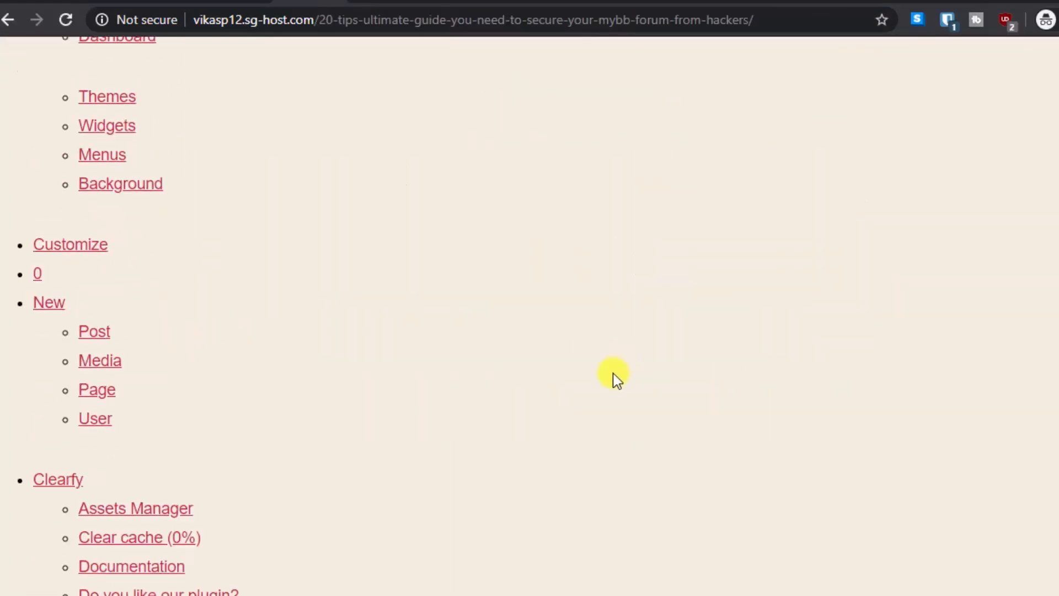
scroll(up, 3)
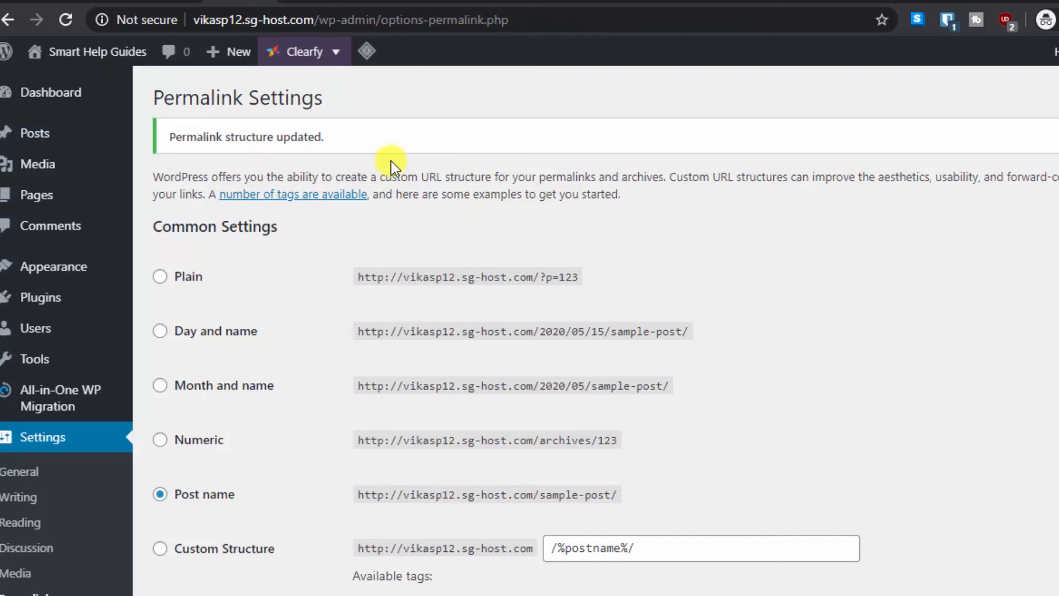
Review the dashboard's At a Glance and Activity, showing 13 posts and 4 pages.
click(50, 92)
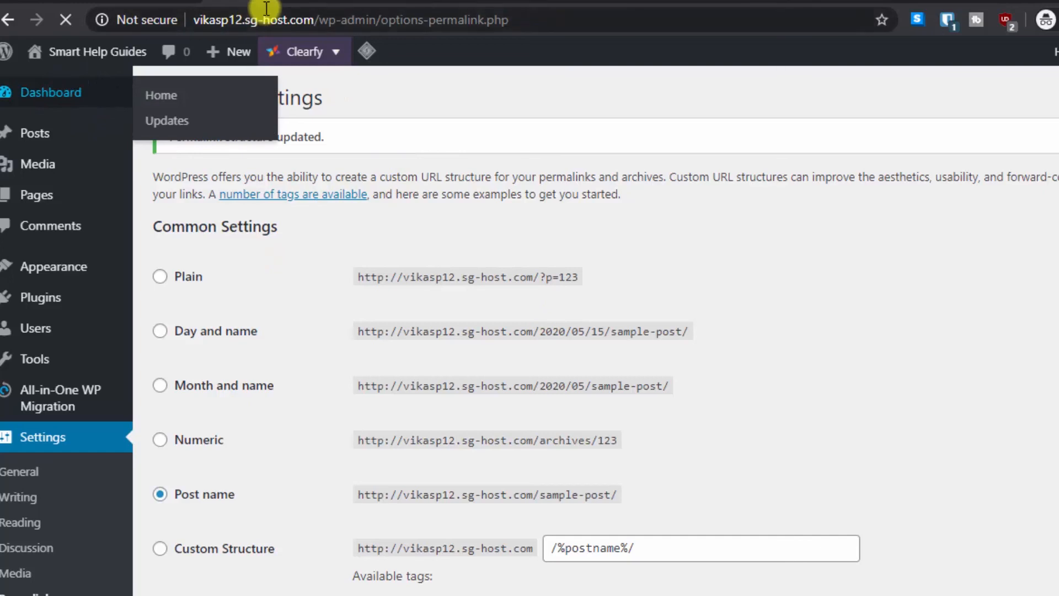
click(160, 94)
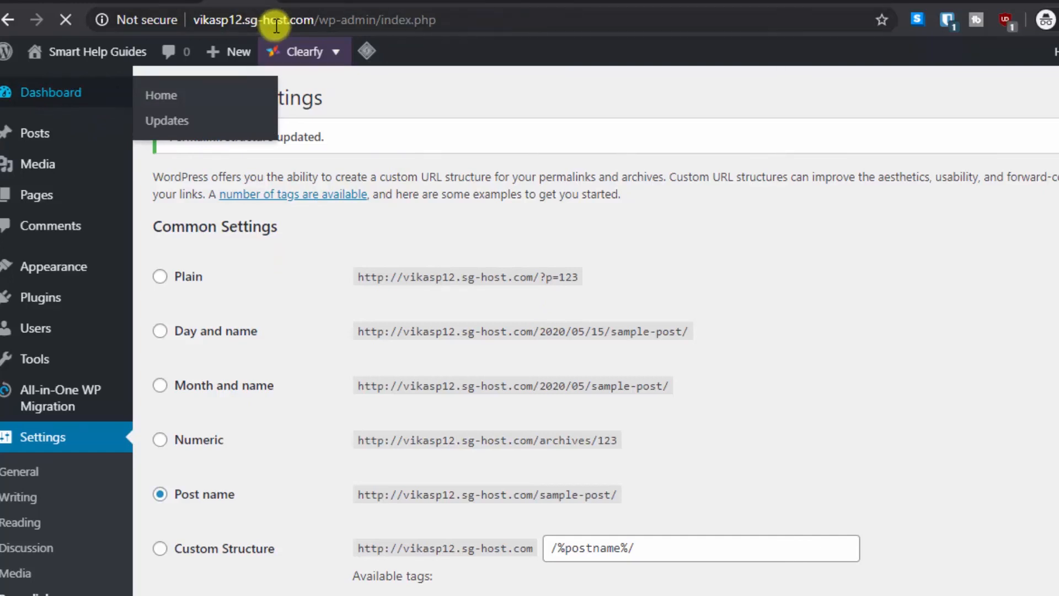
click(161, 94)
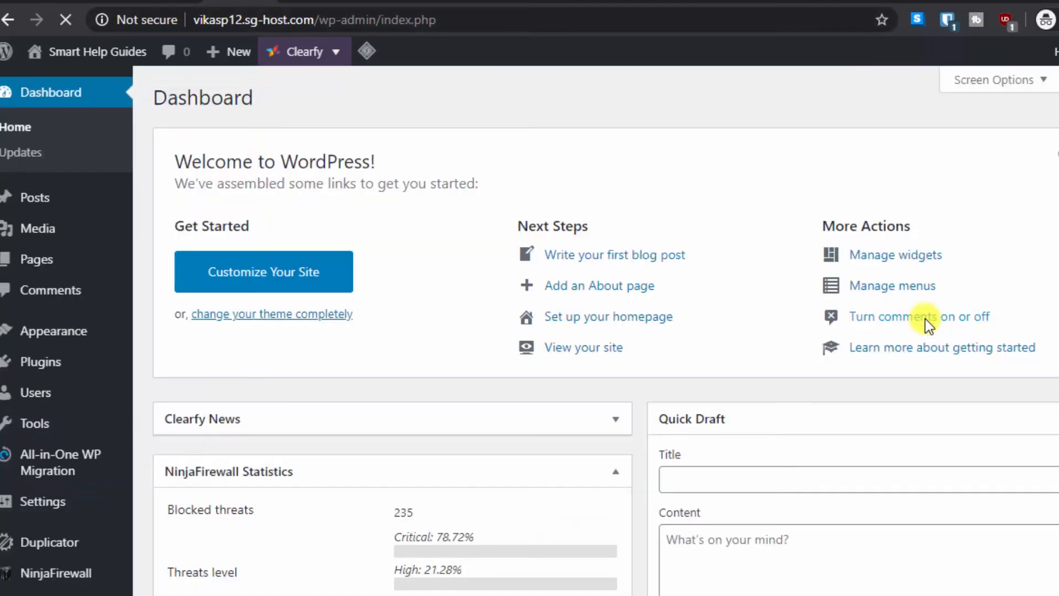
scroll(down, 3)
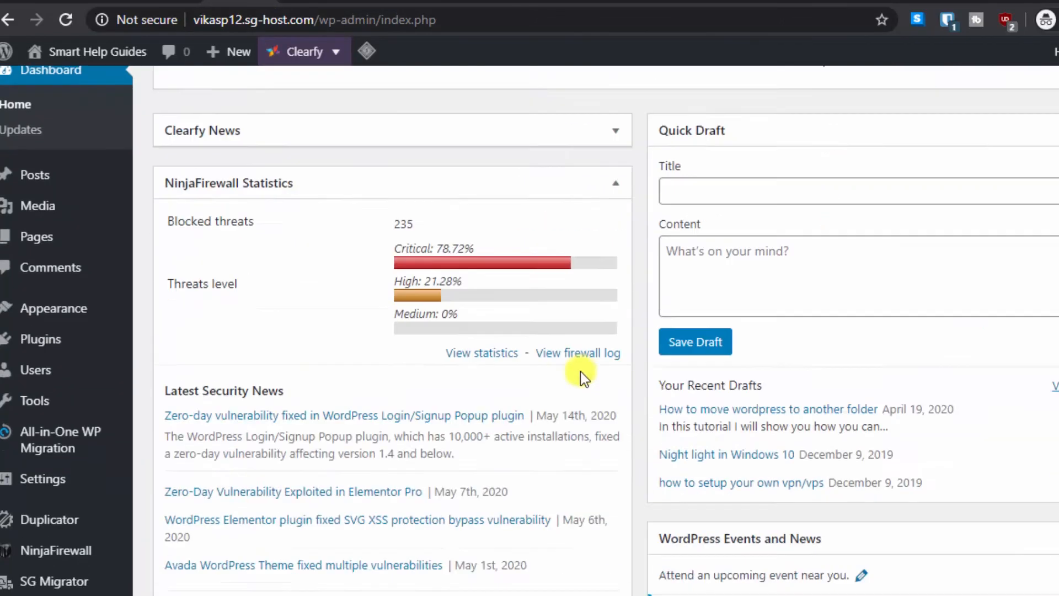
scroll(up, 3)
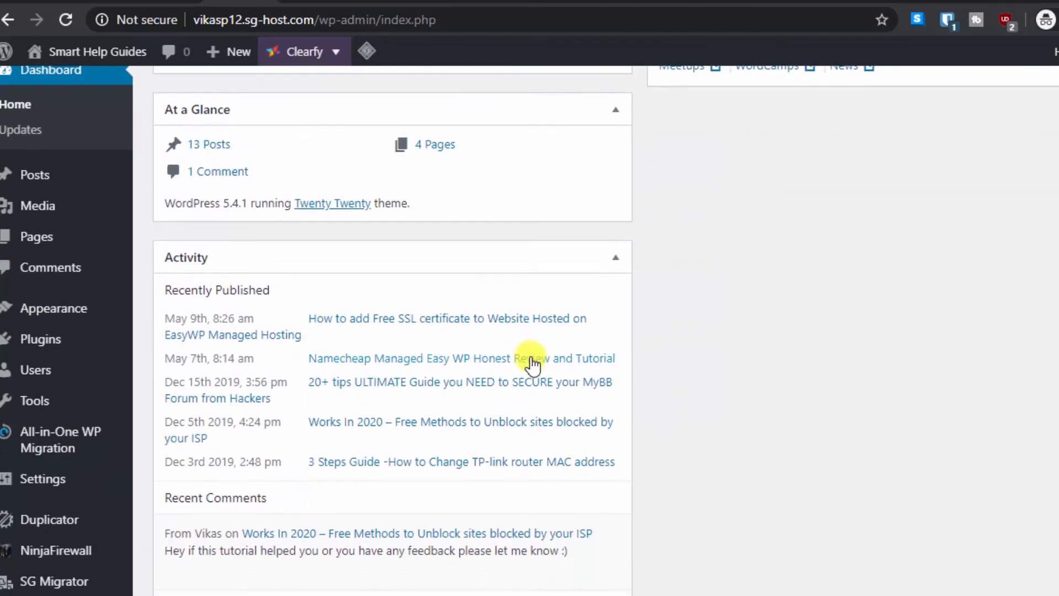
scroll(down, 3)
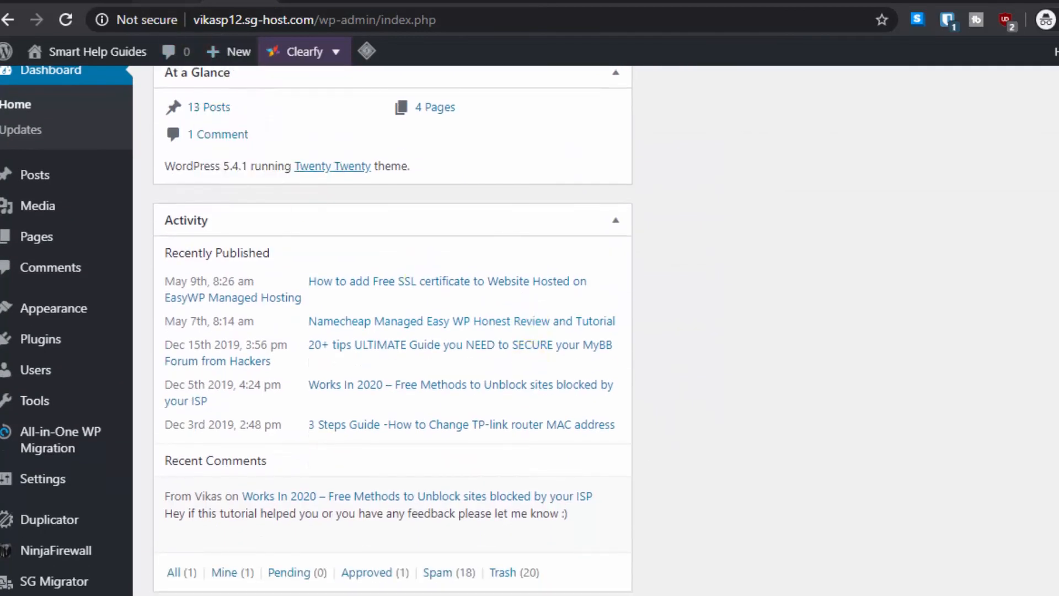